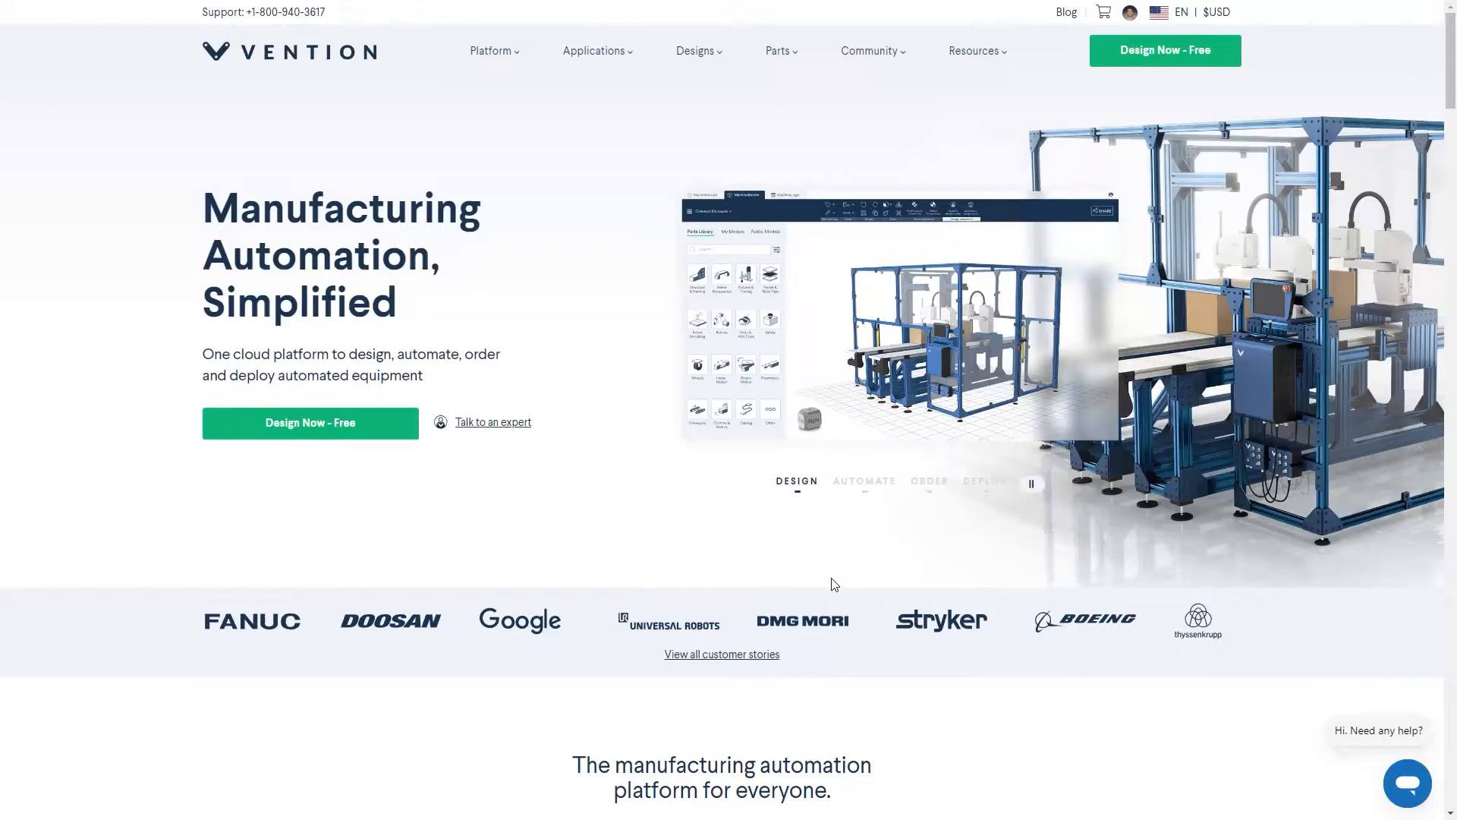
mouse_move(899, 519)
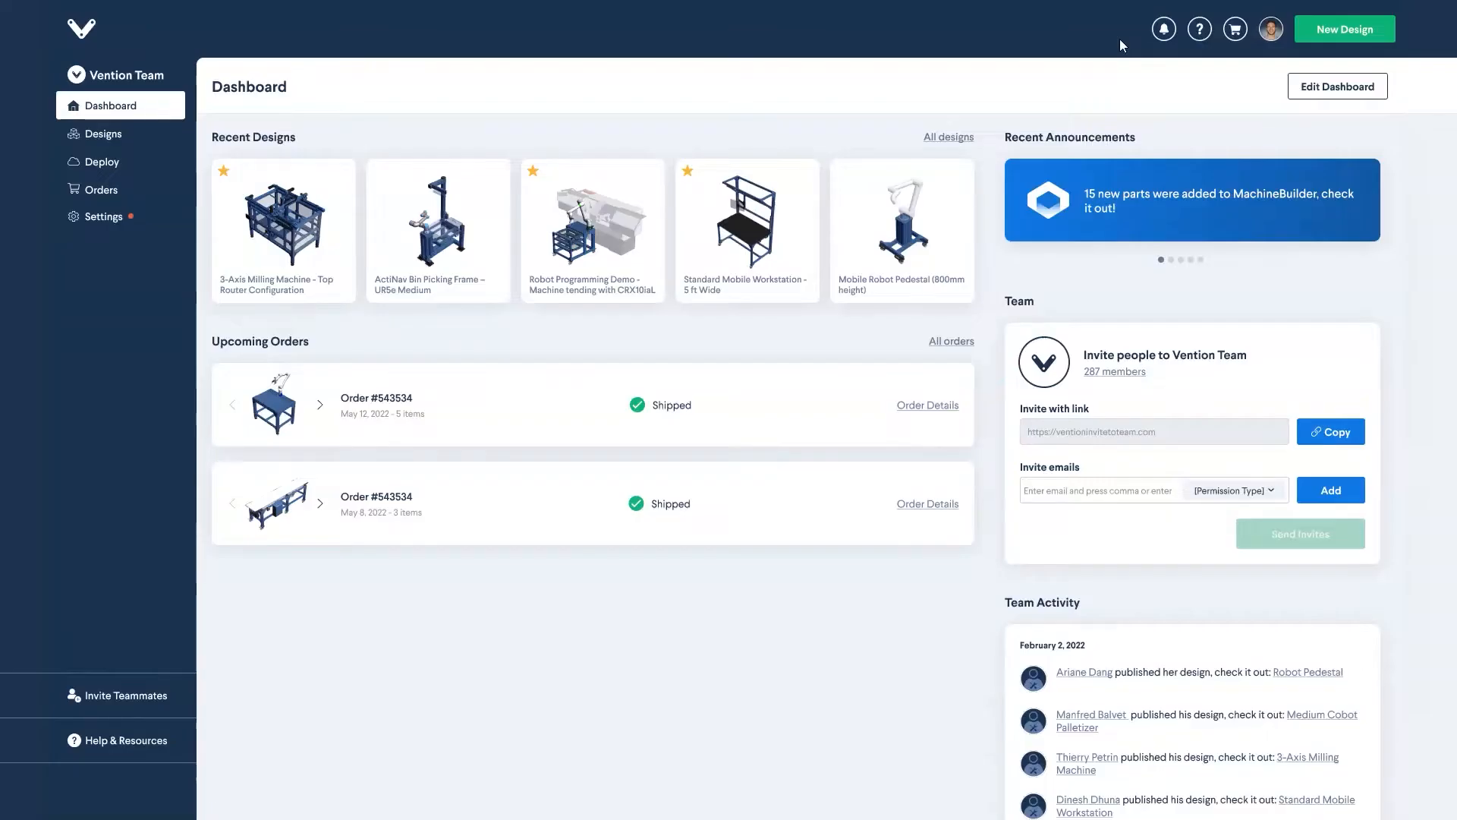
- Show the Corporate Account settings listing the Canada, US and Europe accounts
click(104, 216)
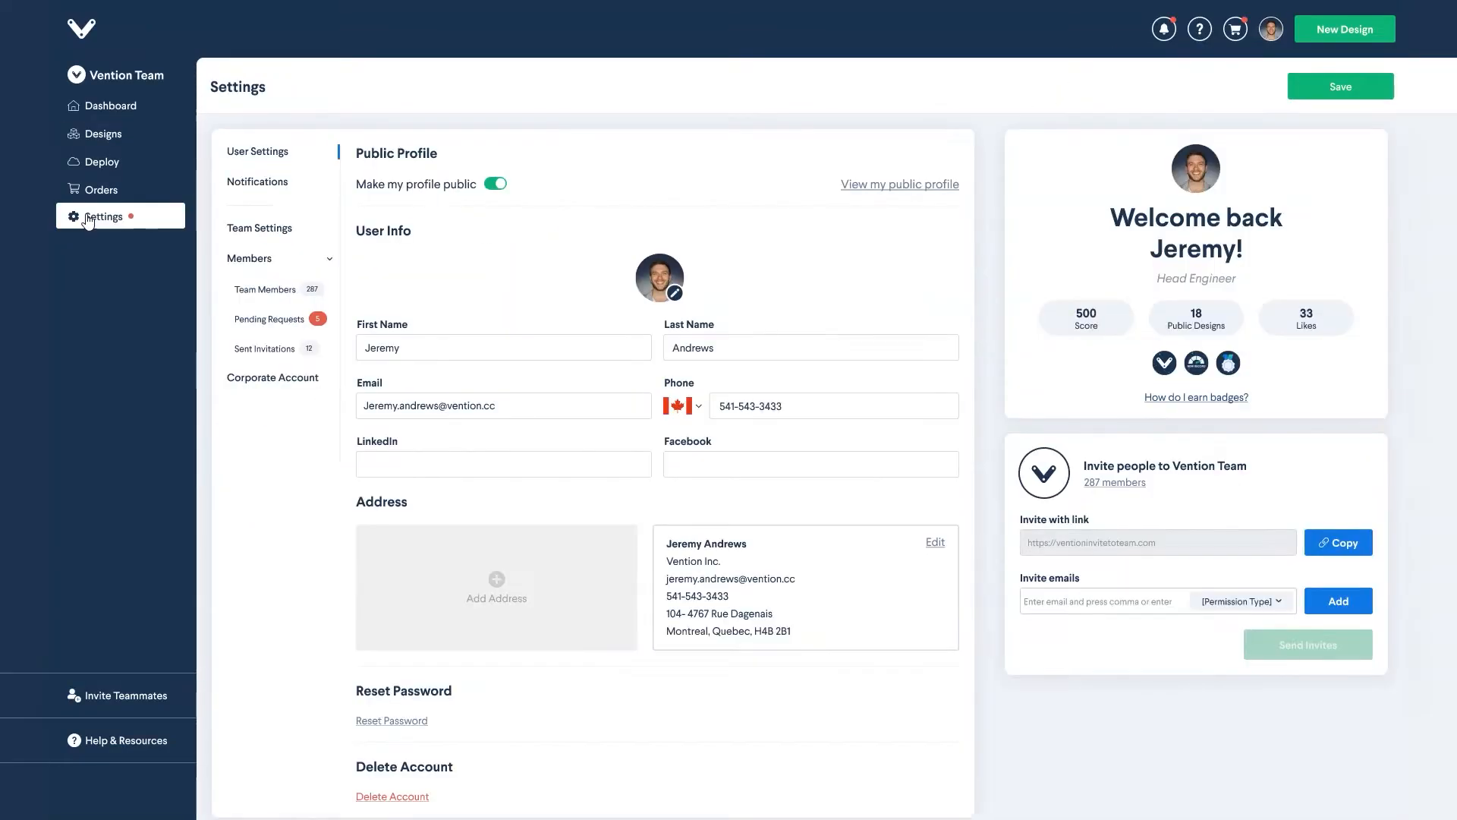
click(272, 377)
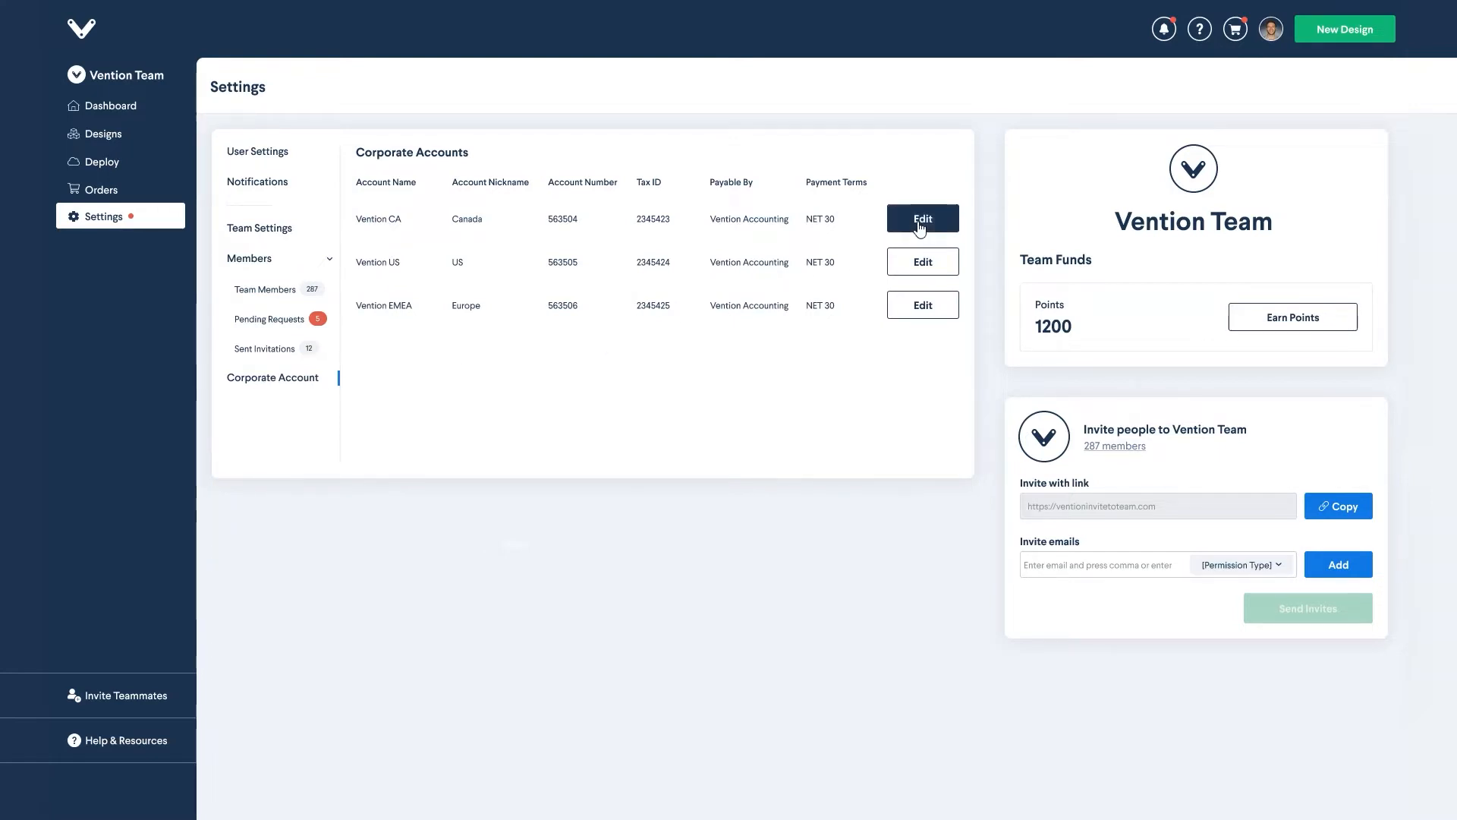
- Edit the Vention CA row to view its payable details, NET 30 terms and tax ID
click(921, 218)
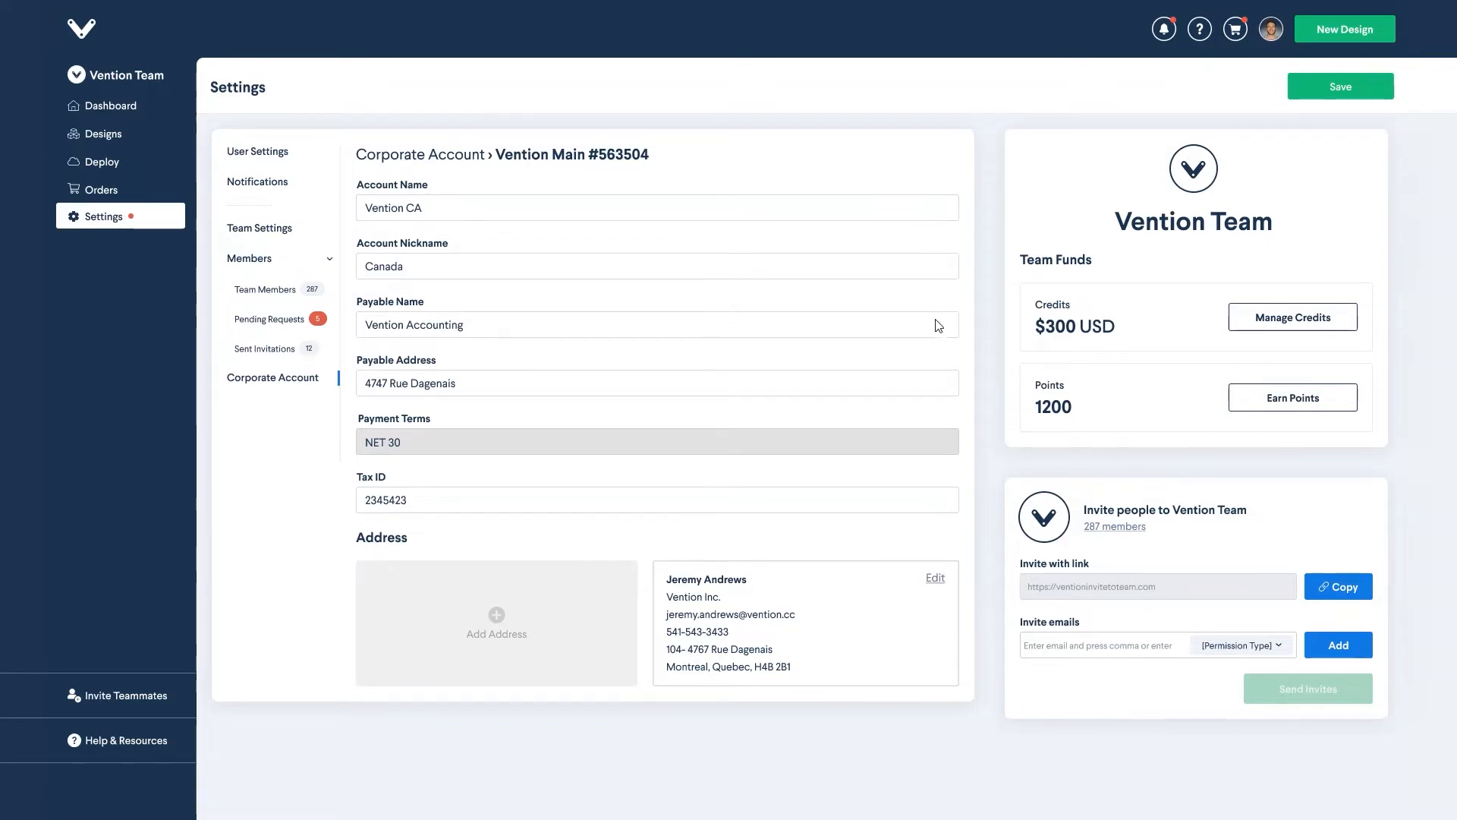
mouse_move(933, 331)
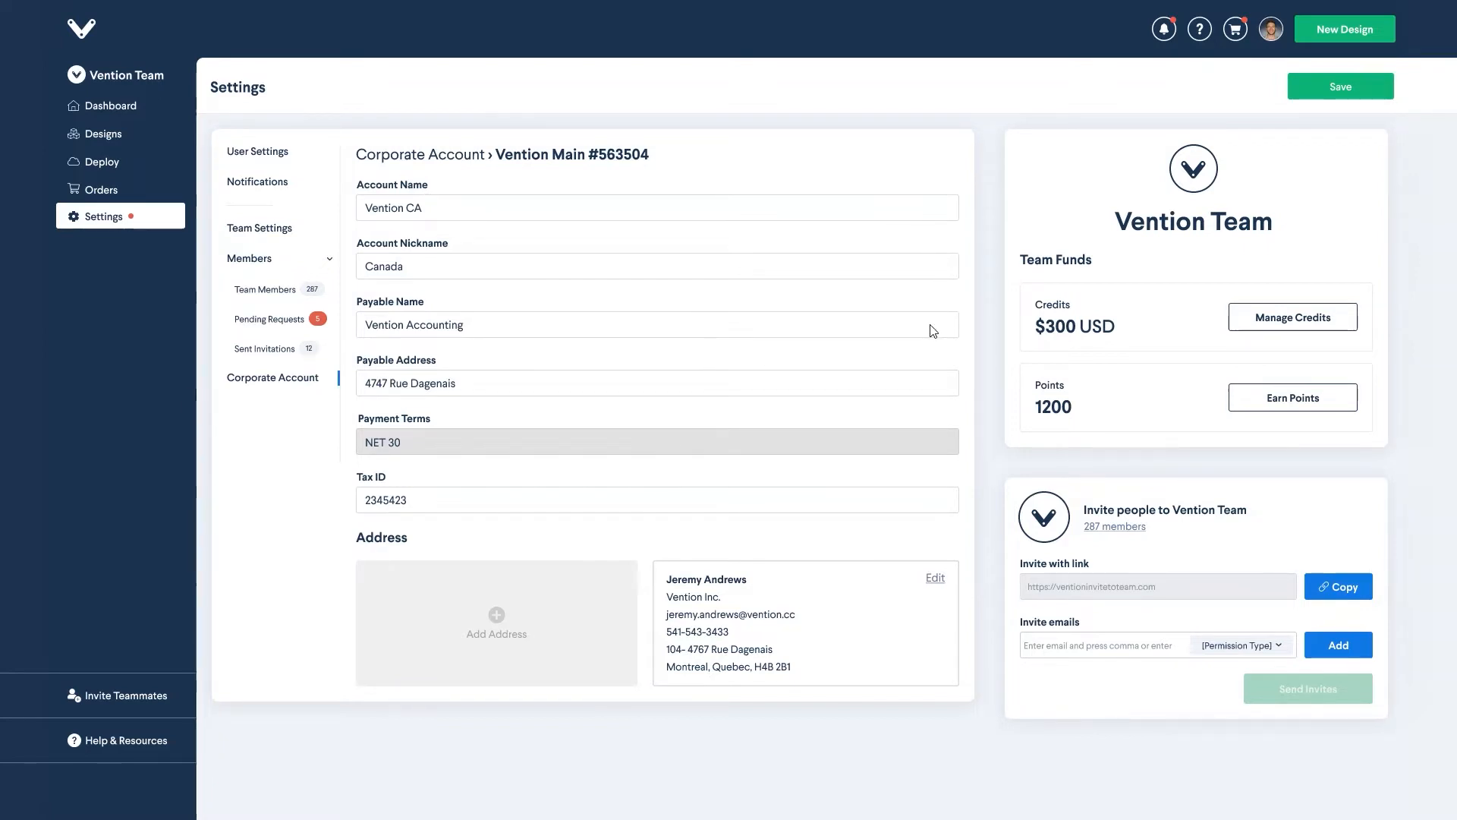
mouse_move(725, 509)
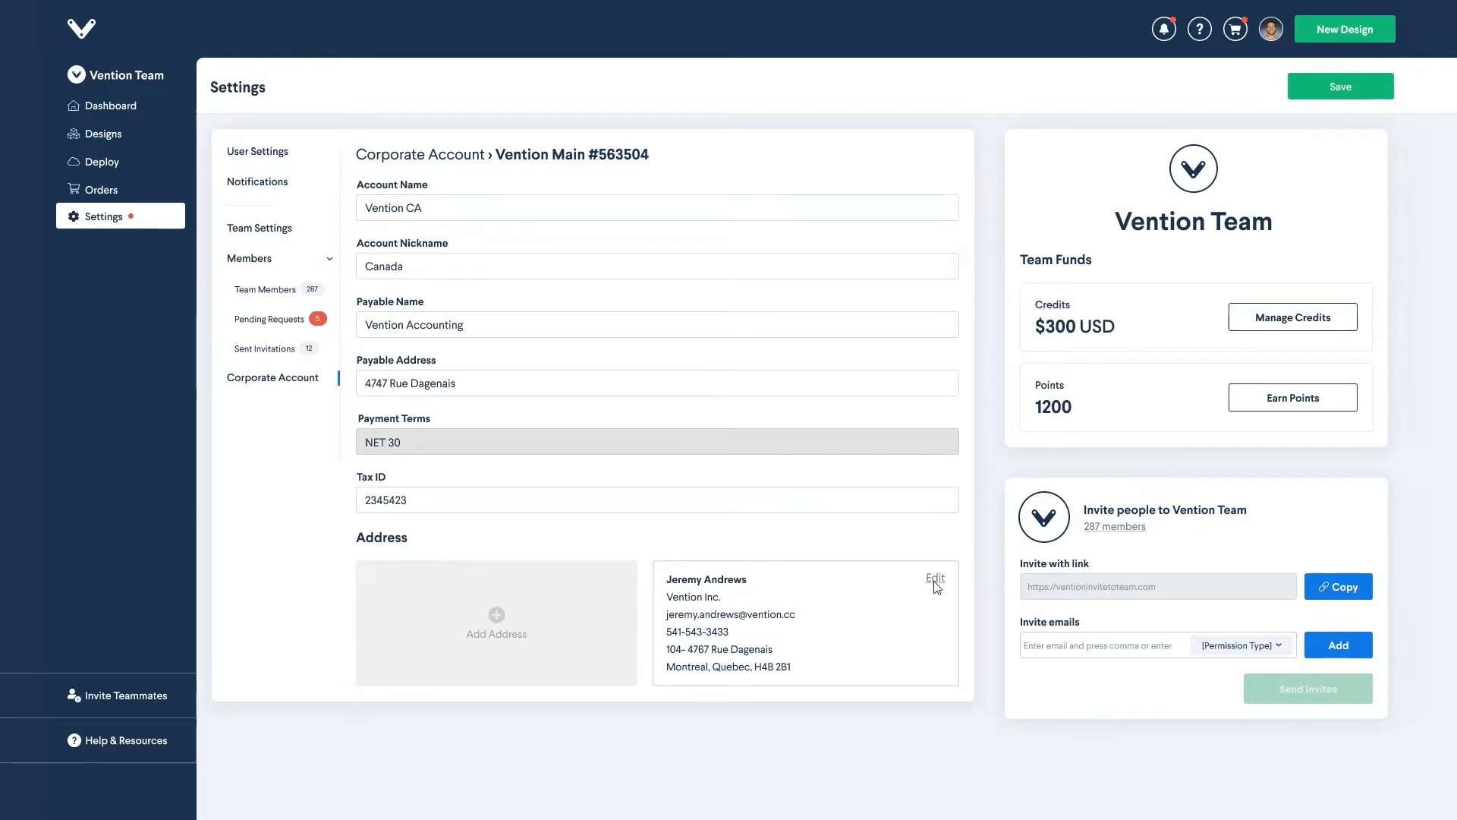
mouse_move(675, 451)
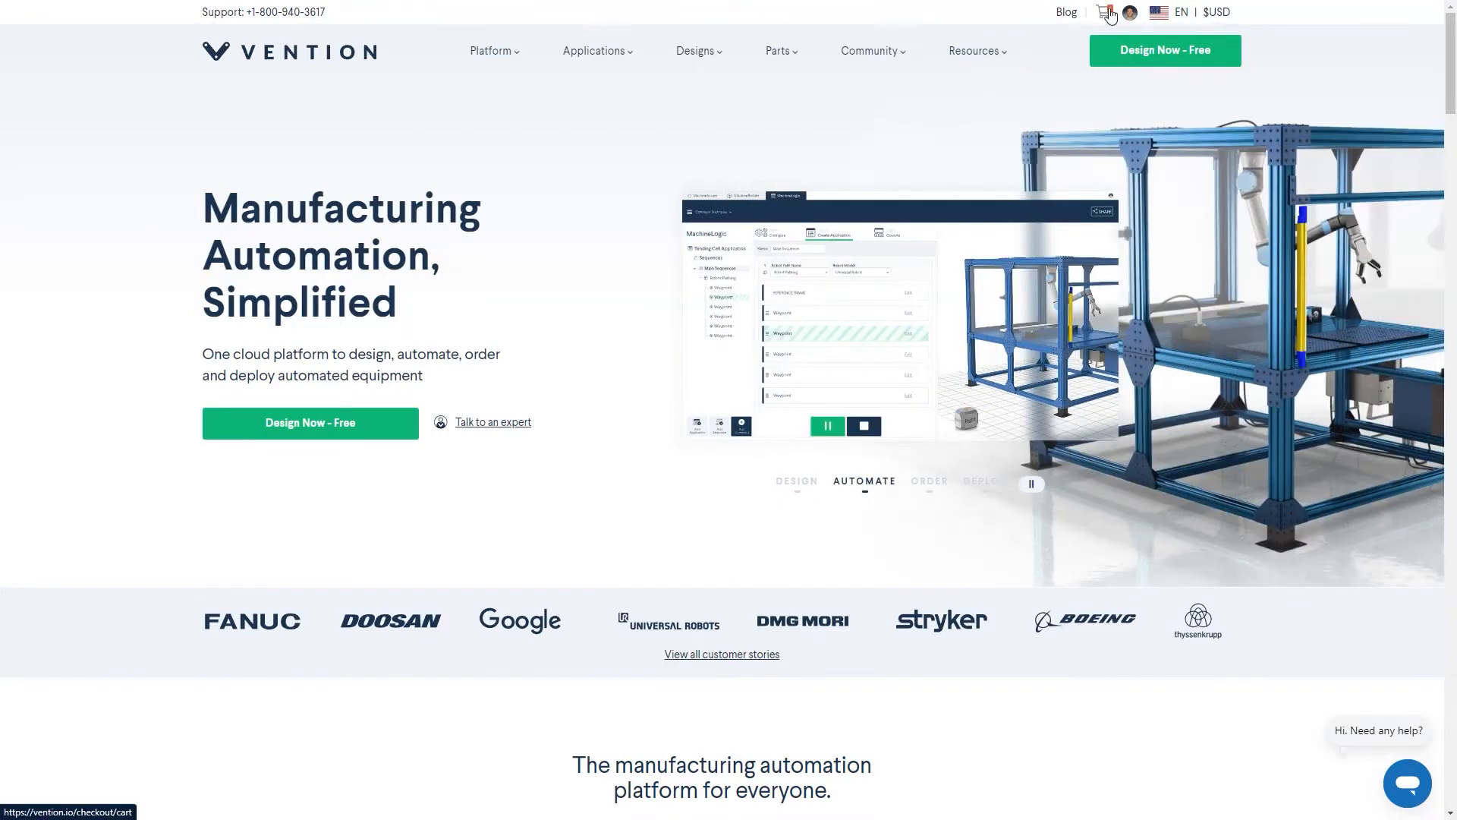
- Open the cart with the $1,673.13 workstation design and proceed to checkout
click(1105, 13)
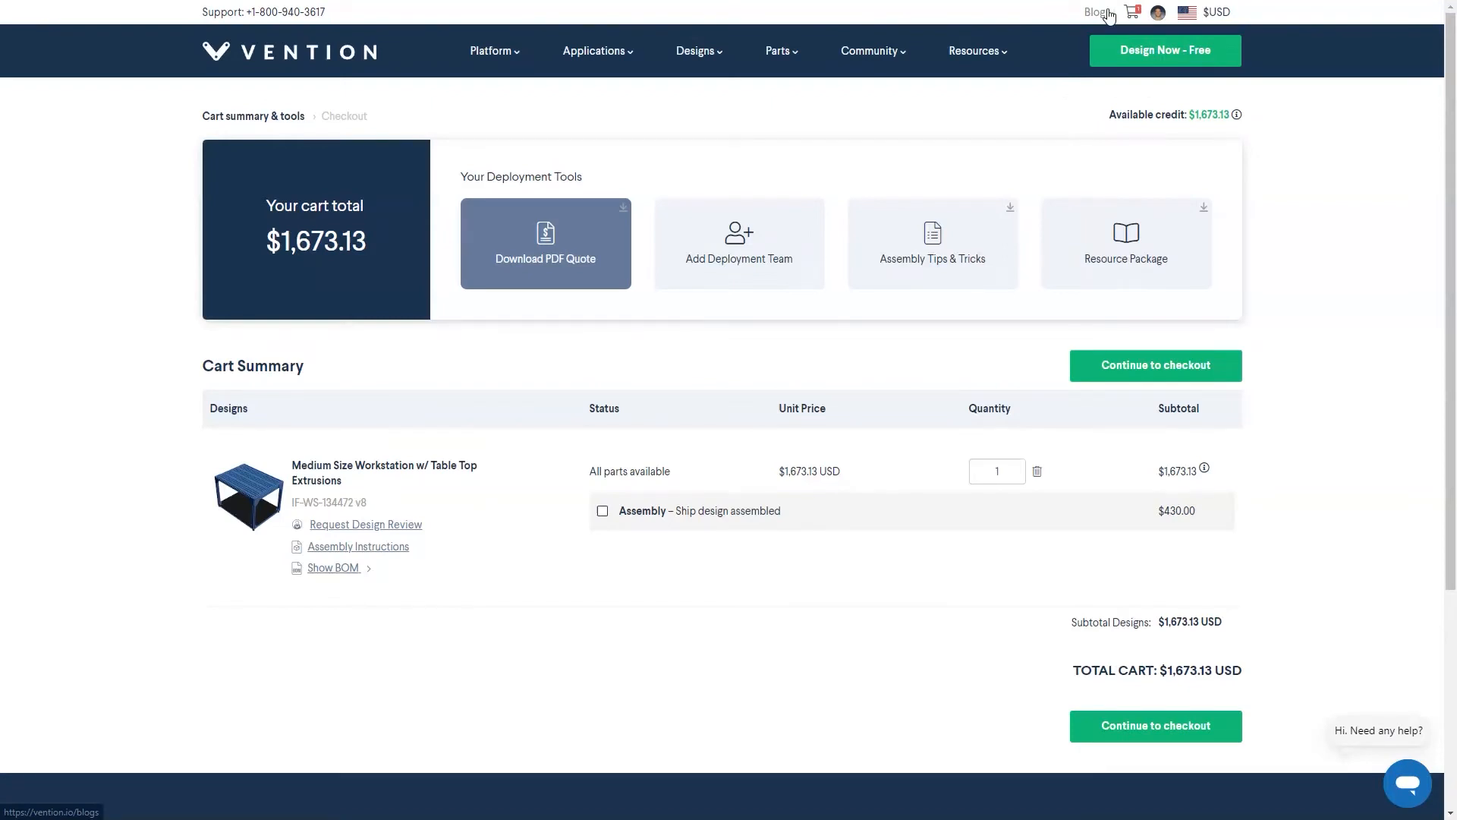
mouse_move(1094, 282)
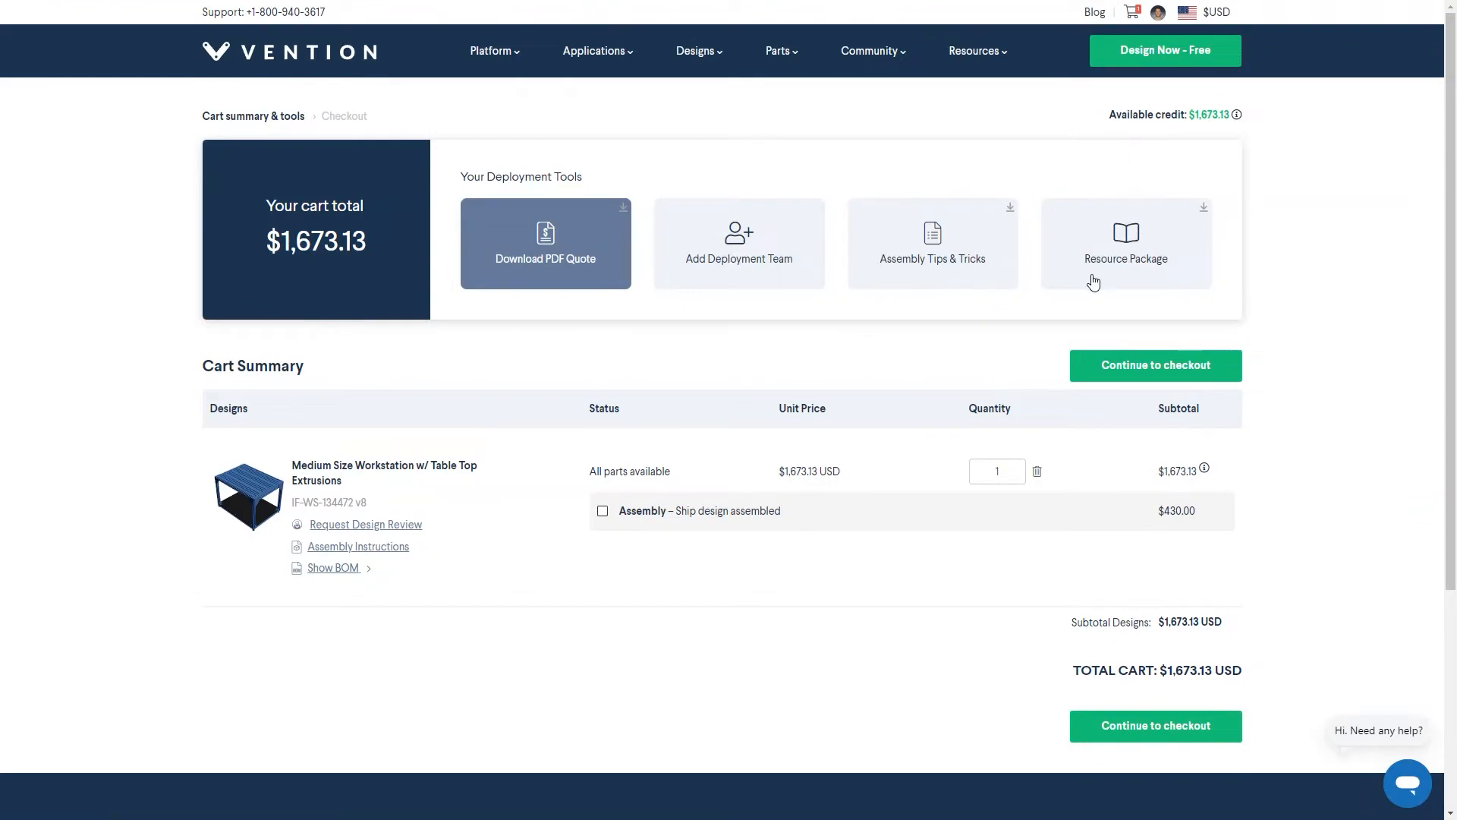
mouse_move(733, 285)
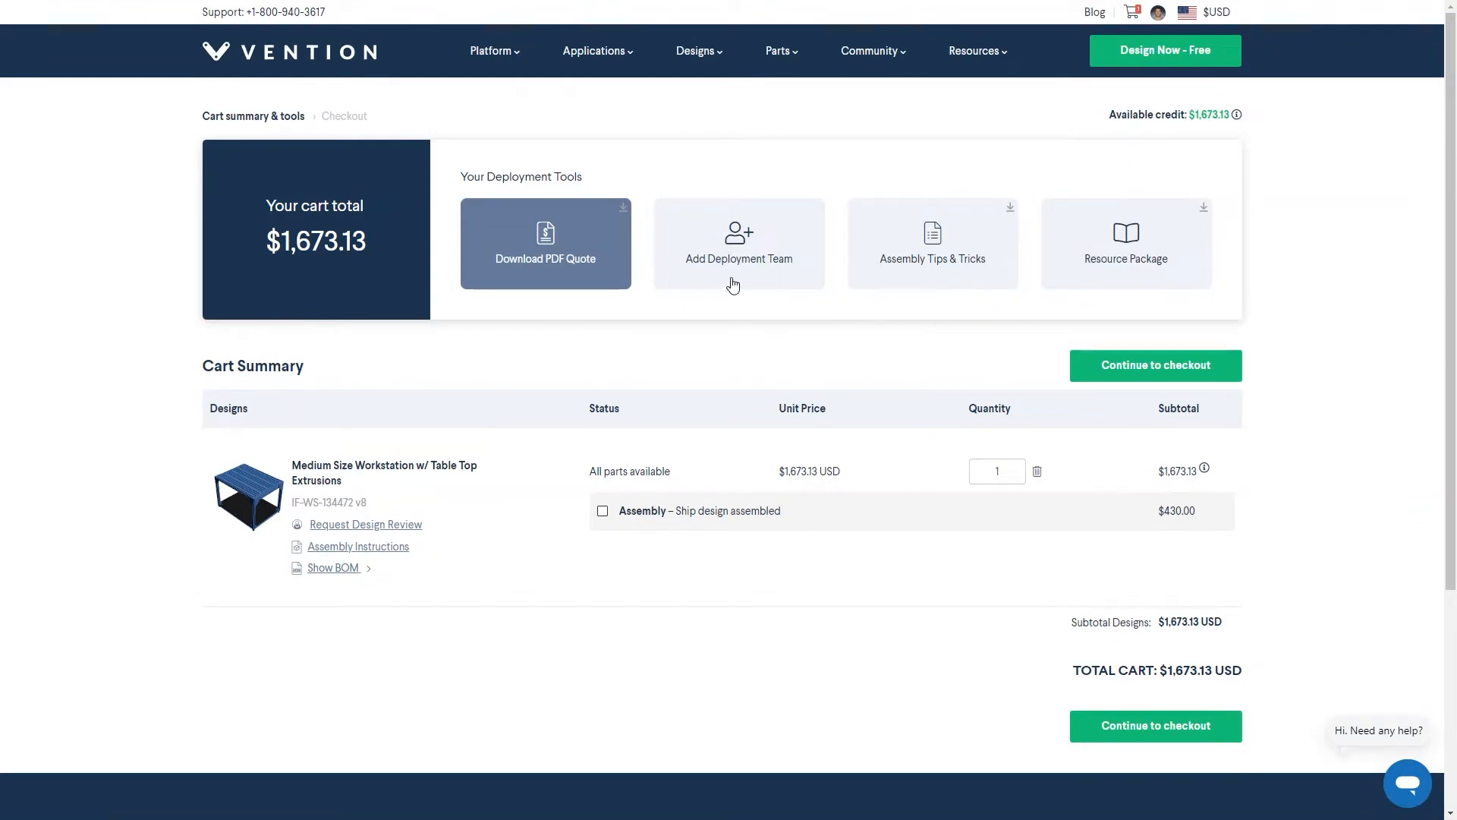
mouse_move(604, 514)
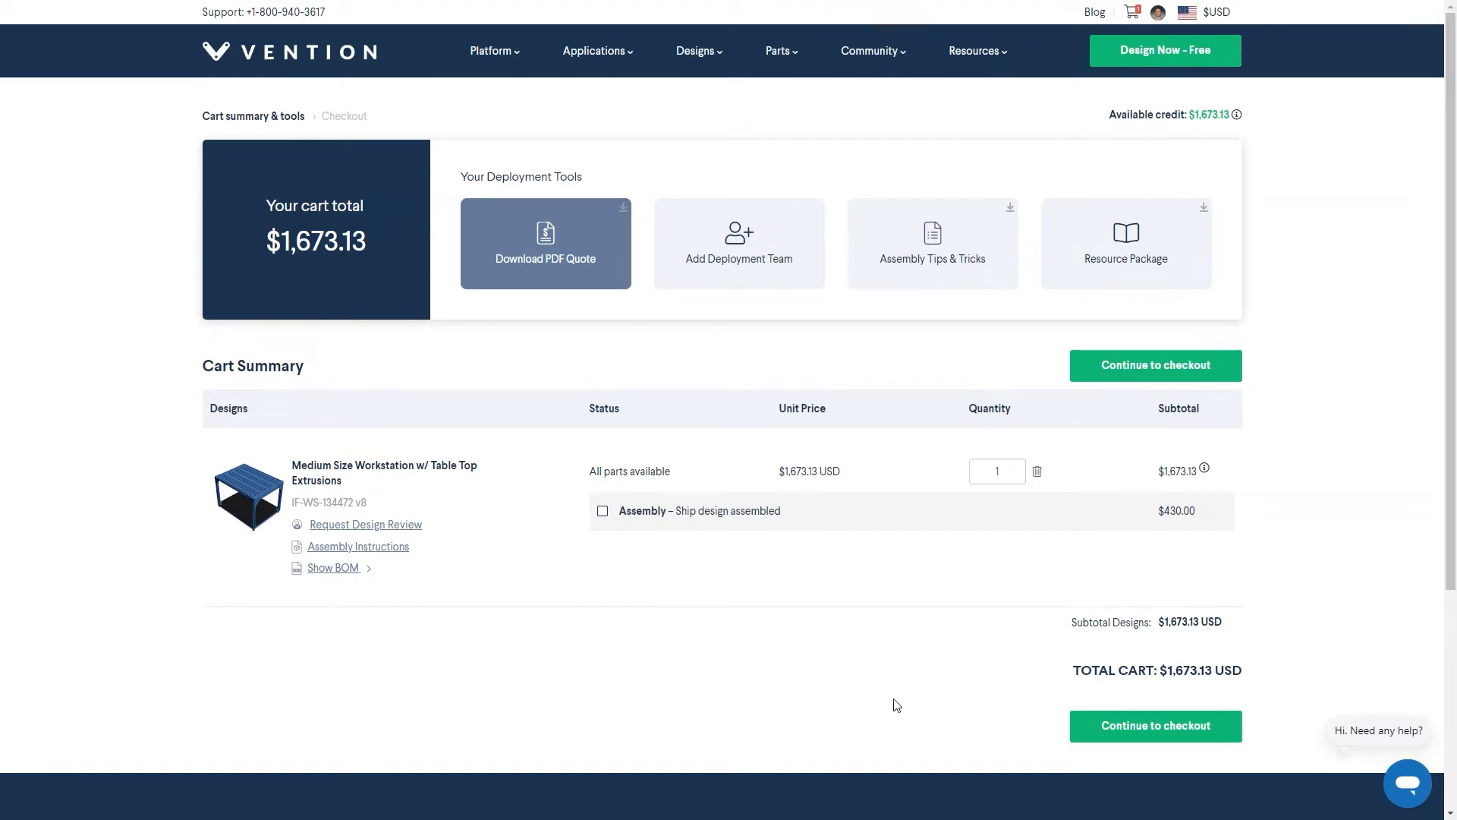
click(1155, 364)
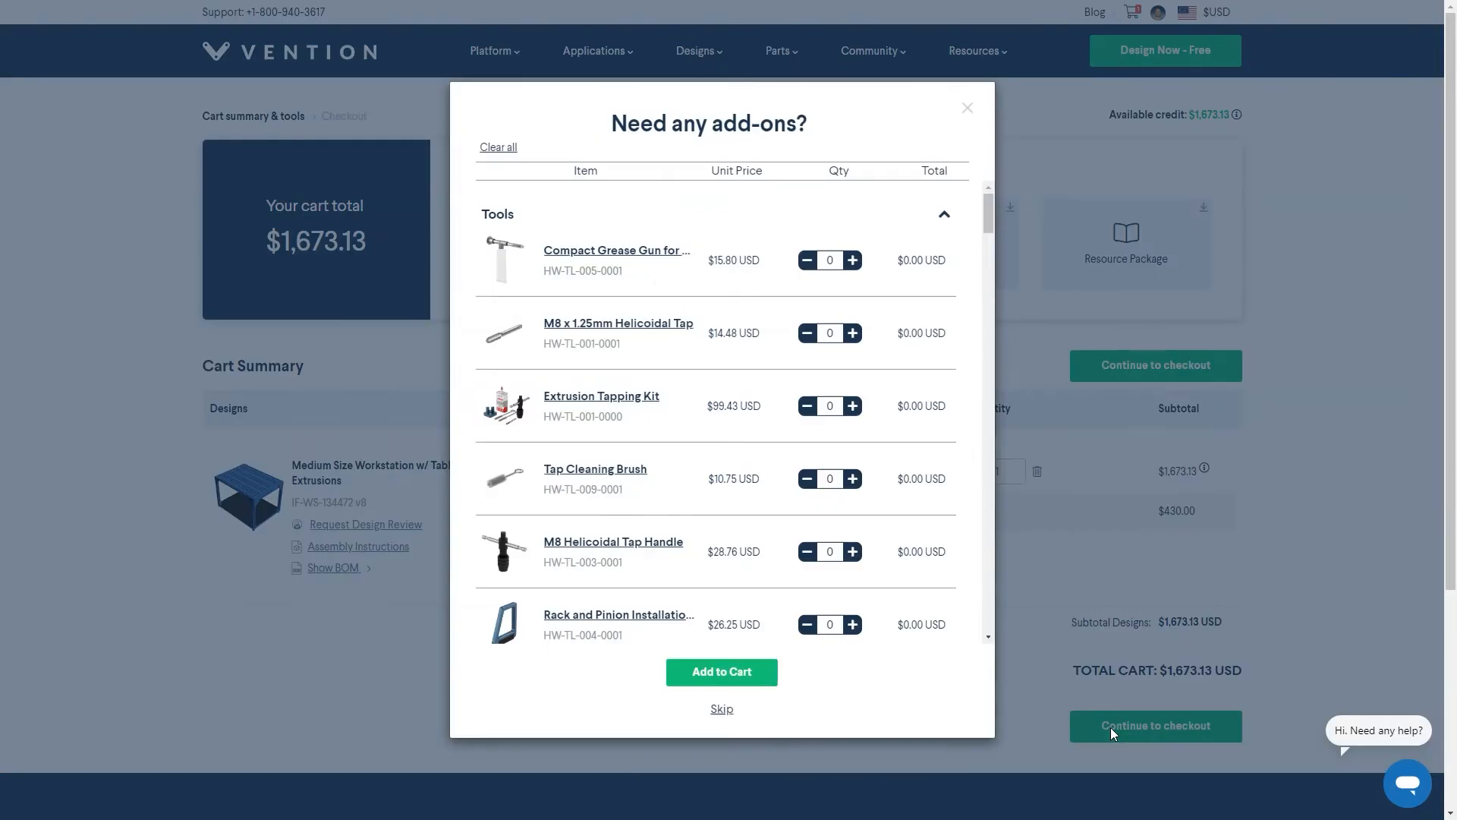
click(721, 709)
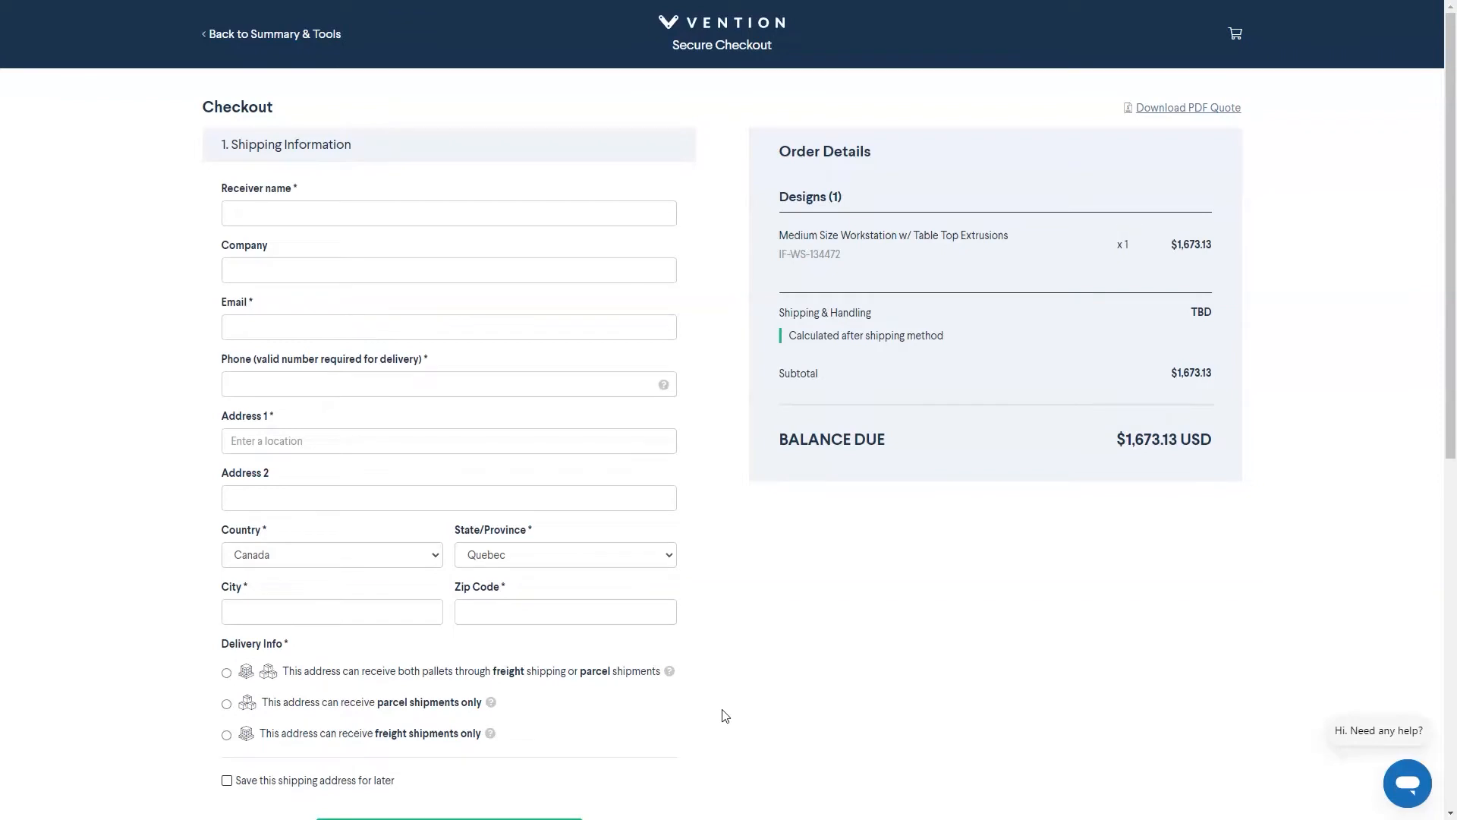
click(448, 212)
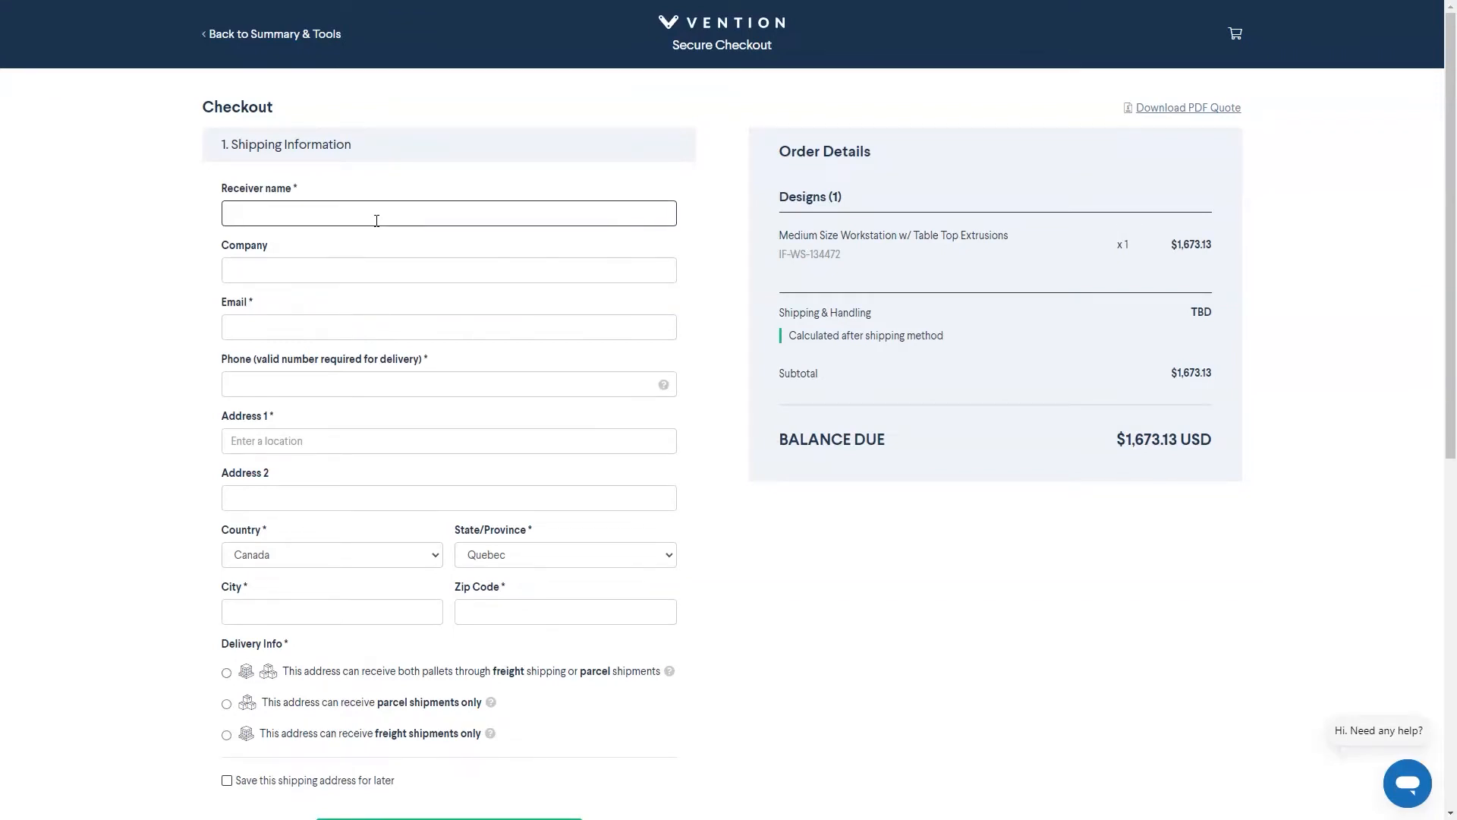
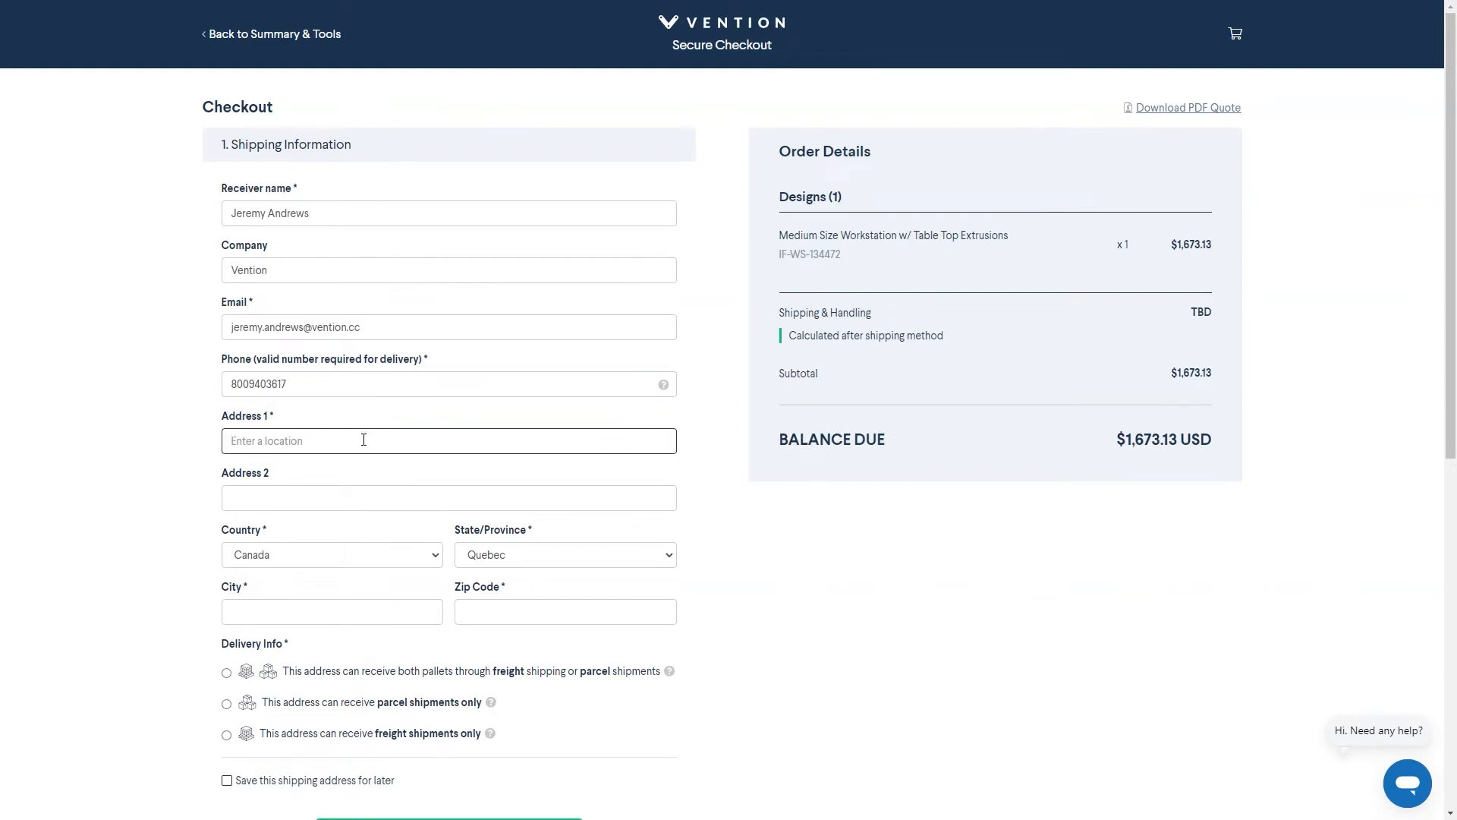
text(4767 Rue)
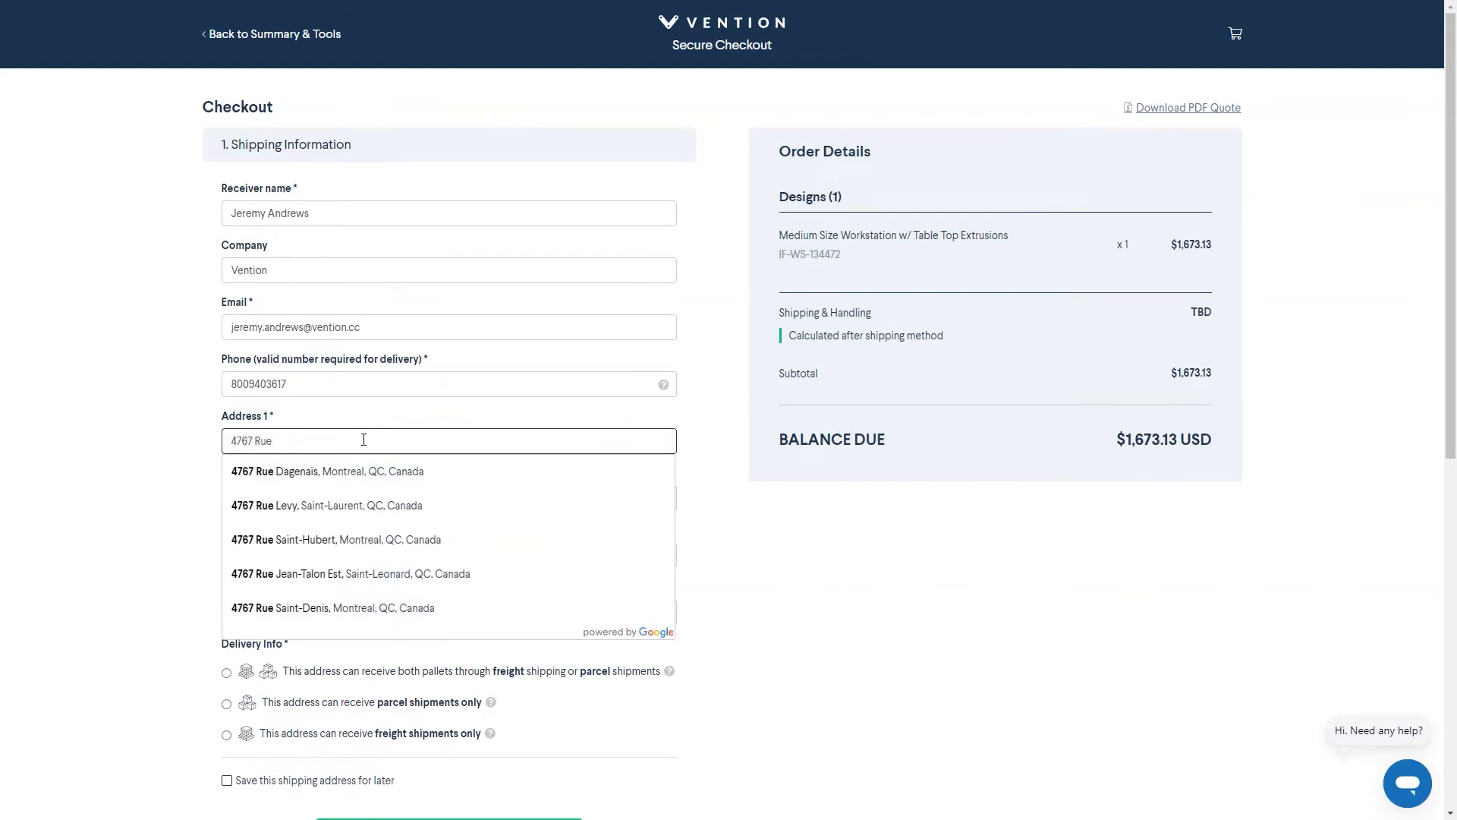
click(326, 471)
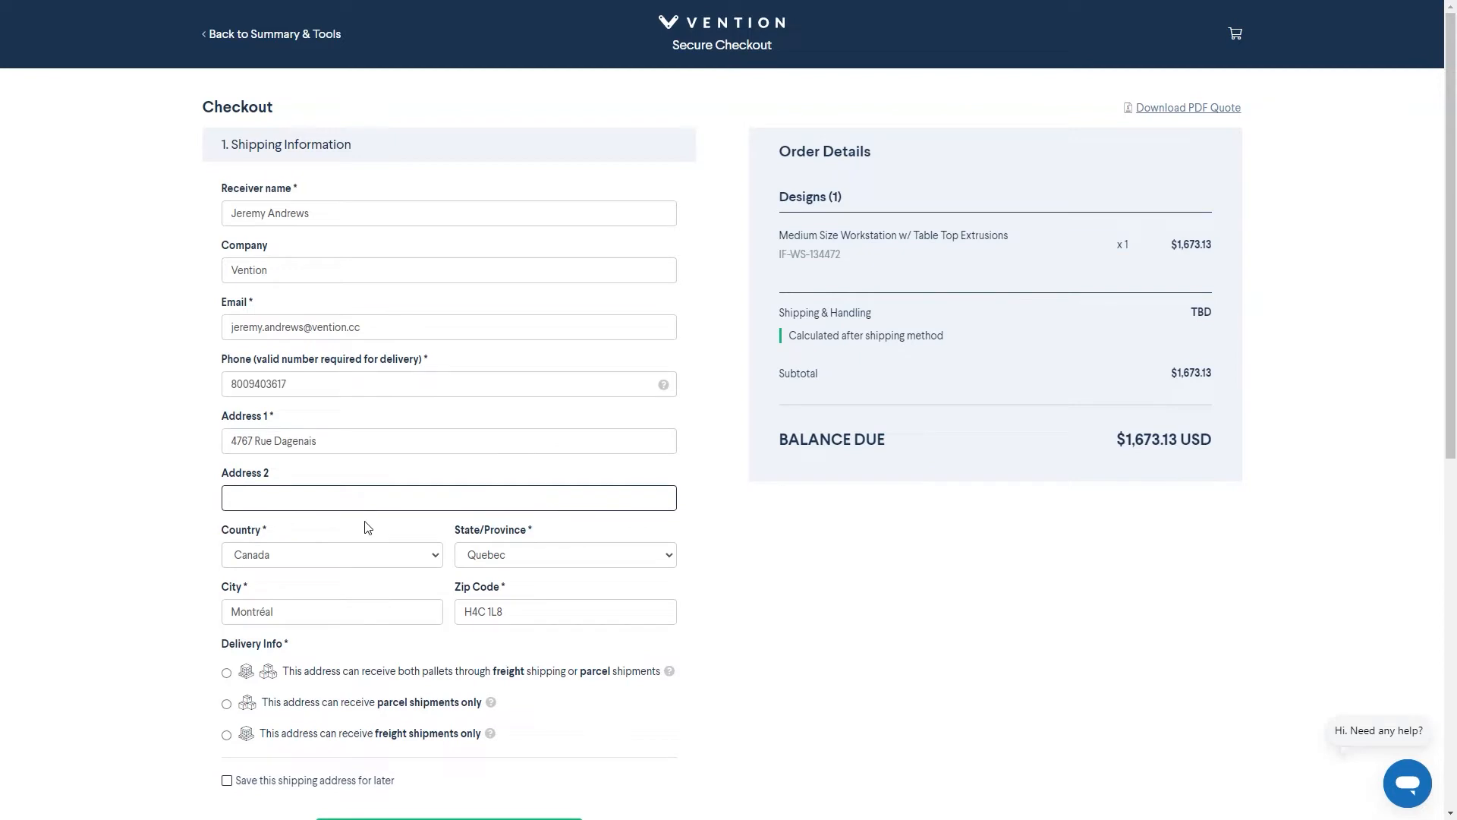
click(448, 497)
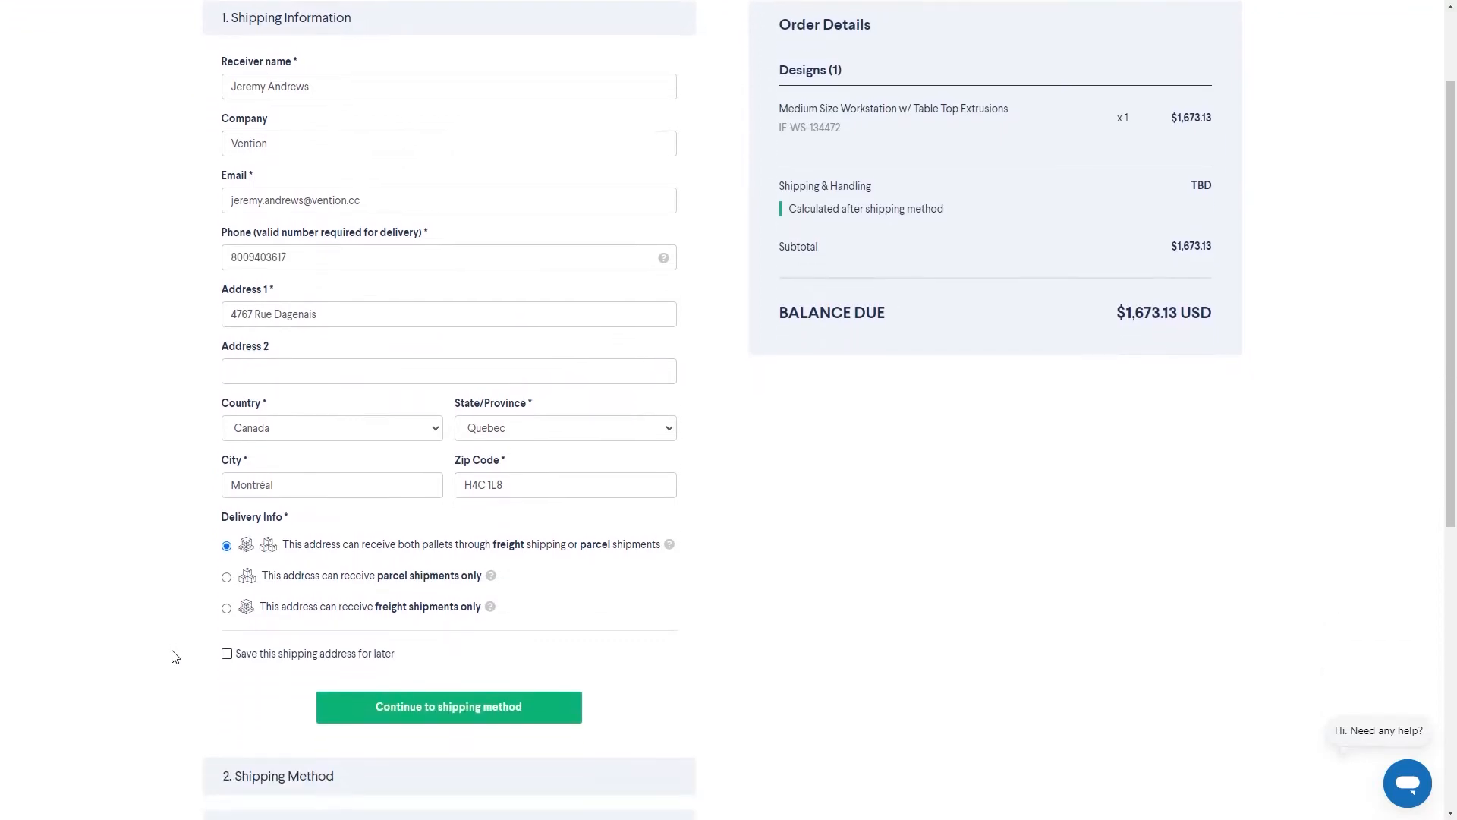
- Confirm the shipping information, choose economy parcel shipping and move to payment
click(448, 707)
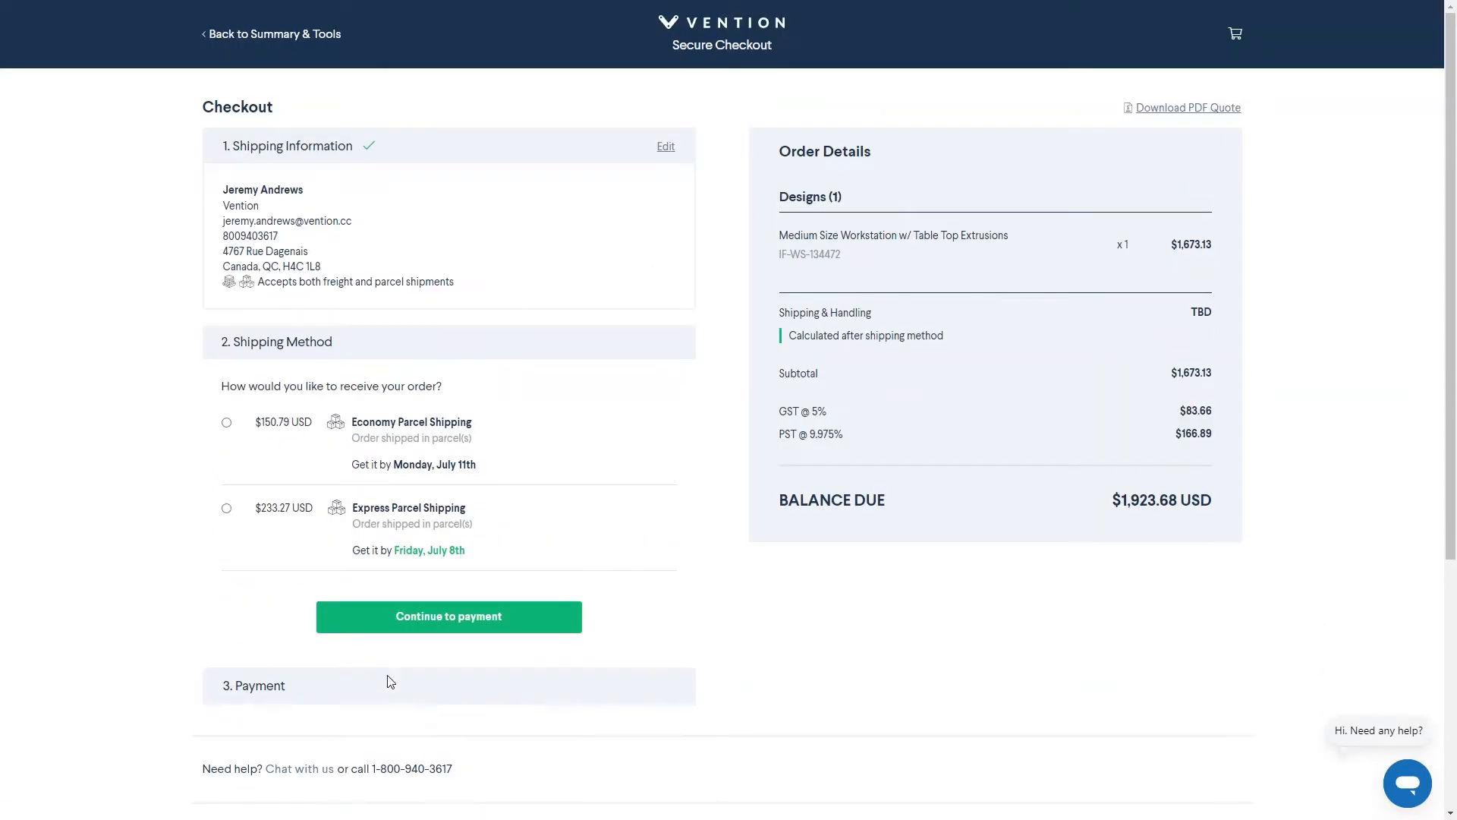
click(226, 422)
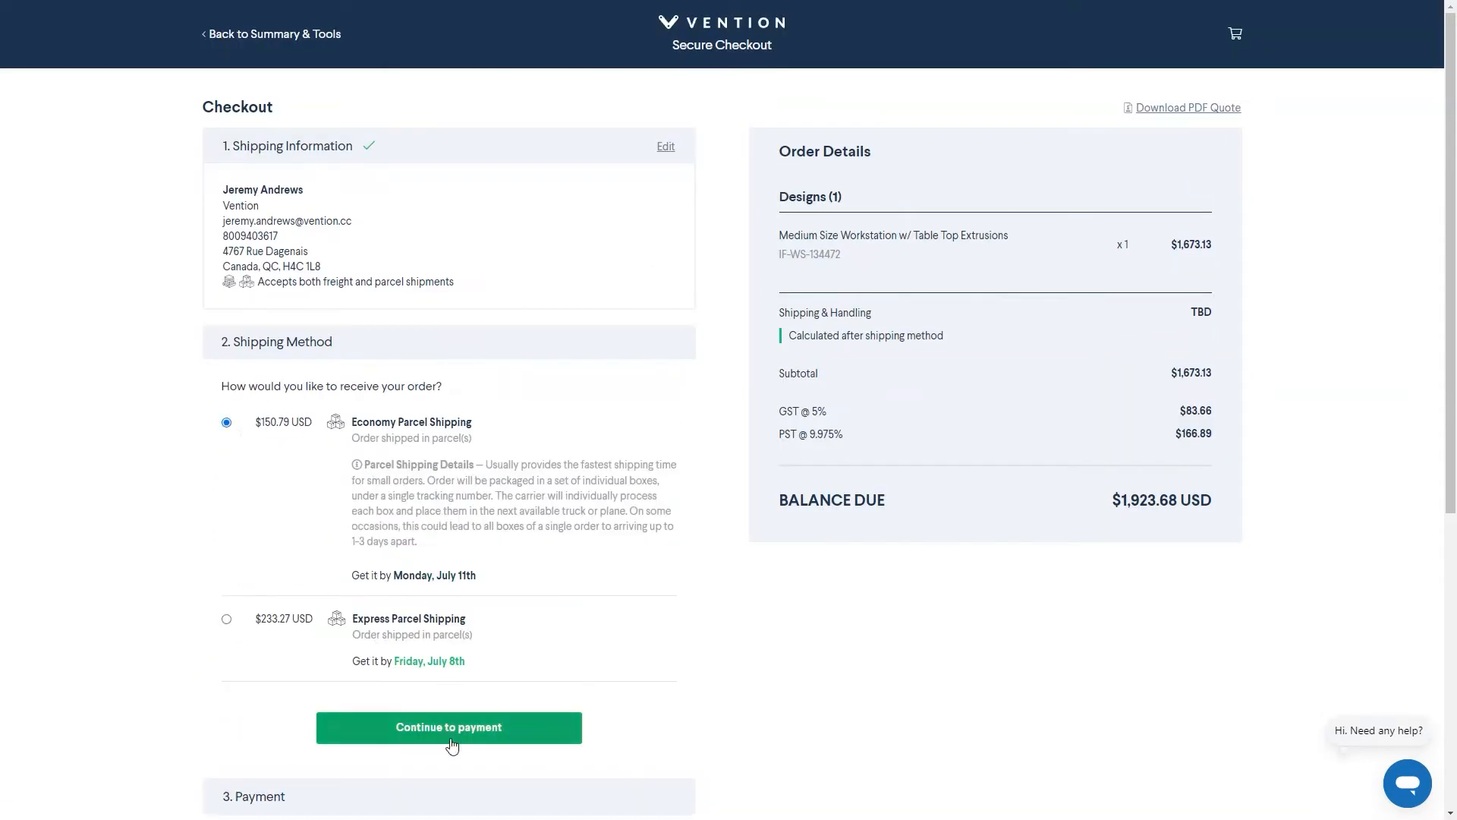
click(448, 728)
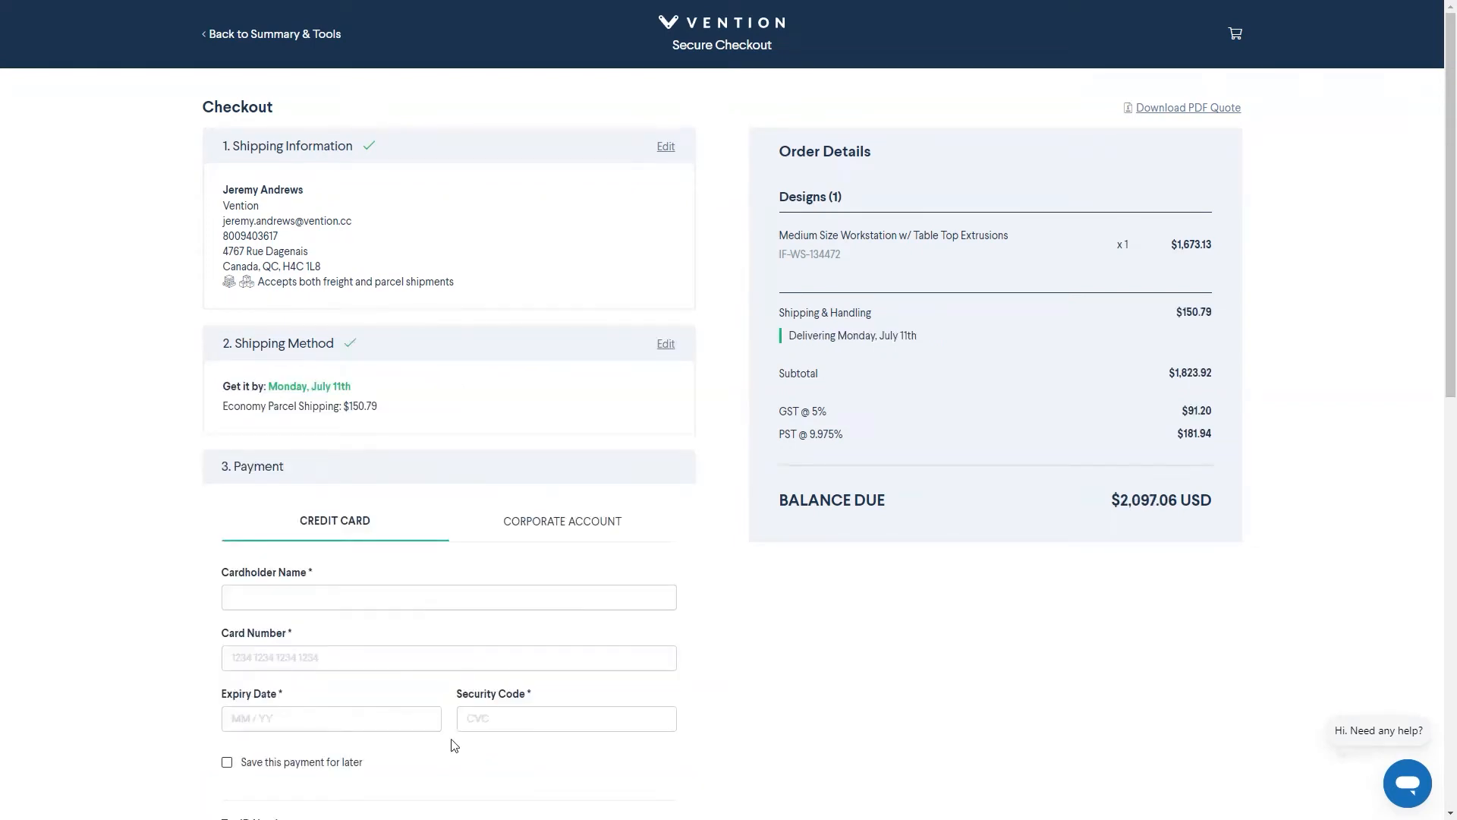
- Fill in the credit card fields, entering cardholder John Doe and 123
scroll(down, 3)
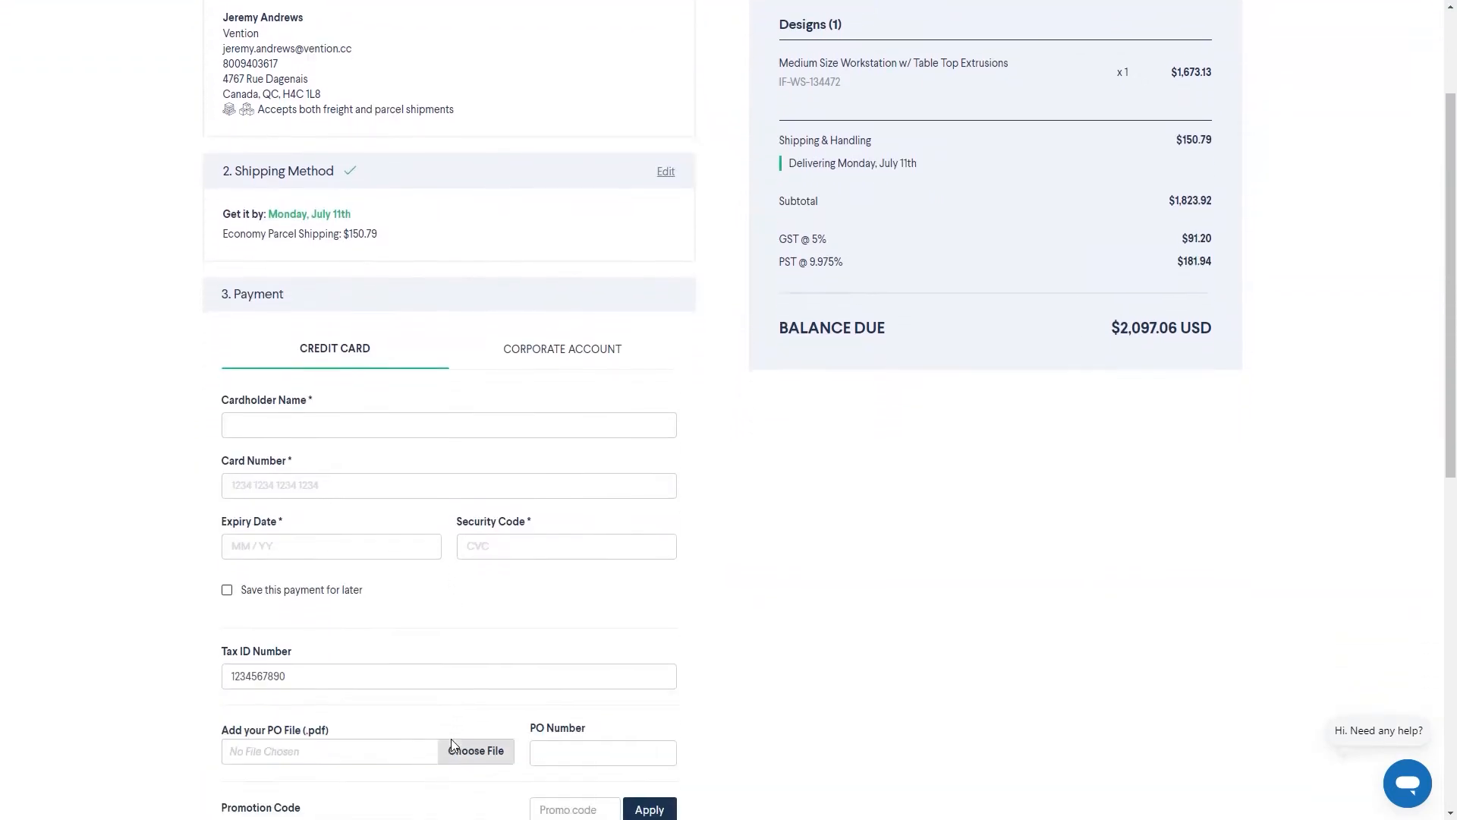
scroll(down, 3)
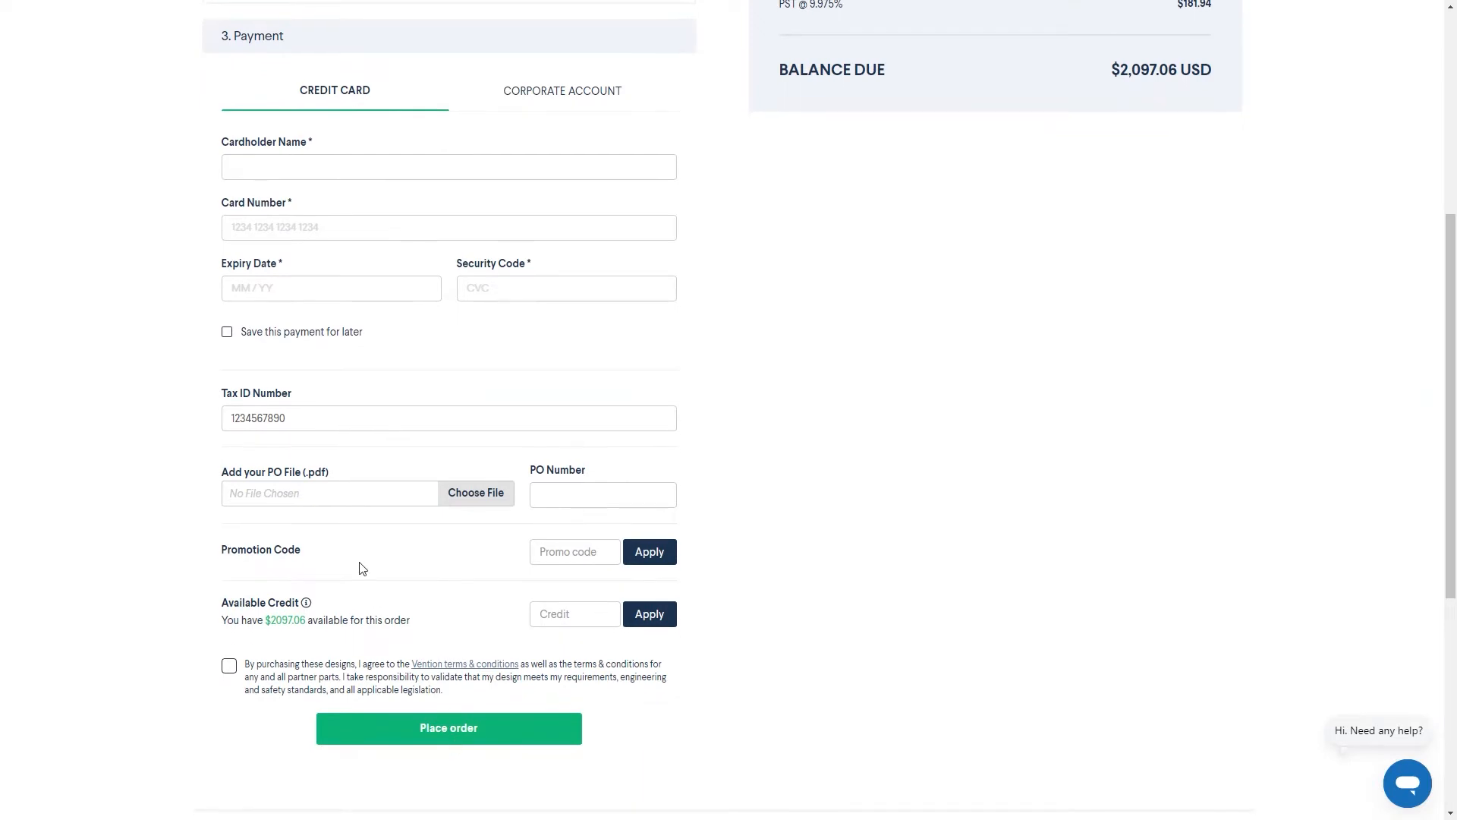
text(John Doe)
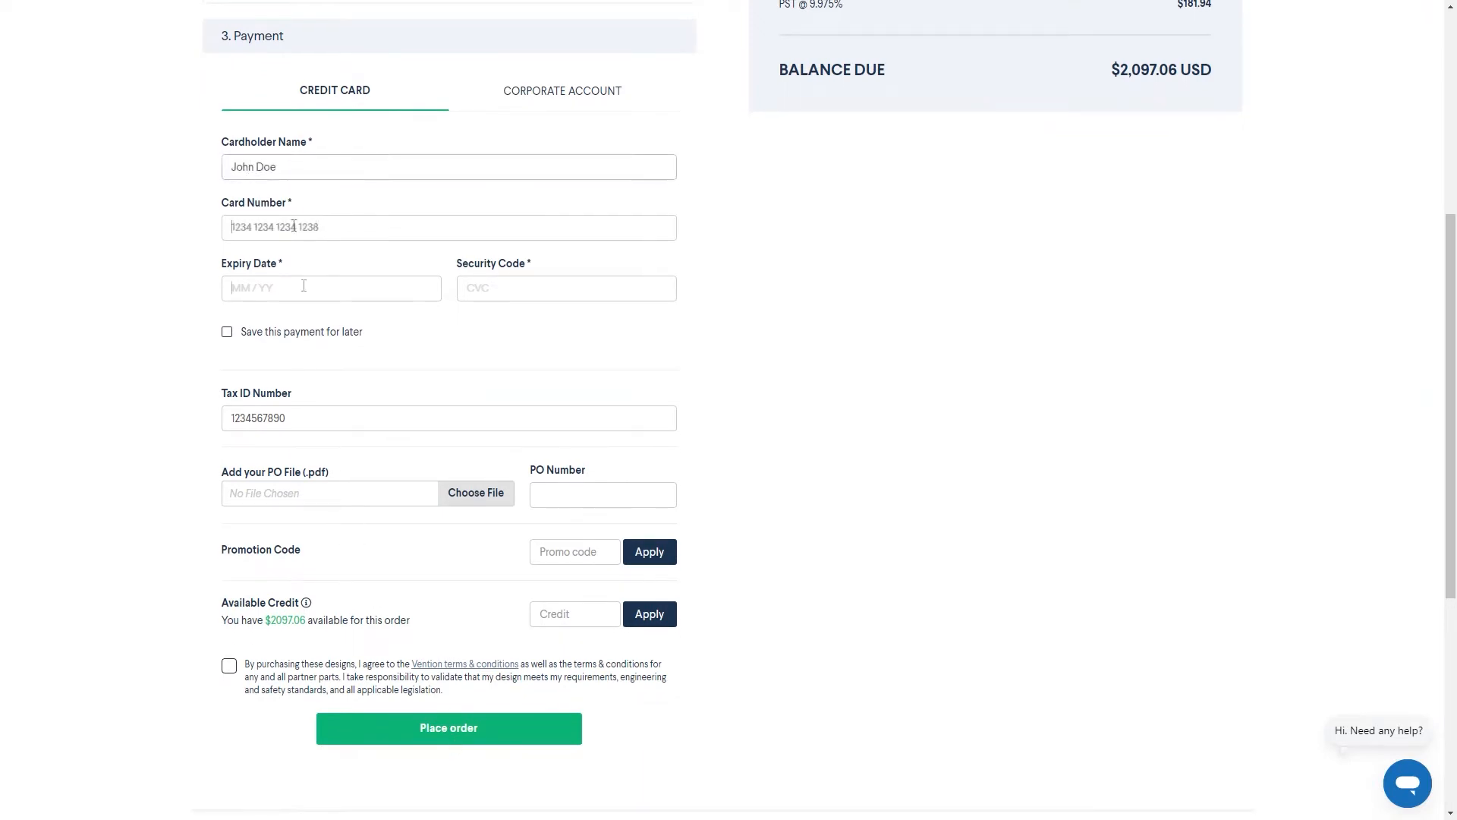
text(123)
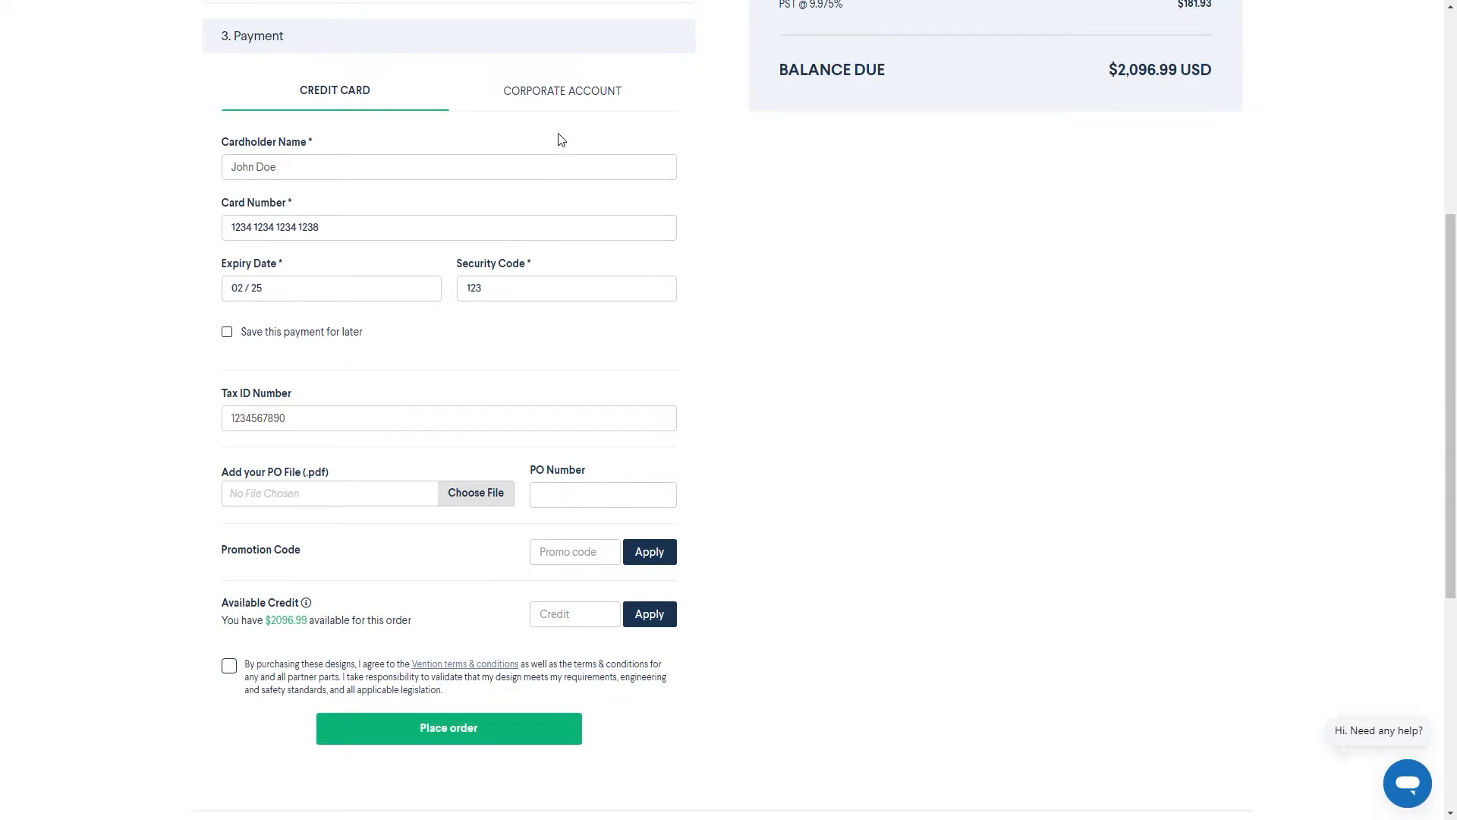
- Switch payment to the corporate account and attach the PO #123456 file
click(563, 90)
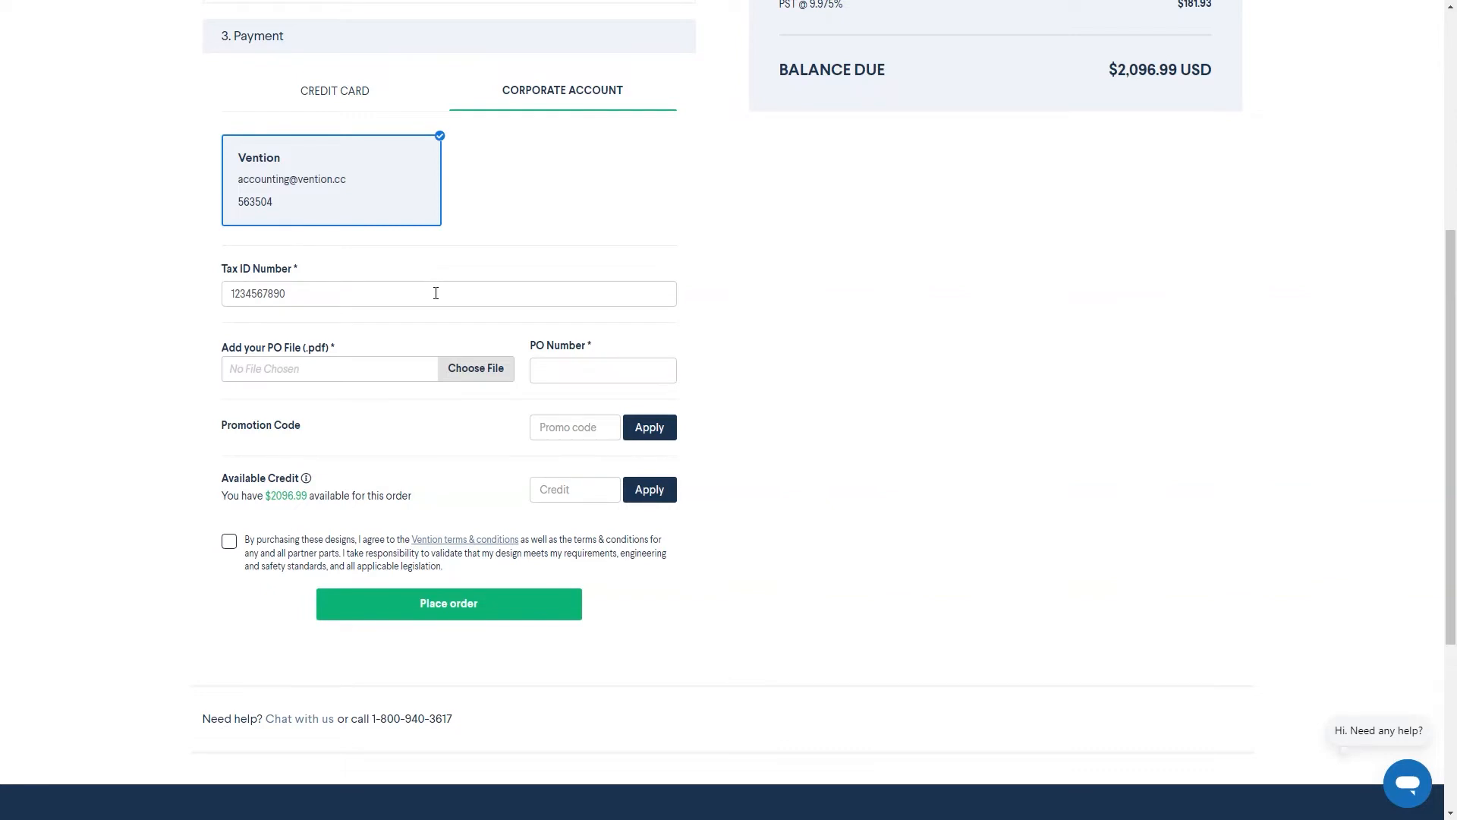
click(475, 369)
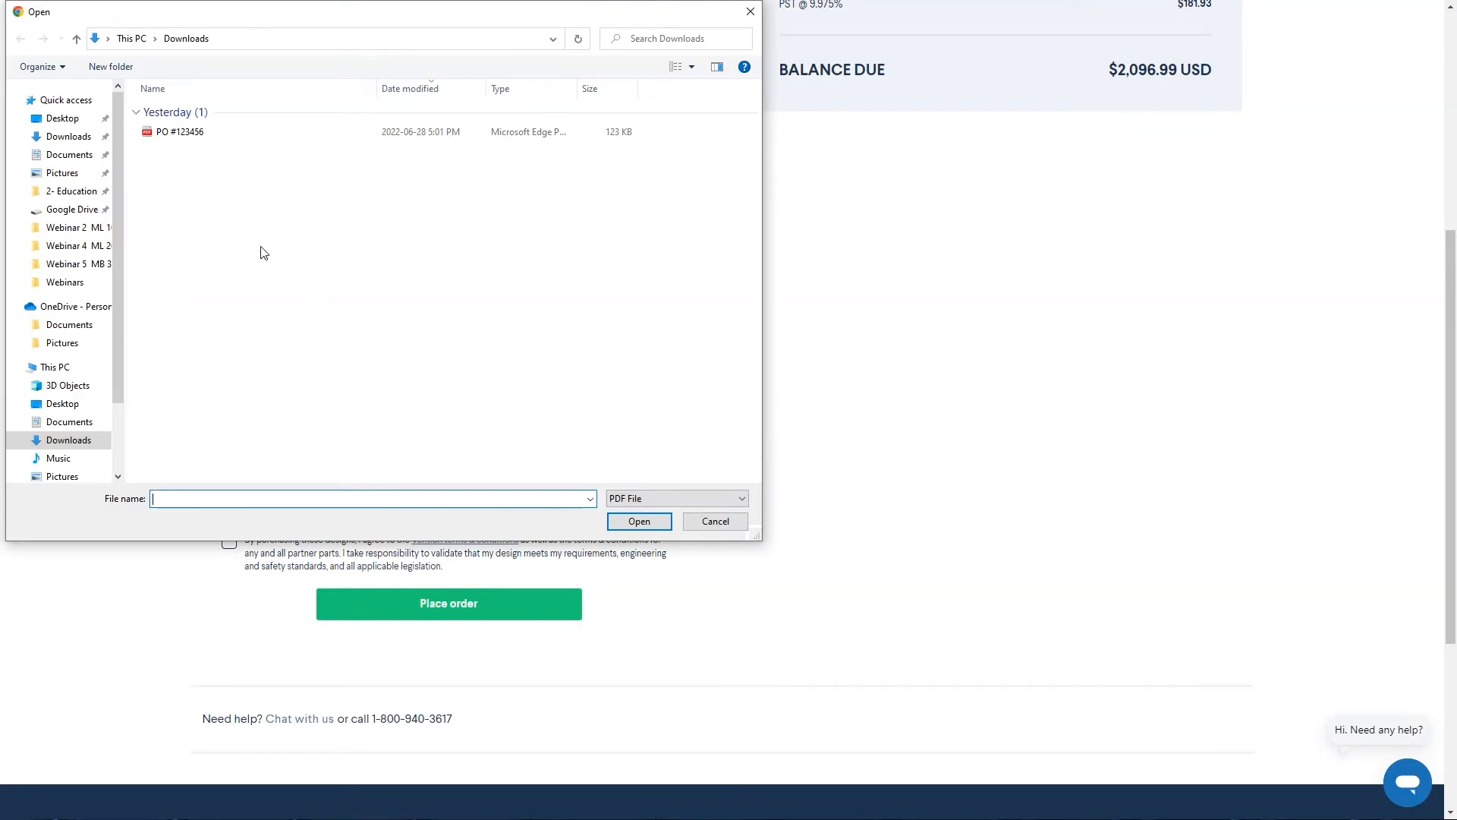
click(181, 131)
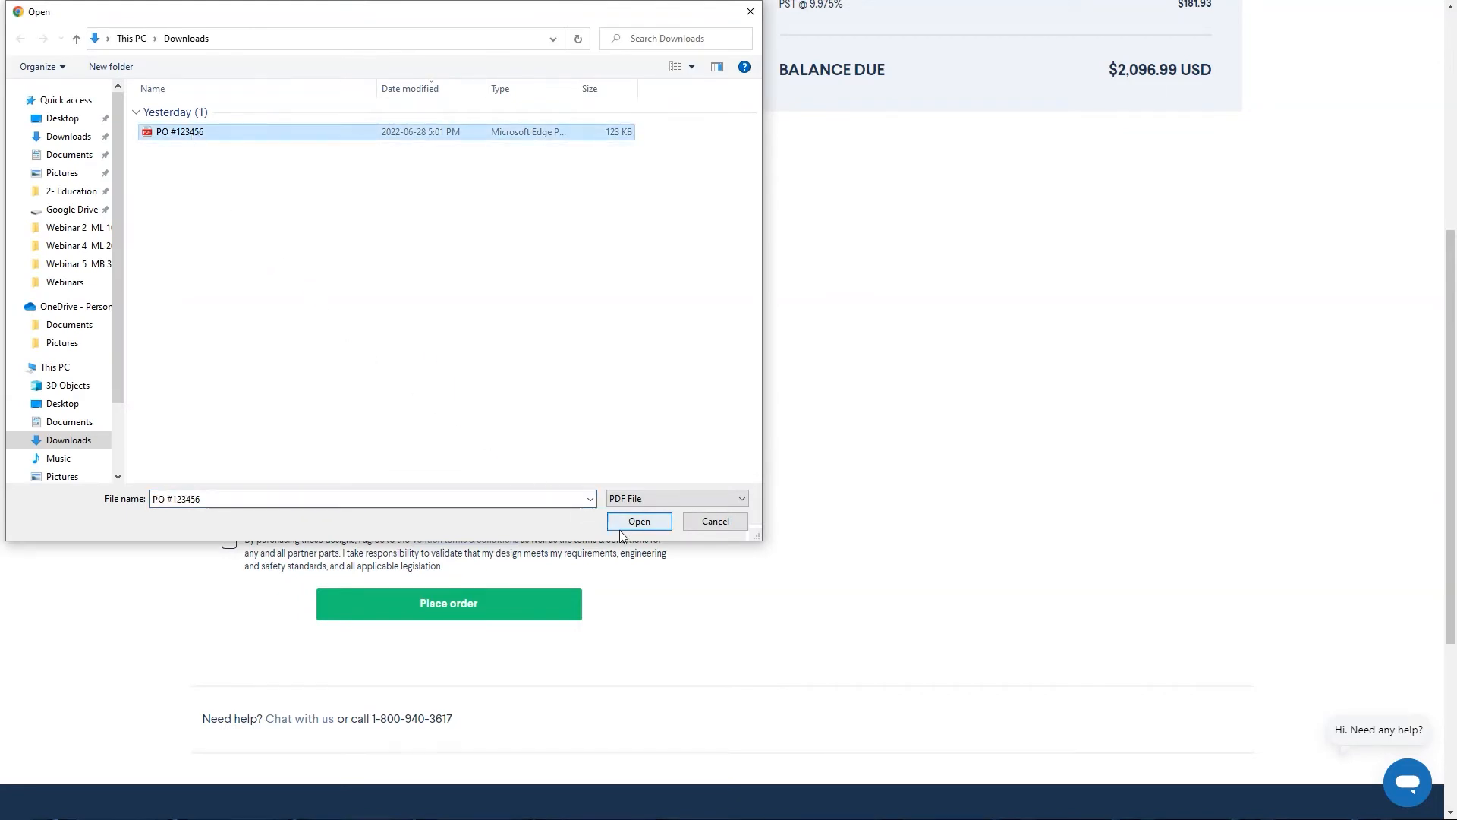
click(638, 521)
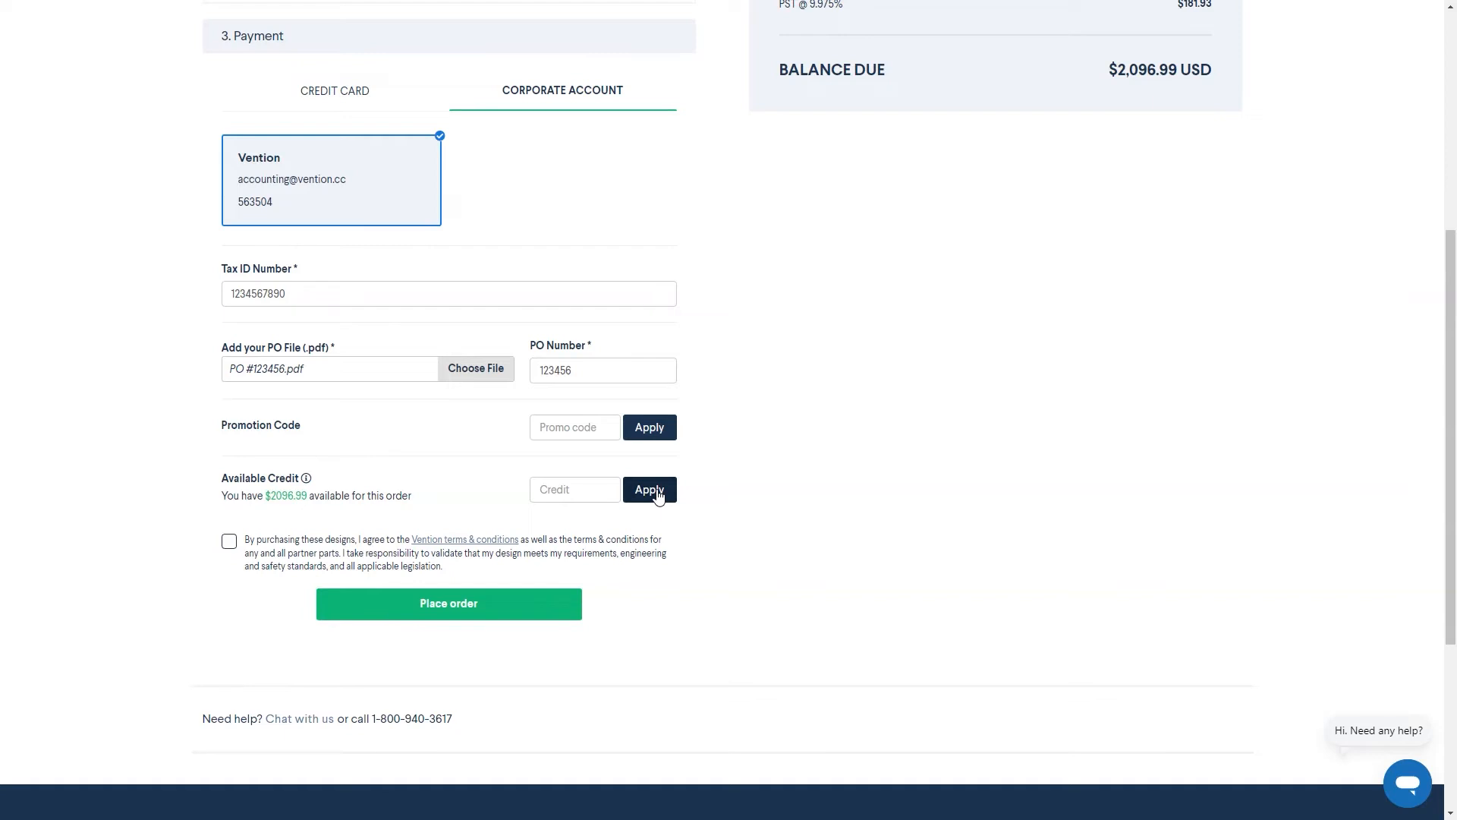
mouse_move(447, 558)
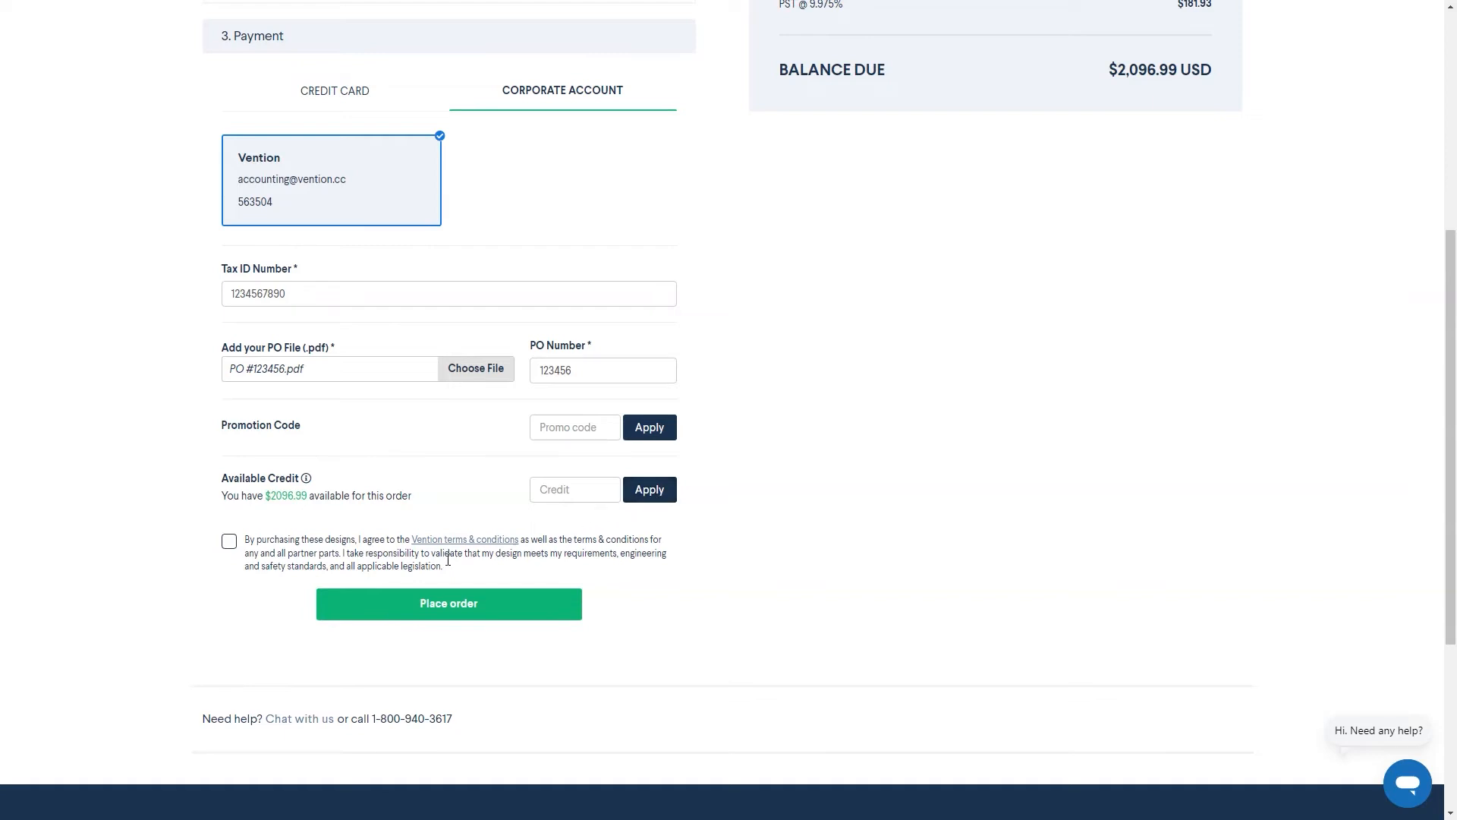
- Accept the purchase terms and place the order
click(229, 541)
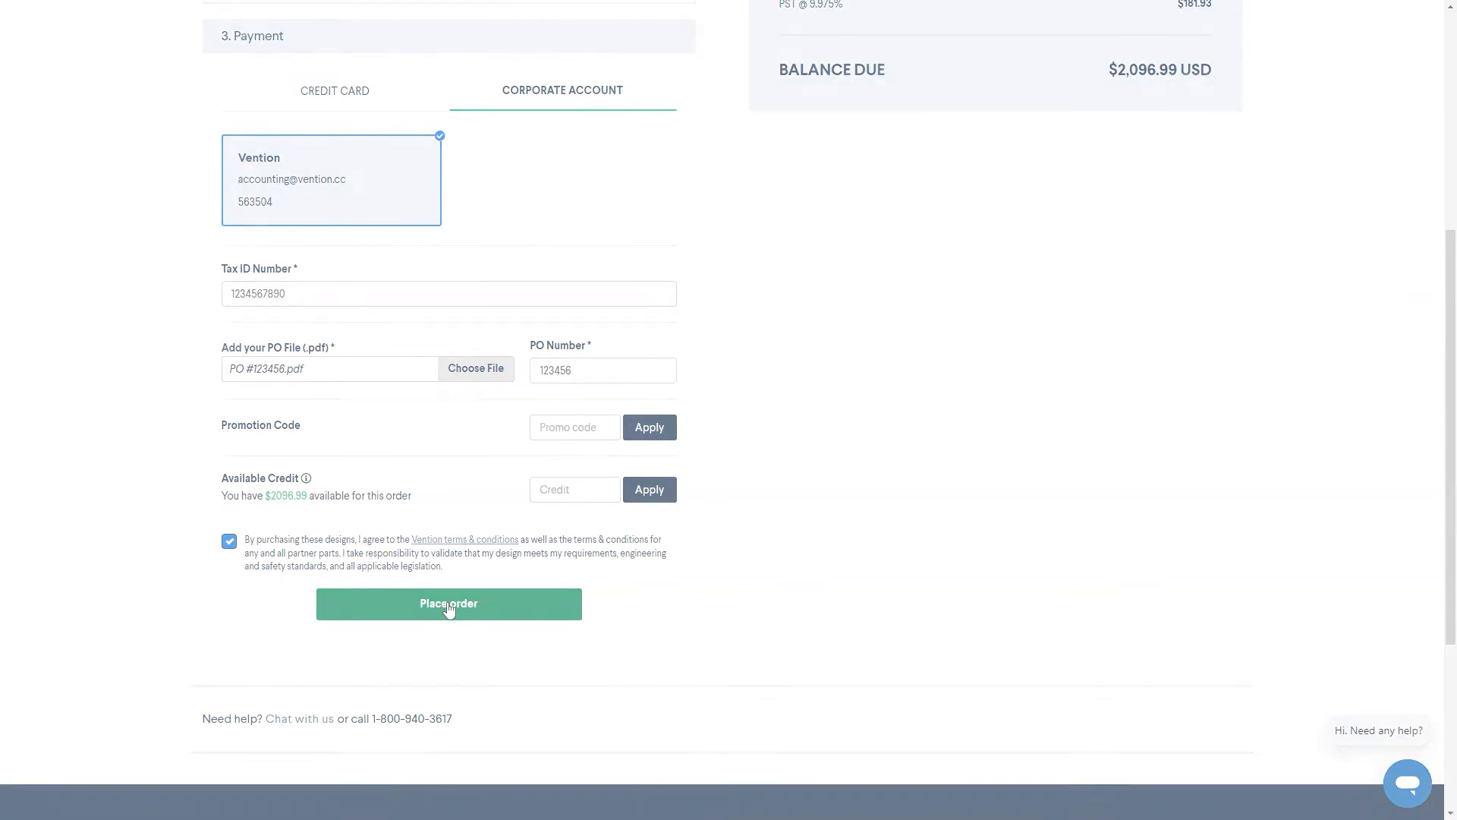
click(448, 604)
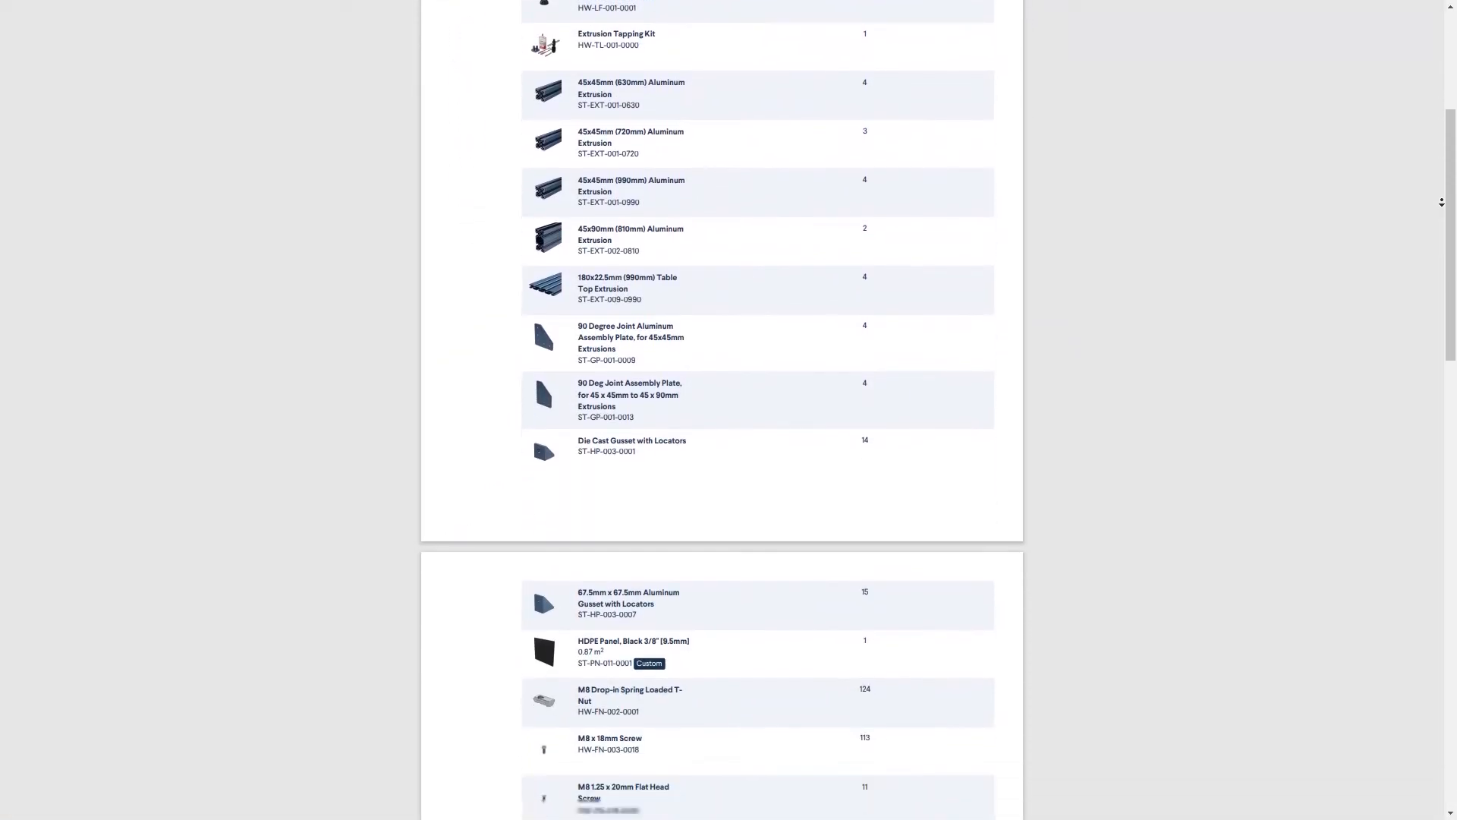
scroll(down, 3)
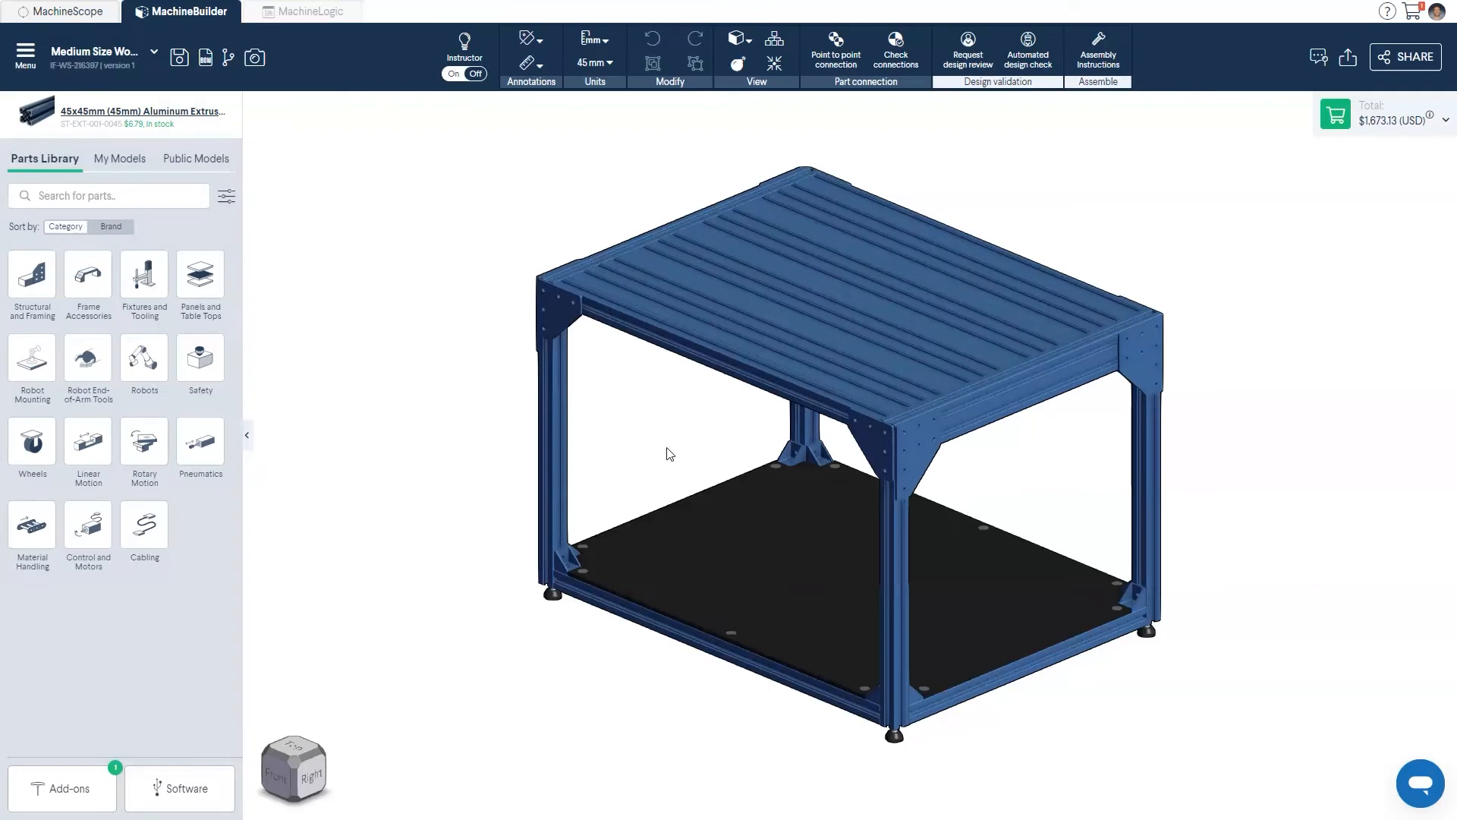
mouse_move(1235, 253)
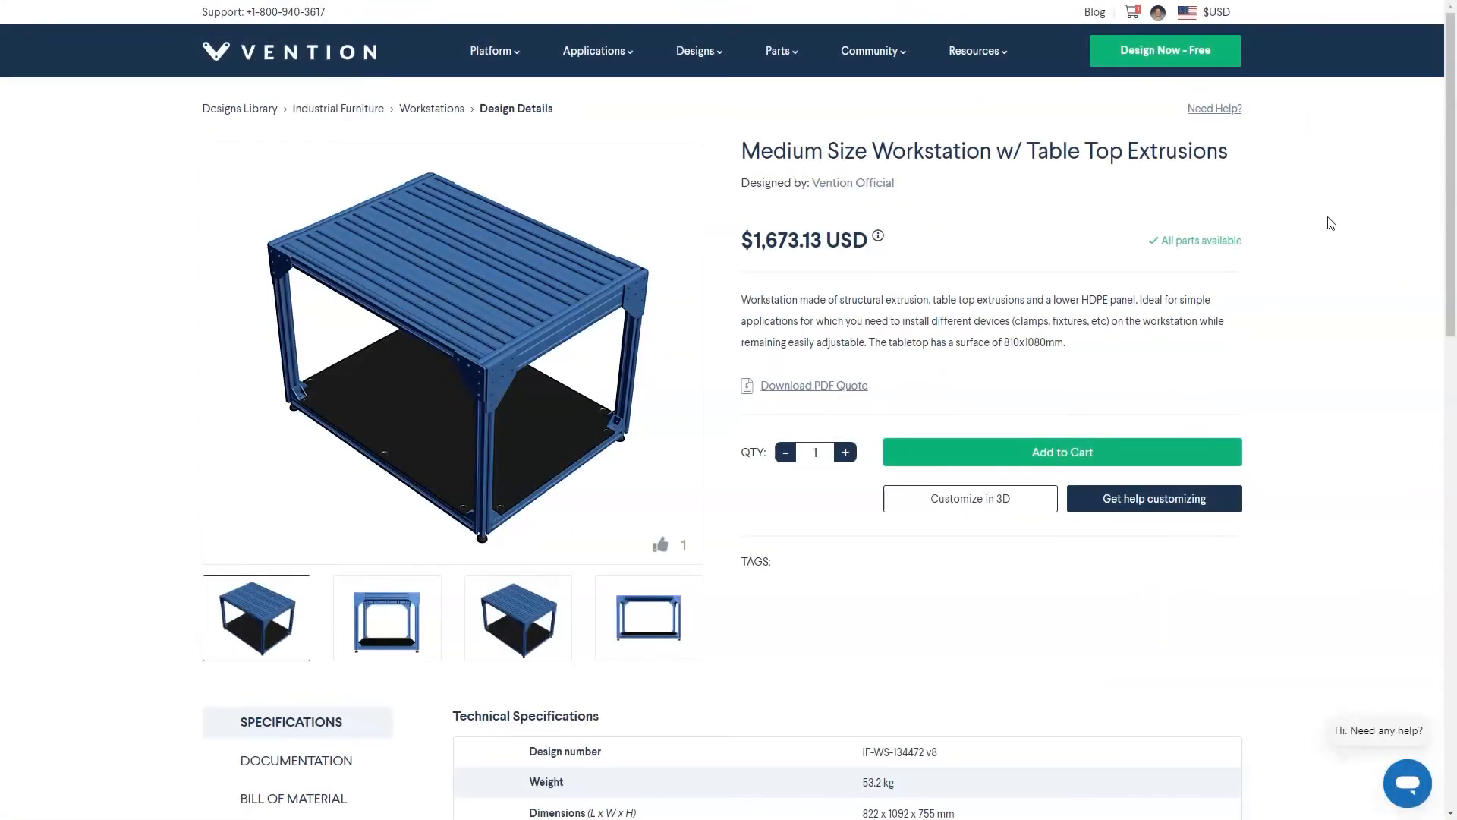
- Show the workstation design's Documentation section and request its PDF Quote
scroll(down, 3)
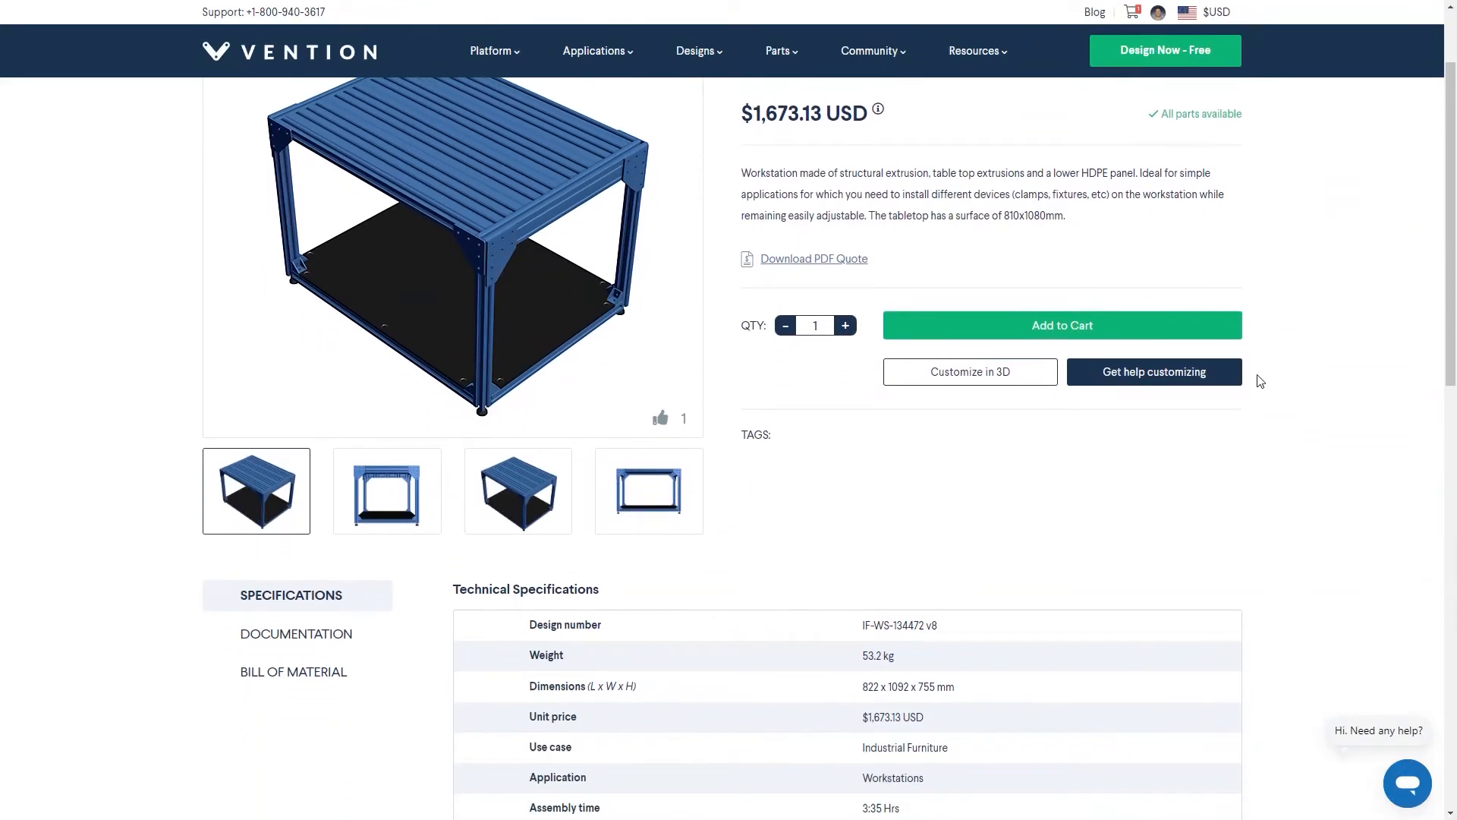
click(295, 633)
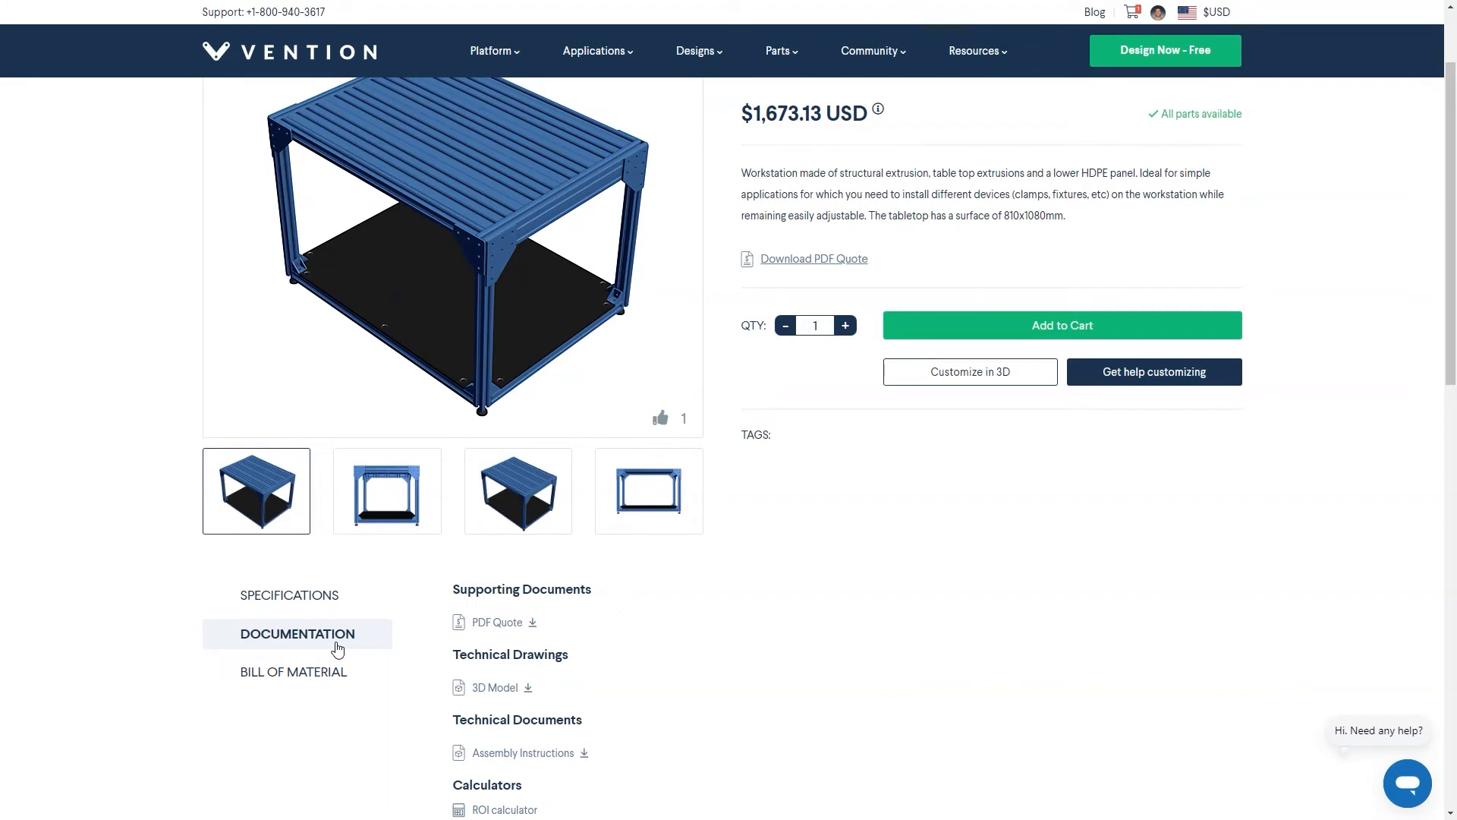
mouse_move(491, 629)
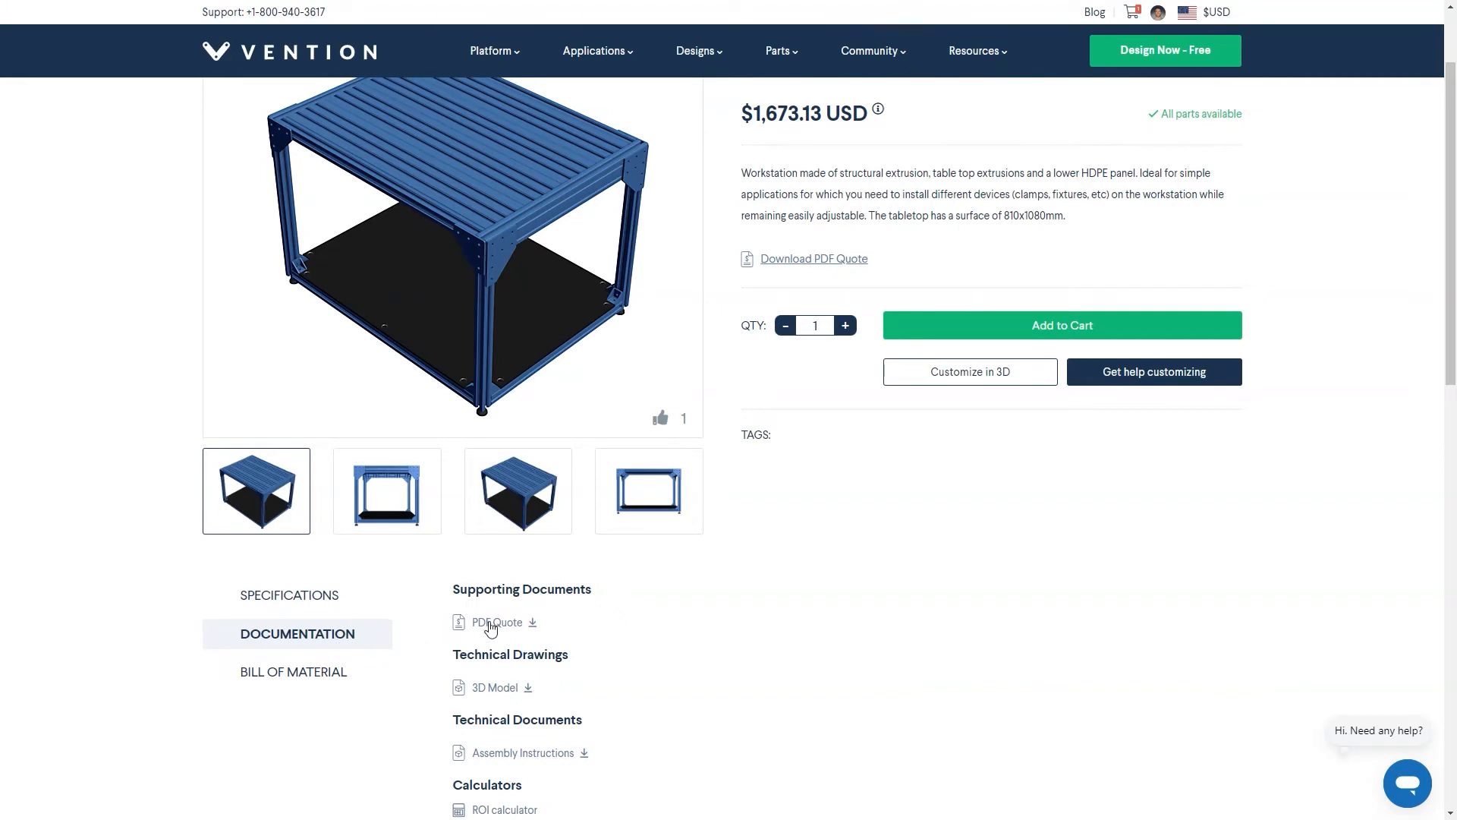
click(1060, 325)
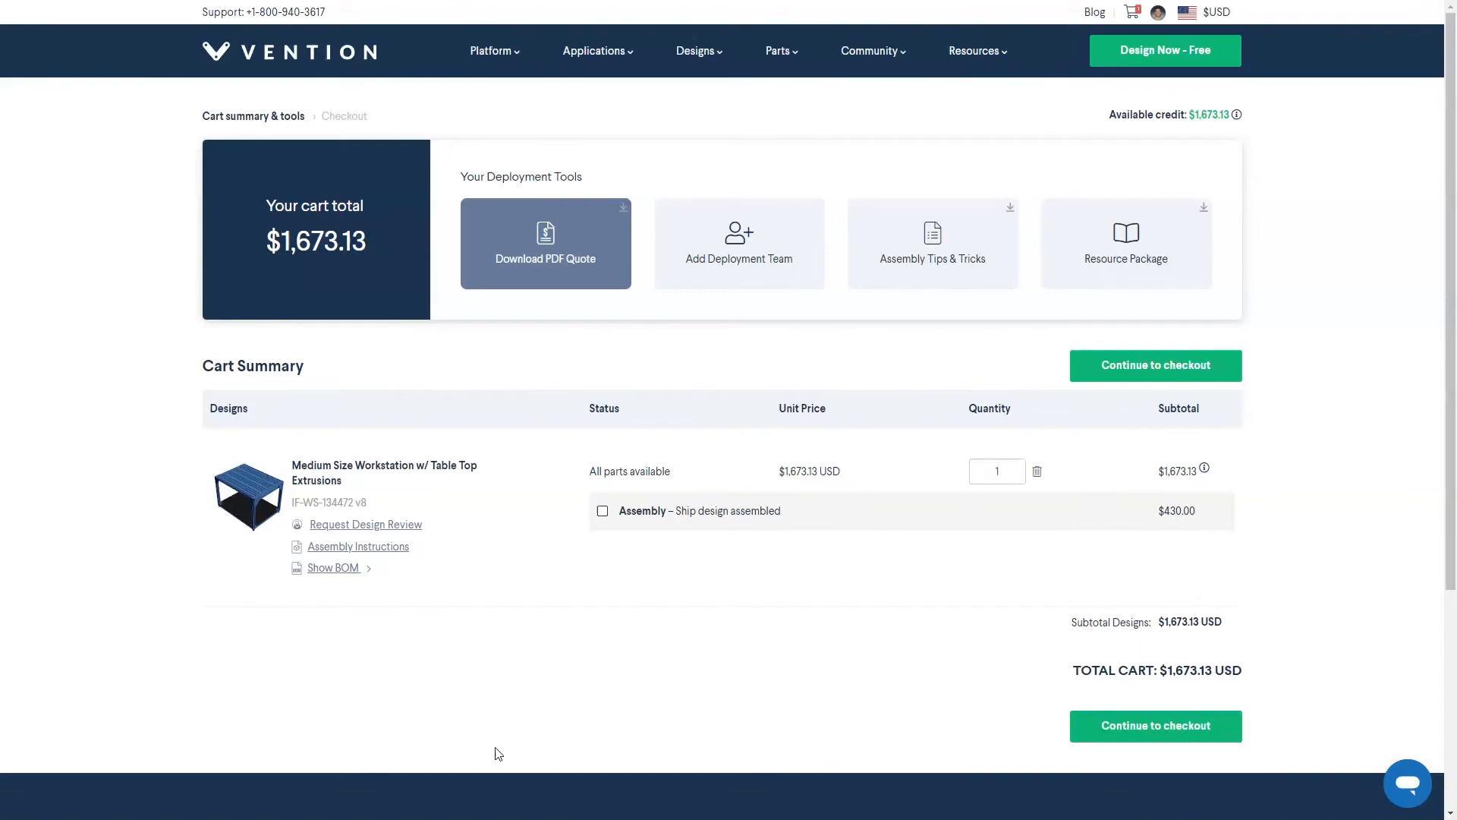
mouse_move(555, 662)
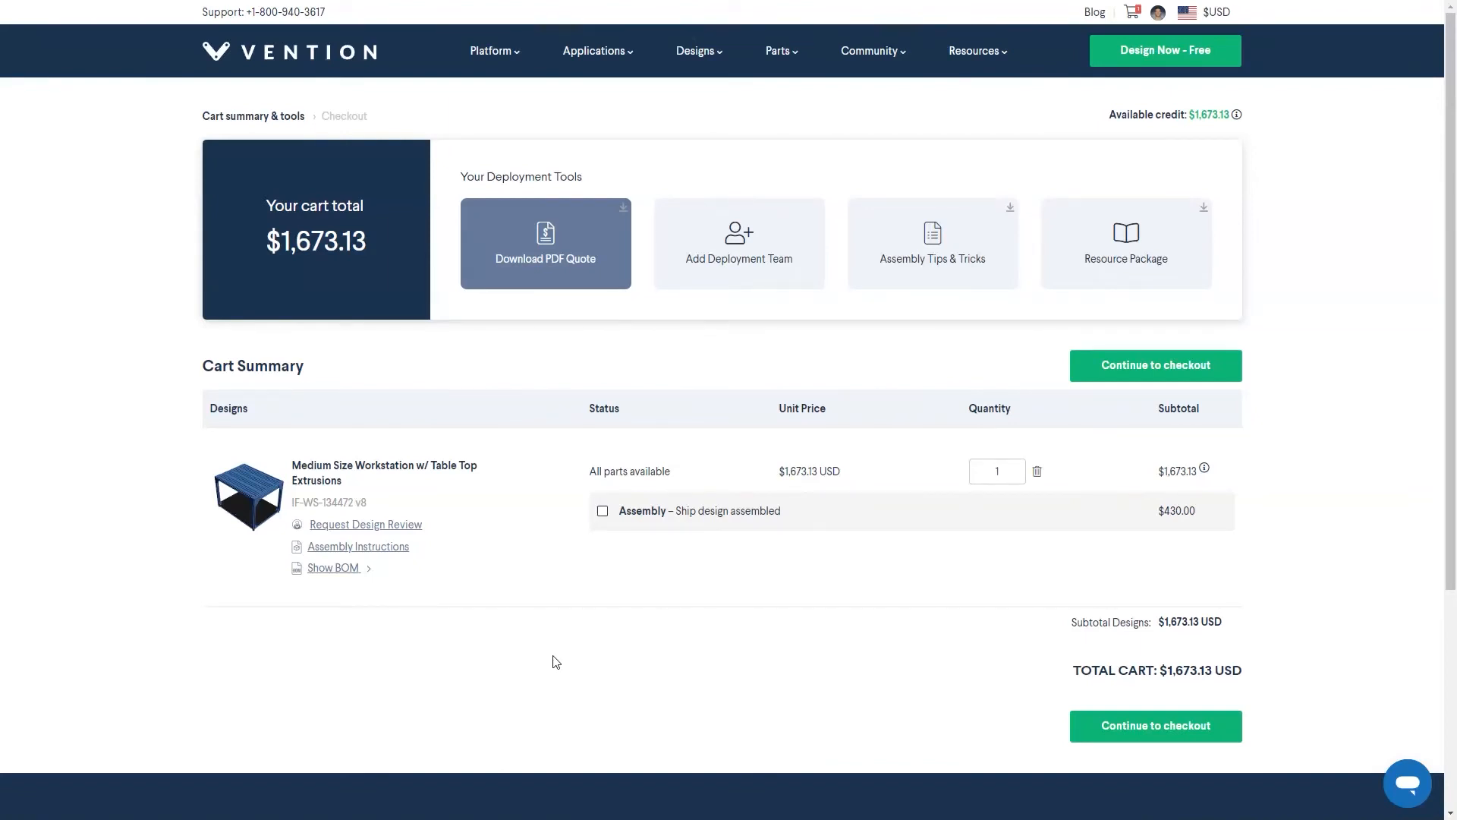
mouse_move(554, 269)
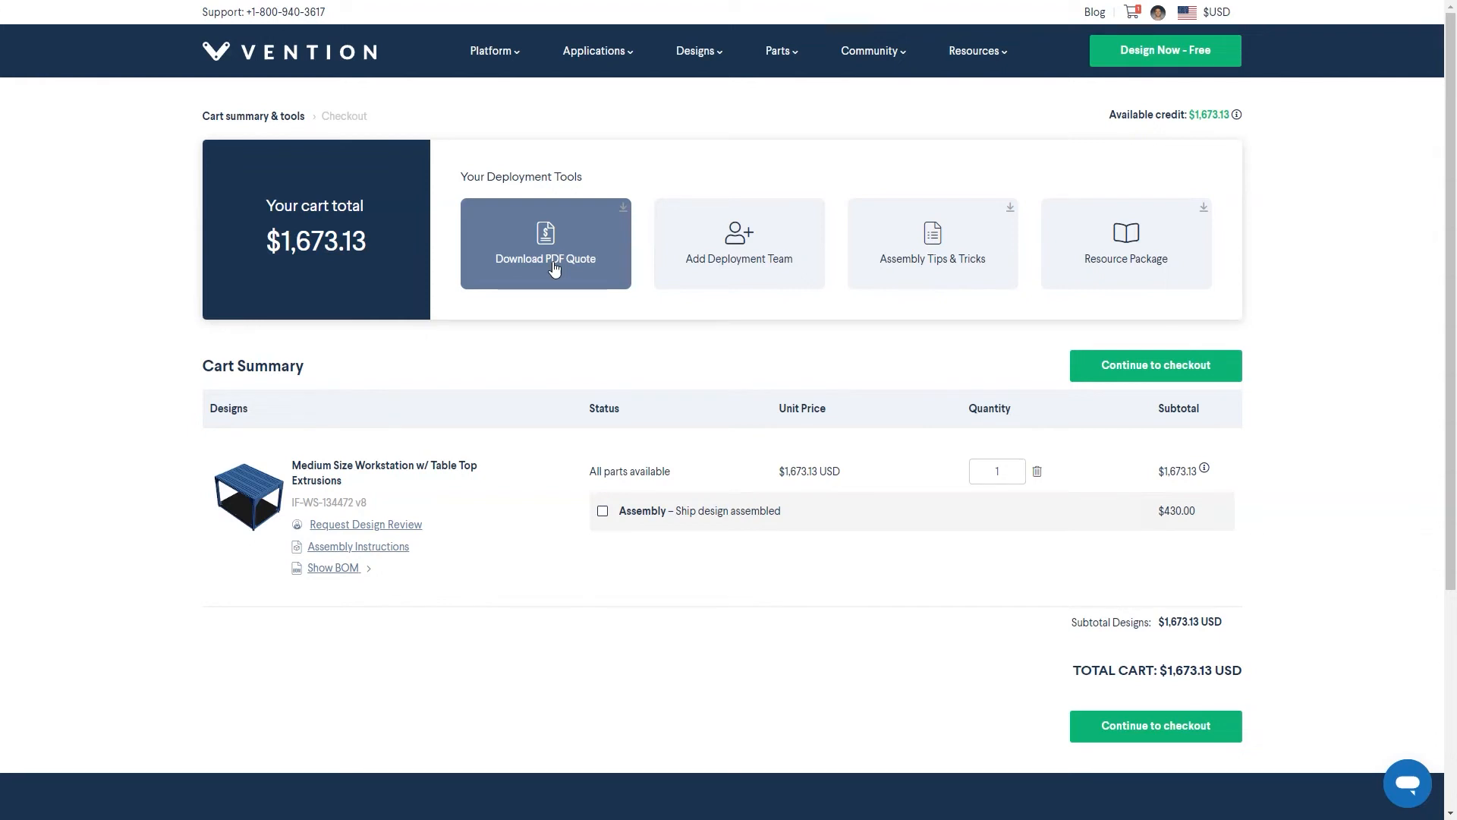
- Open the Download PDF Quote review showing the $1,673.13 workstation total
click(546, 243)
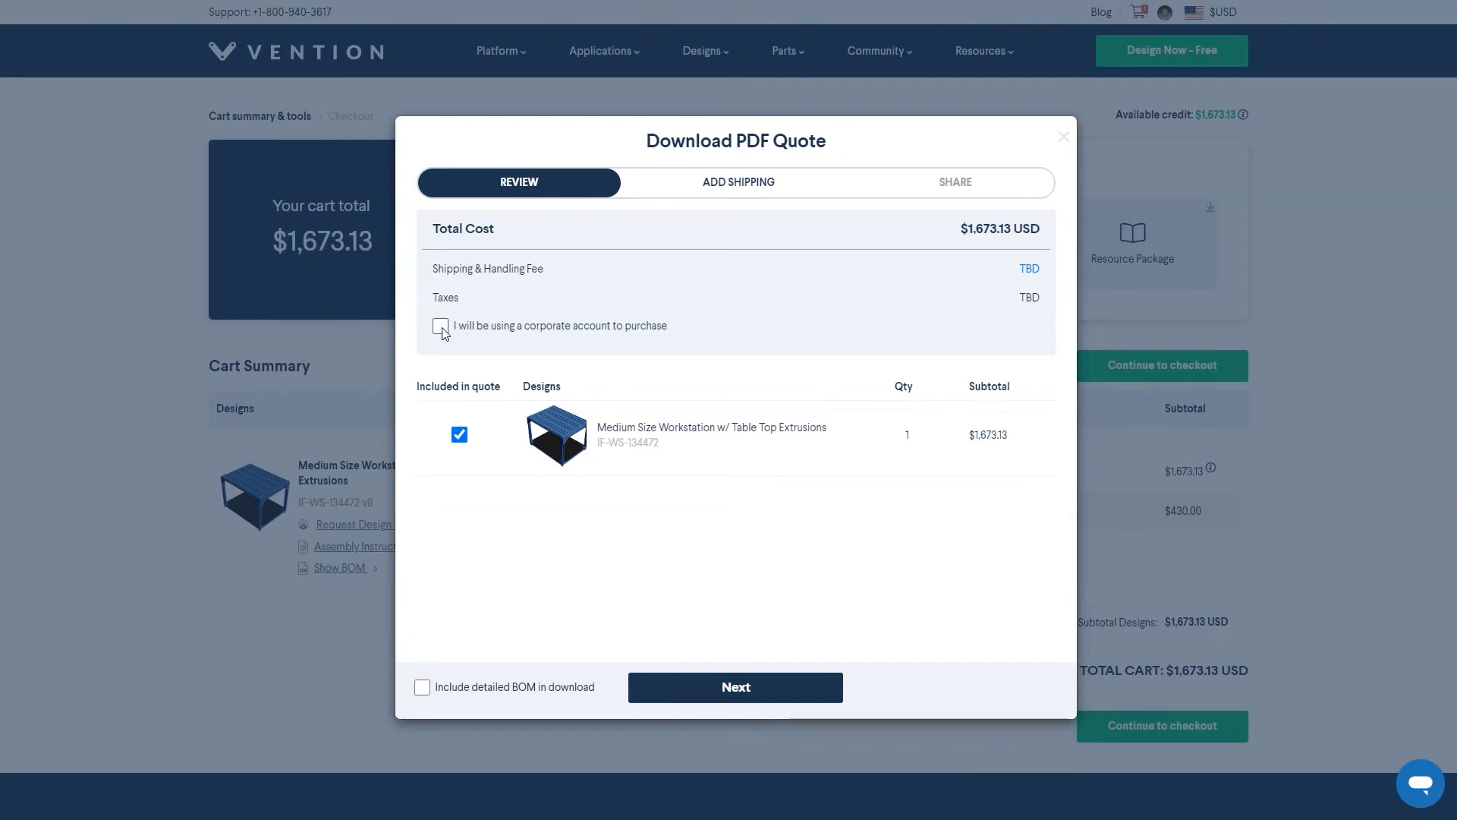
- Leave the corporate account purchase option off and include the detailed BOM in the quote
click(440, 326)
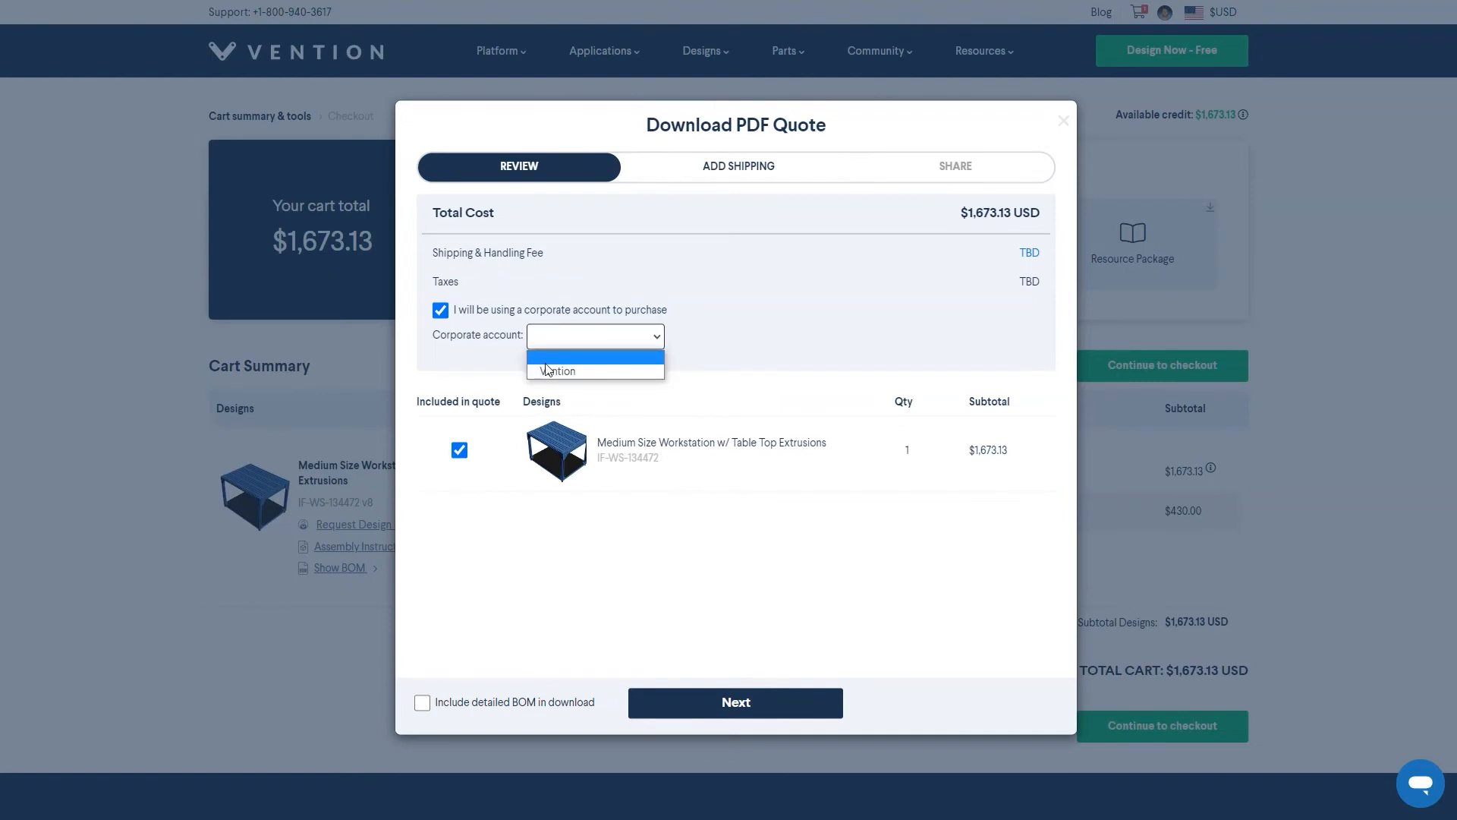
click(555, 371)
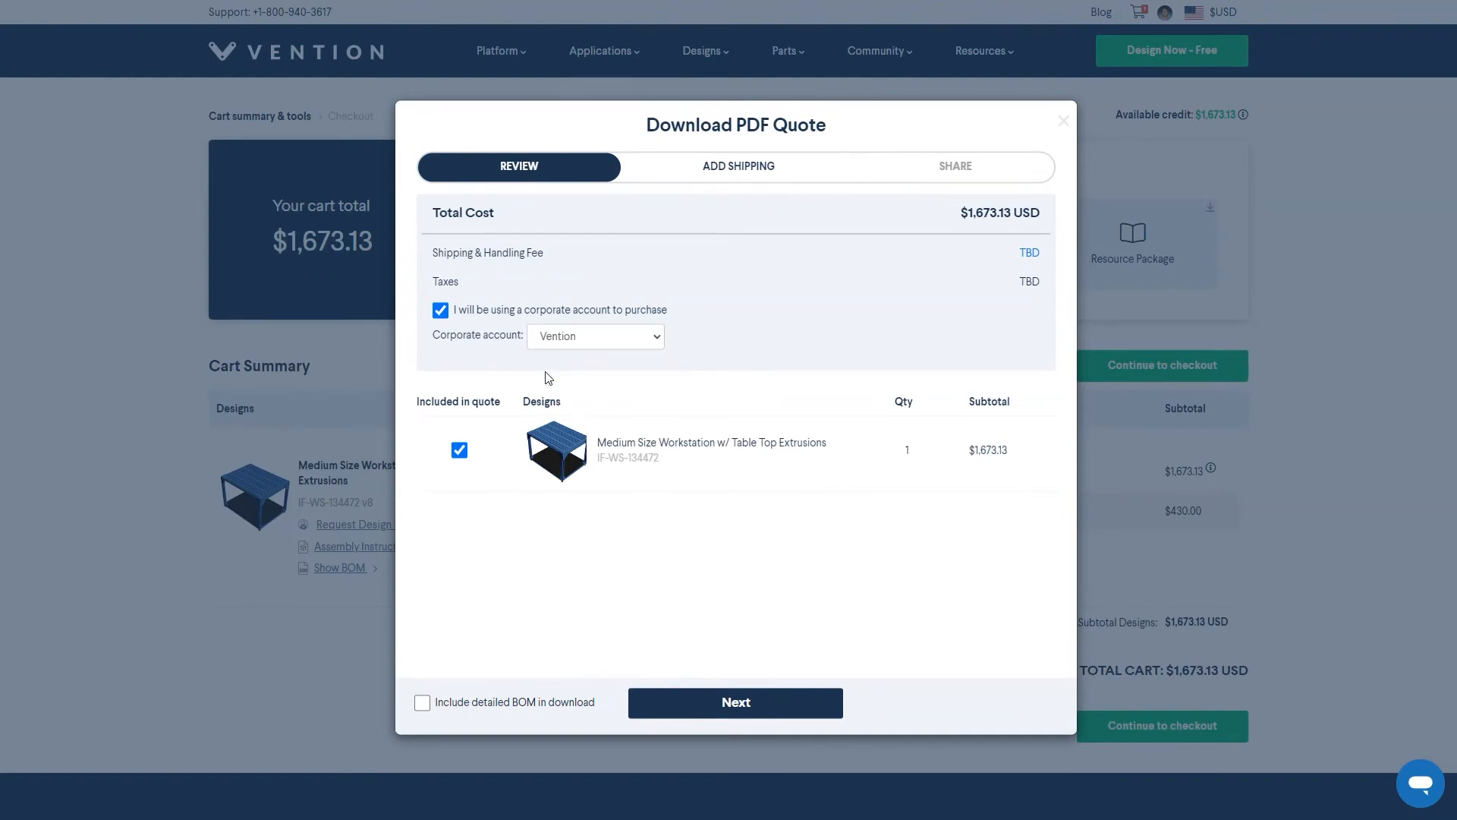
click(440, 309)
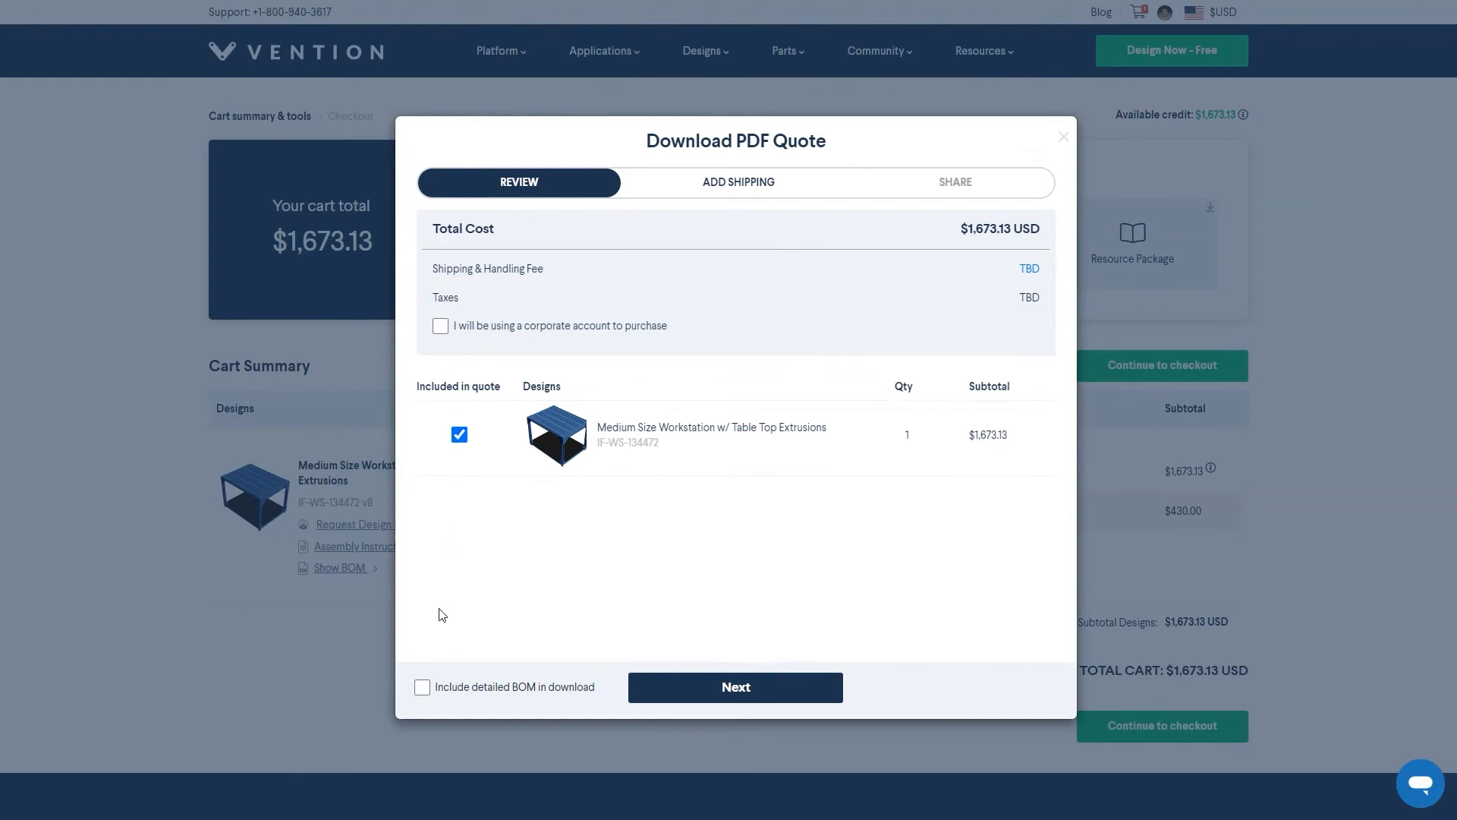
click(423, 687)
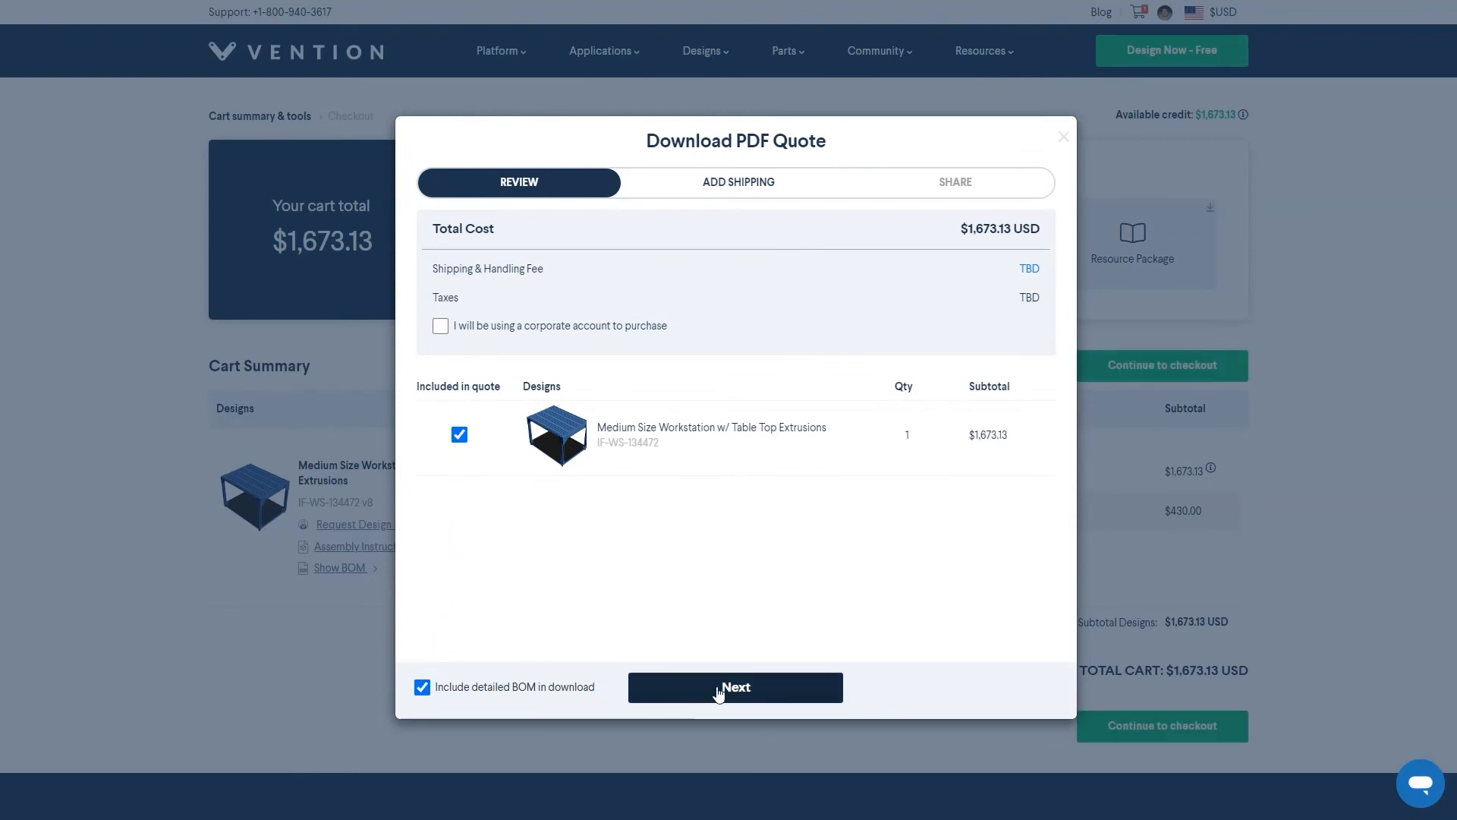
click(734, 687)
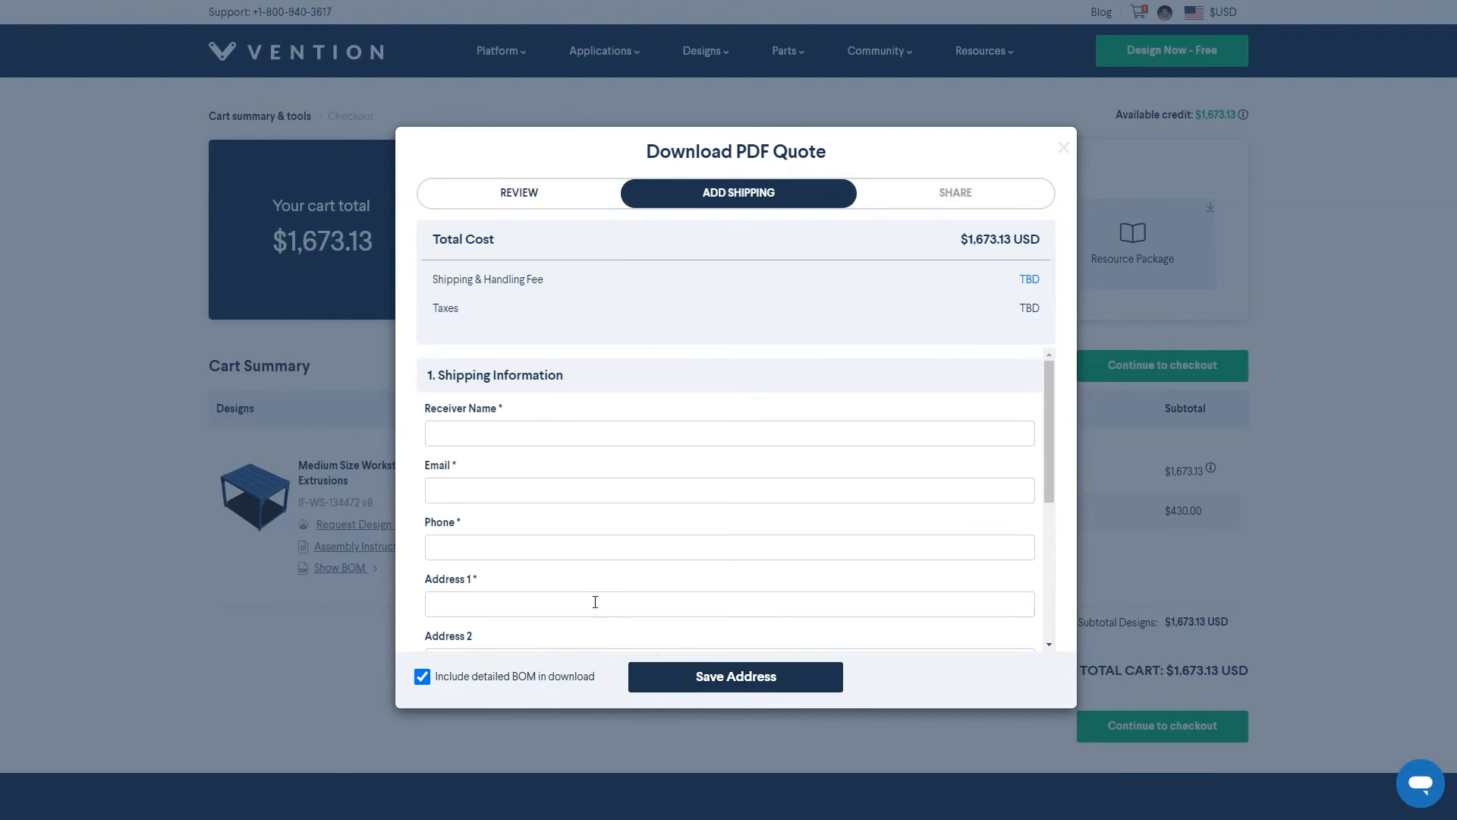
click(728, 433)
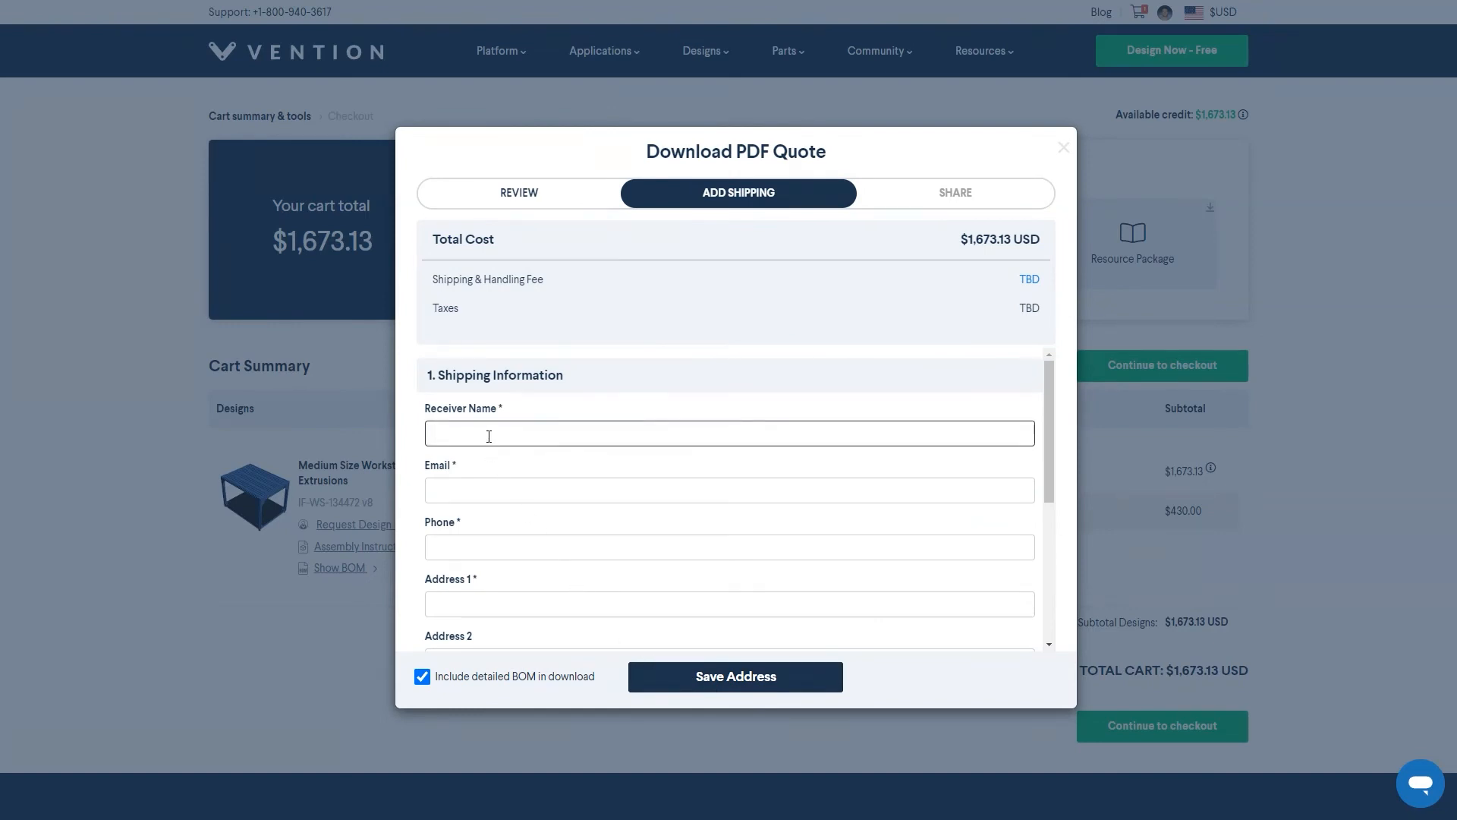
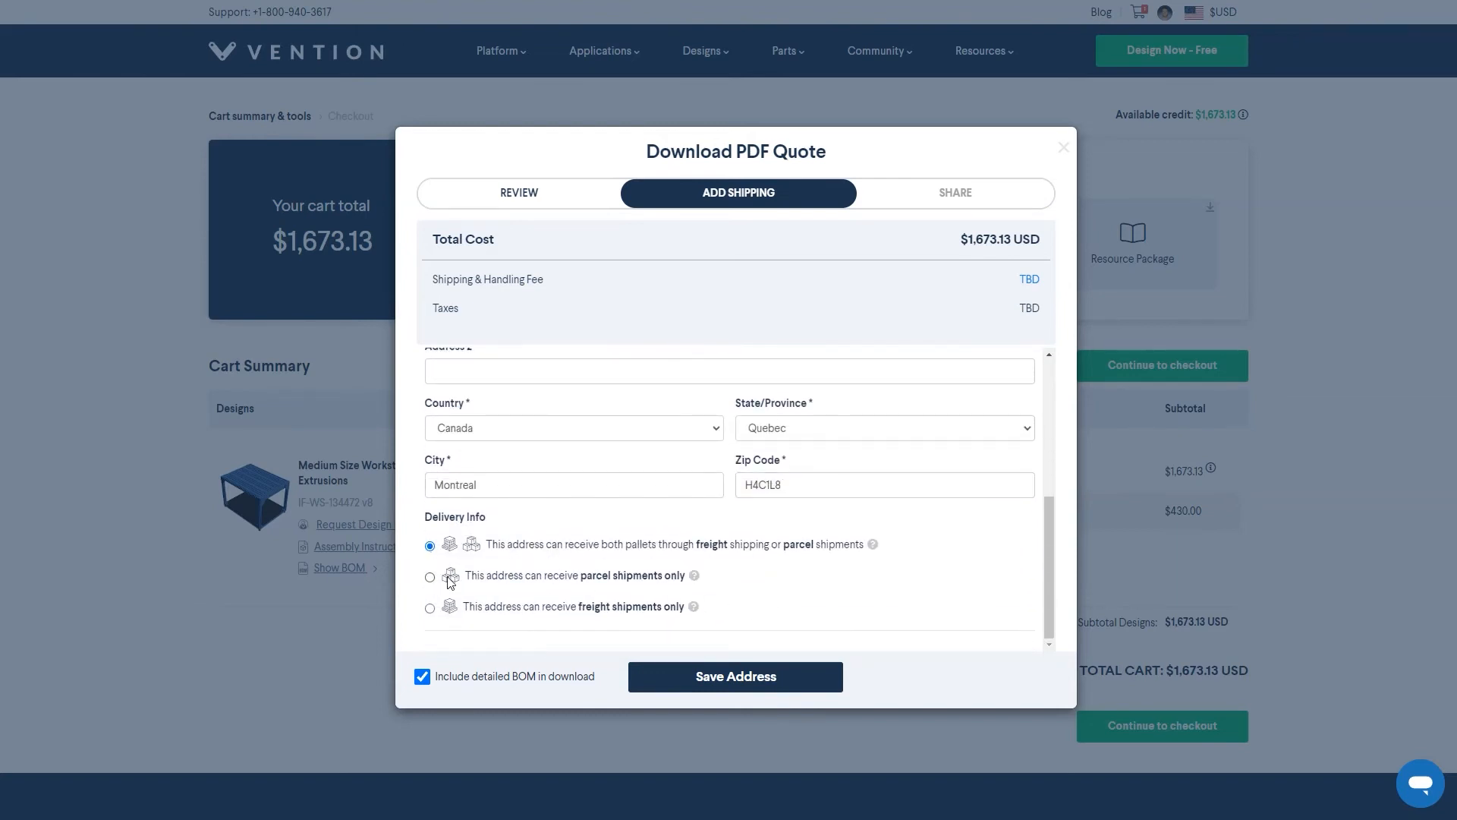
click(736, 676)
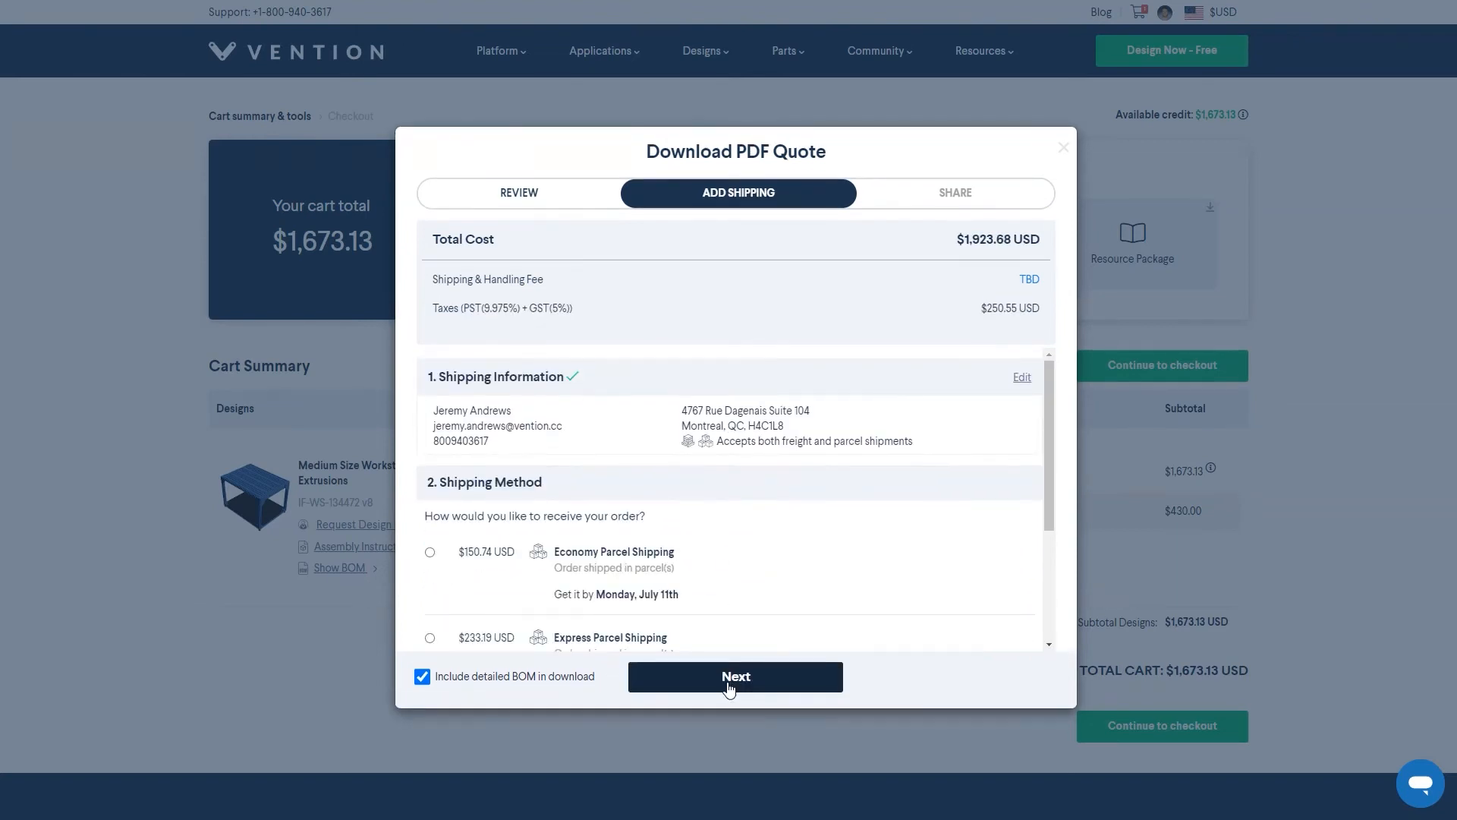
click(430, 551)
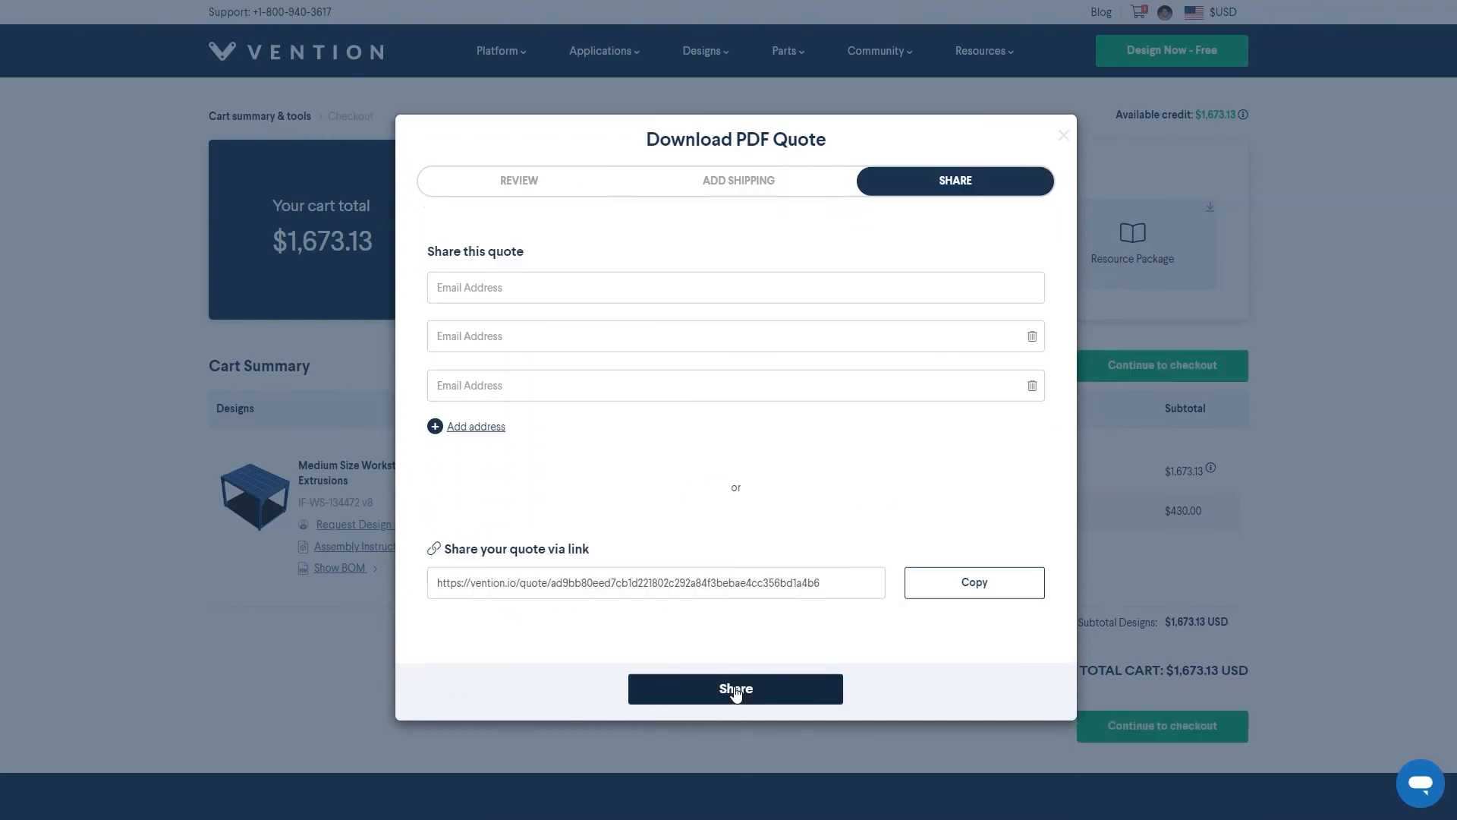
- Download the quote PDF and follow its purchase link to the $2,096.99 checkout
click(734, 688)
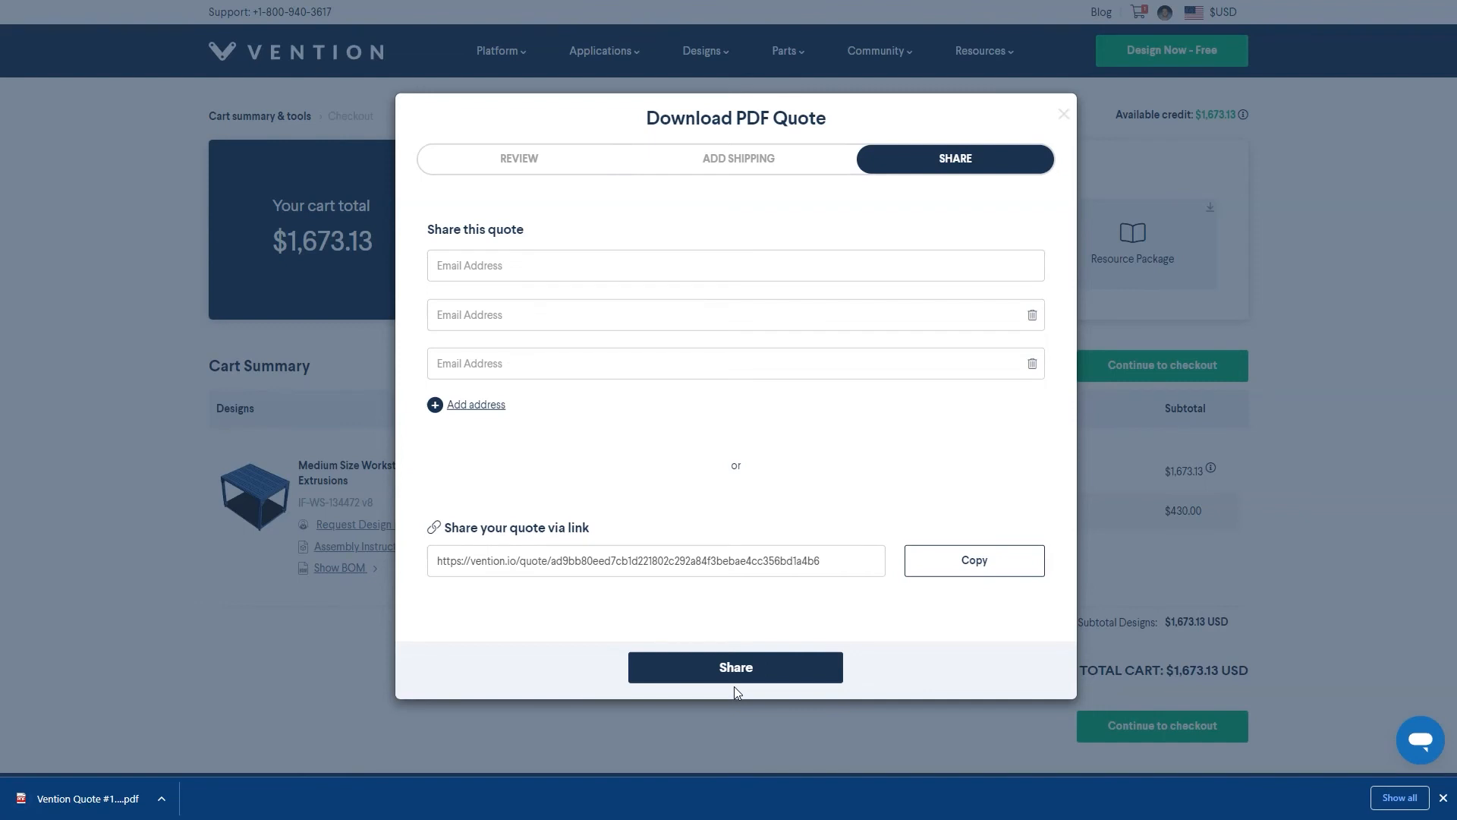
mouse_move(655, 733)
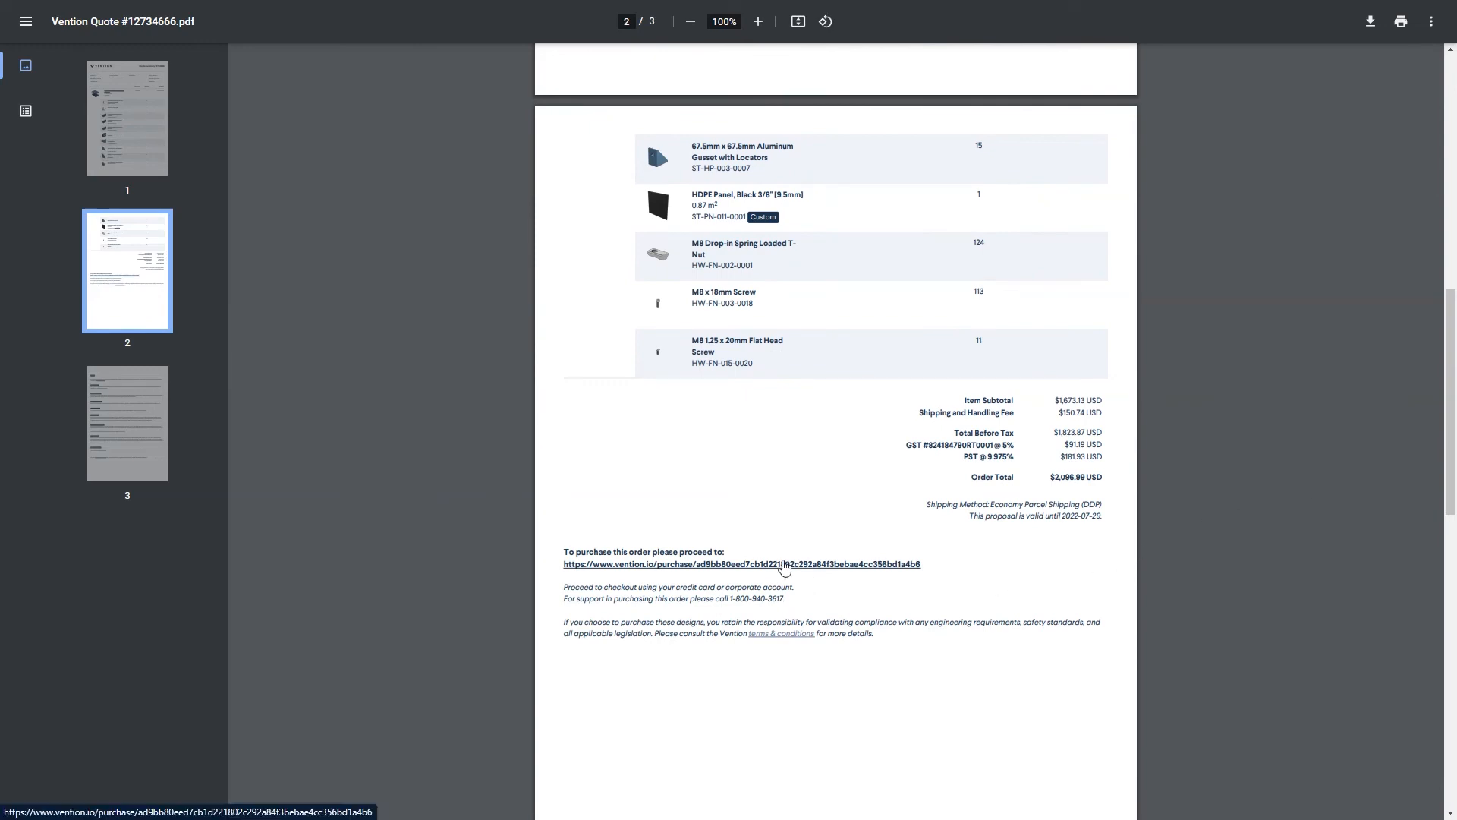
click(741, 564)
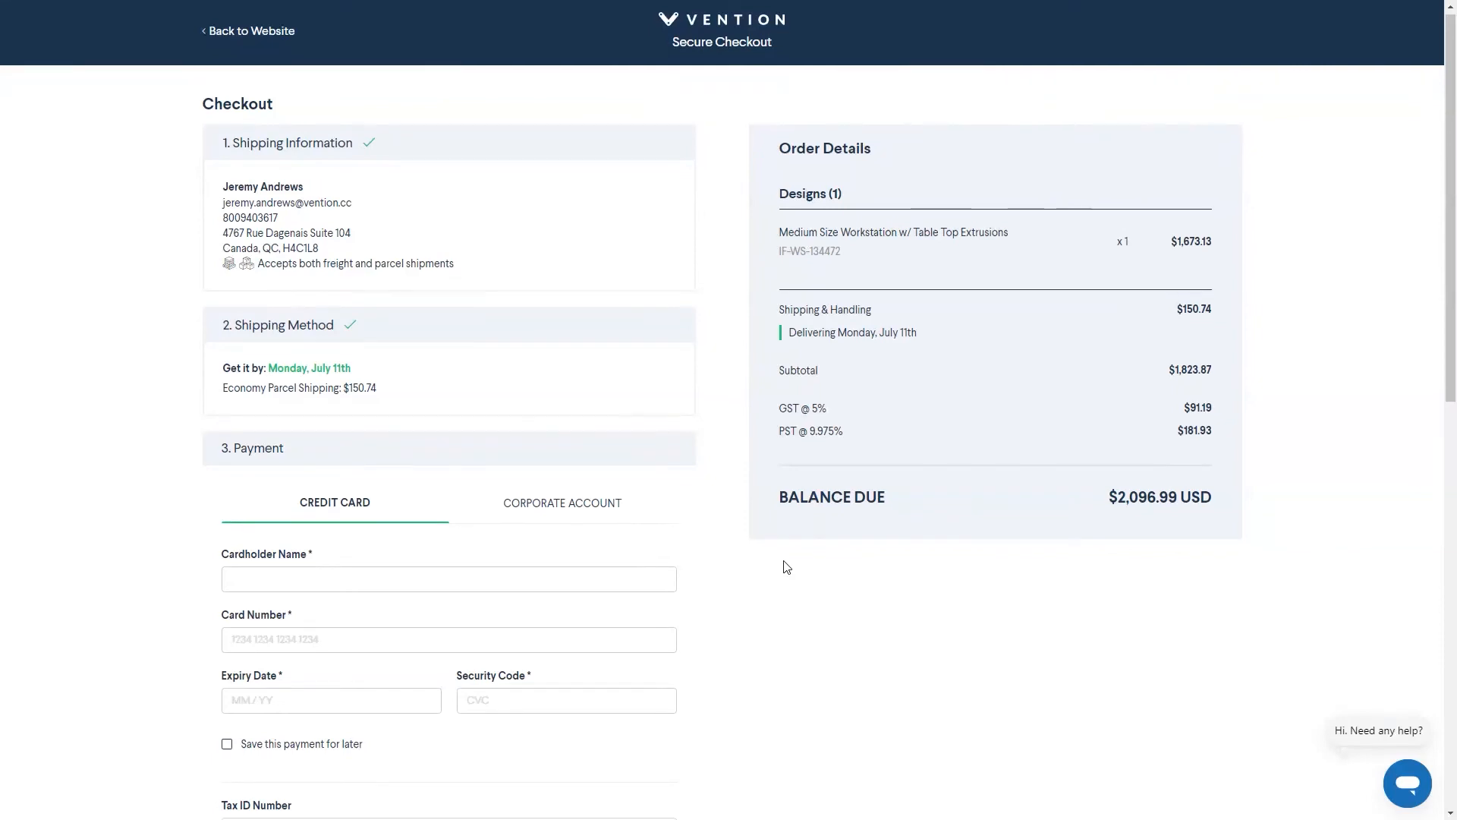
scroll(down, 3)
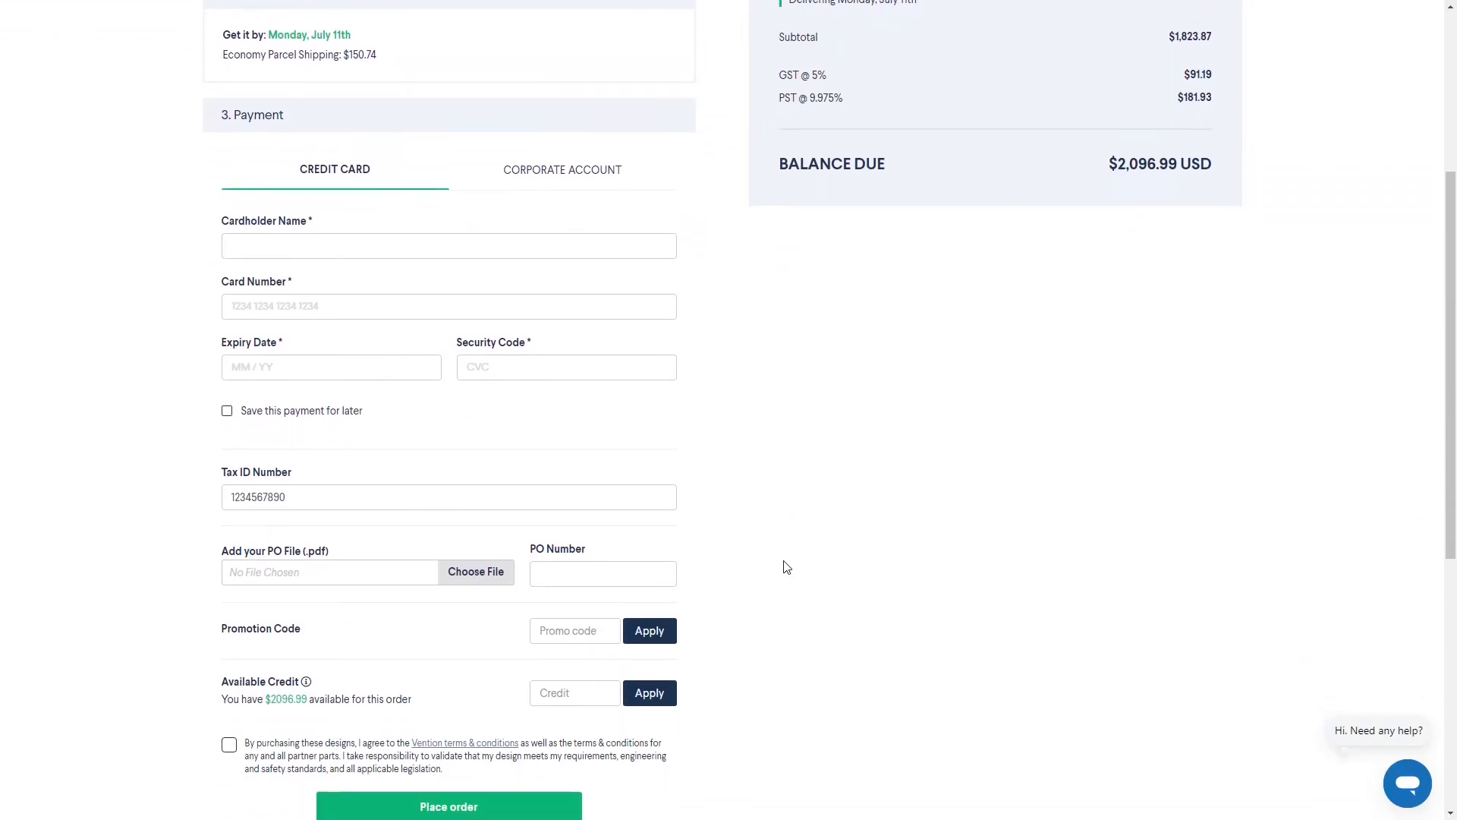
scroll(down, 3)
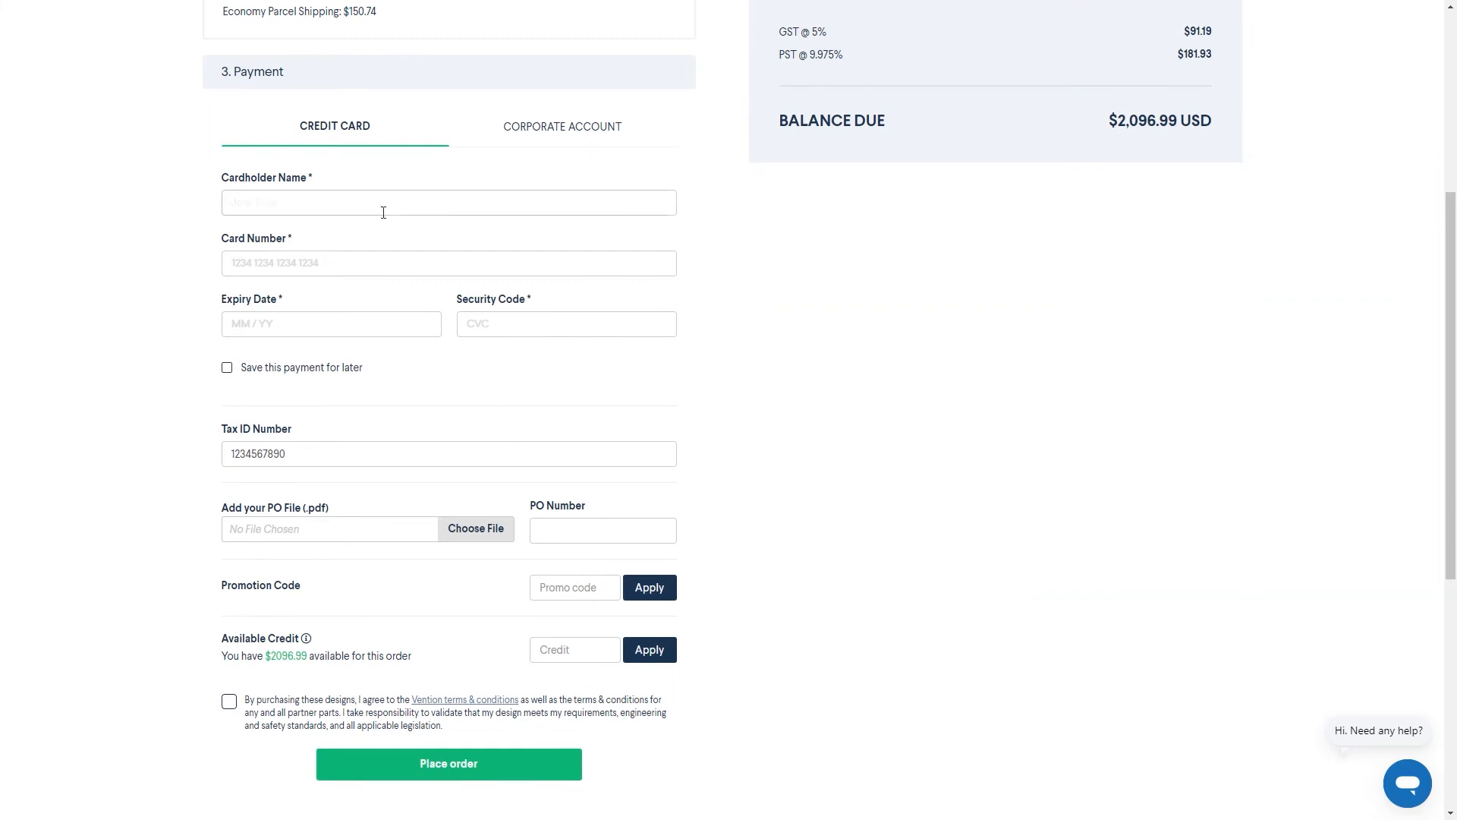
click(565, 324)
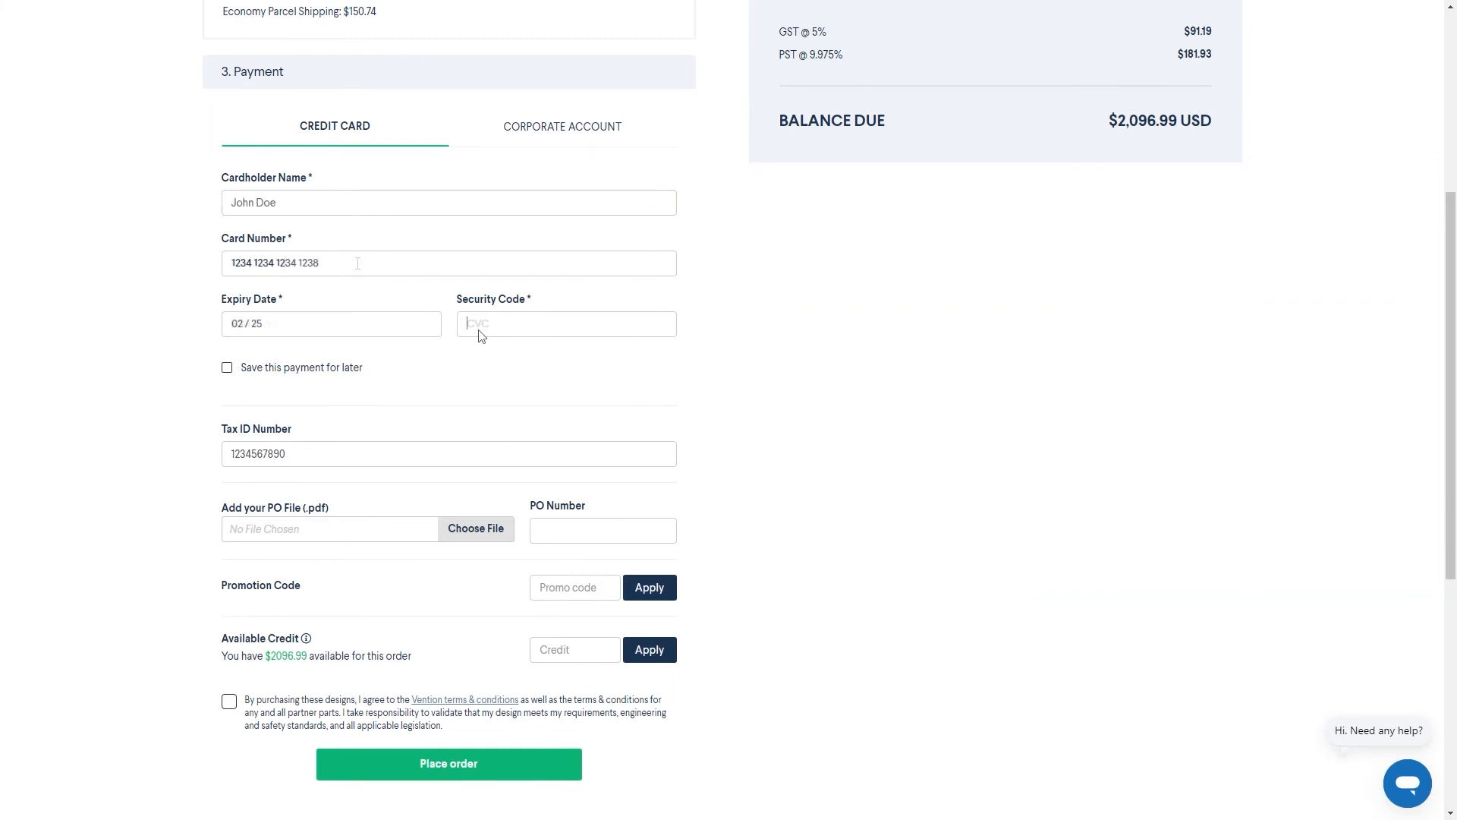
text(123)
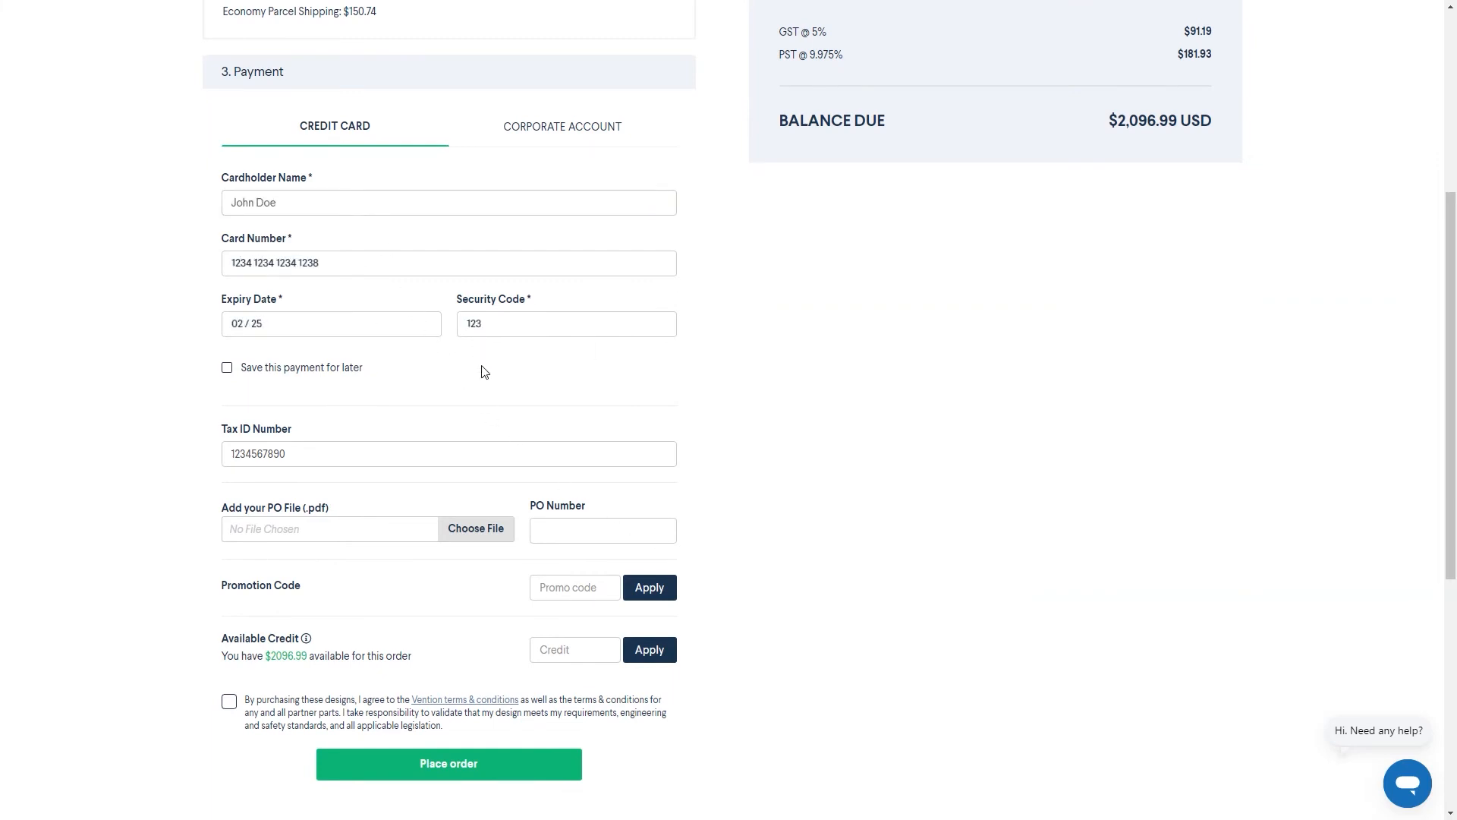
click(562, 126)
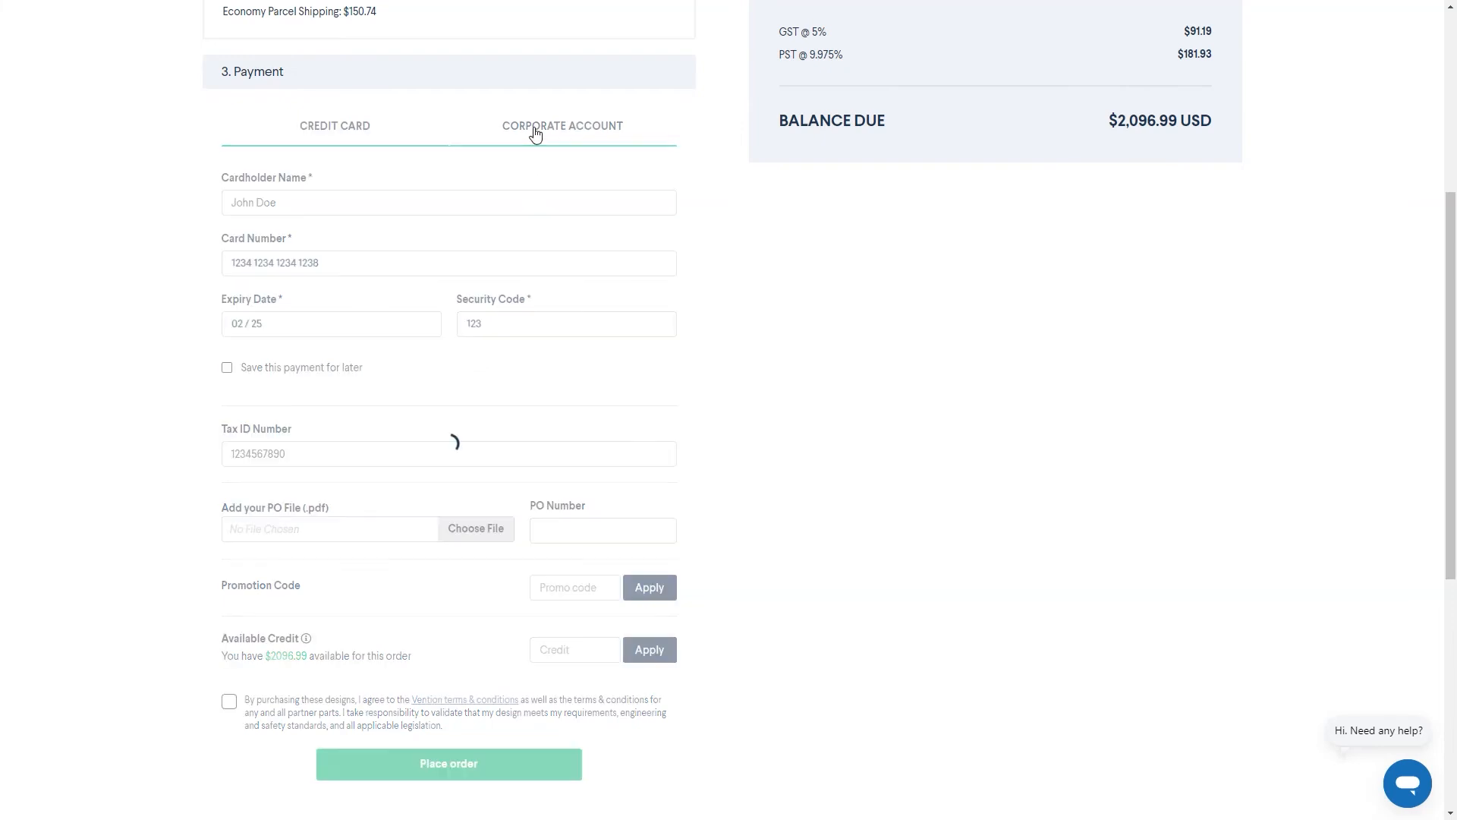
- Select the corporate account, attach the PO #123456 file and enter PO number 123456
click(562, 125)
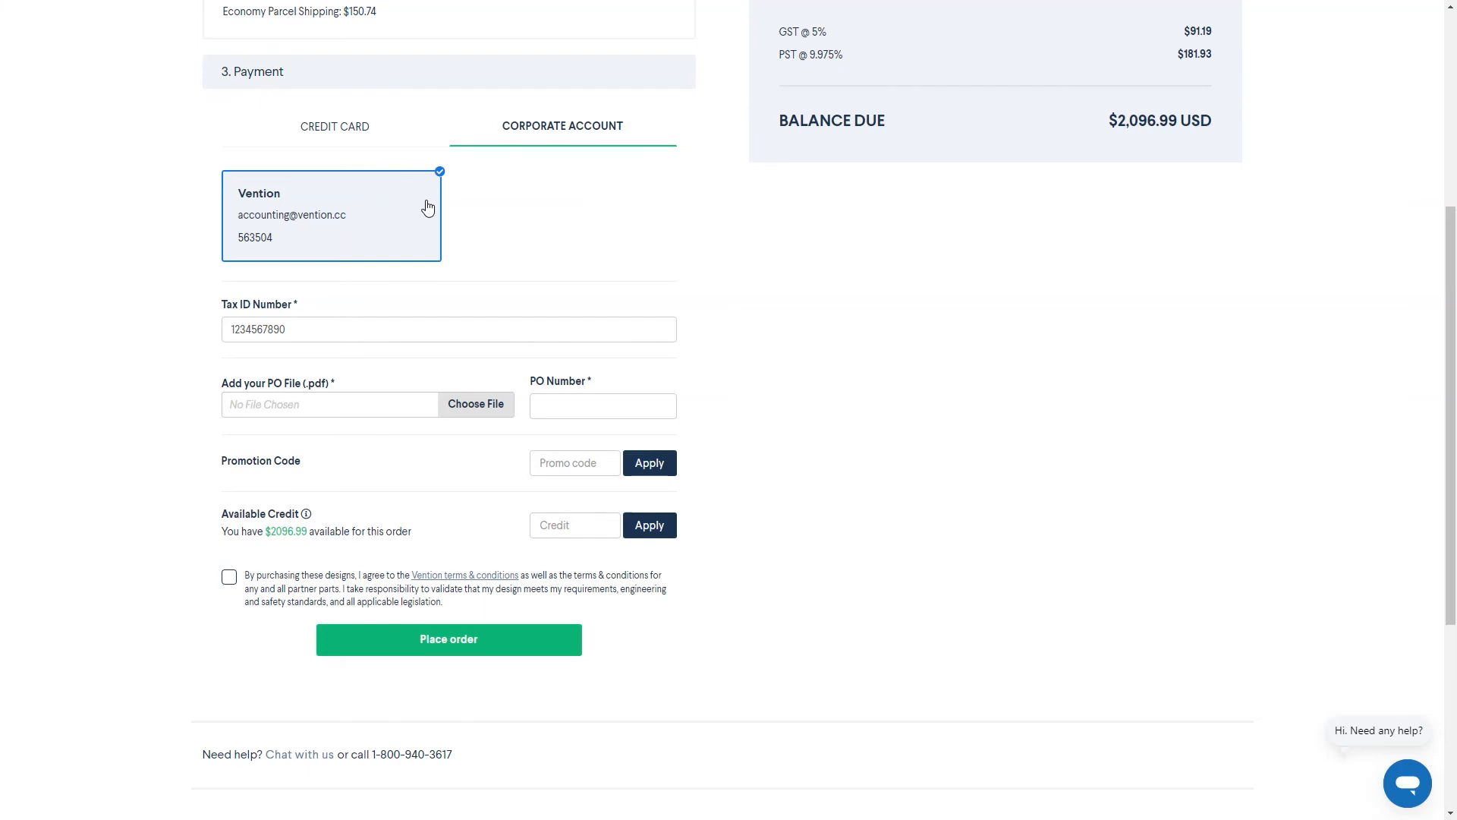
mouse_move(443, 389)
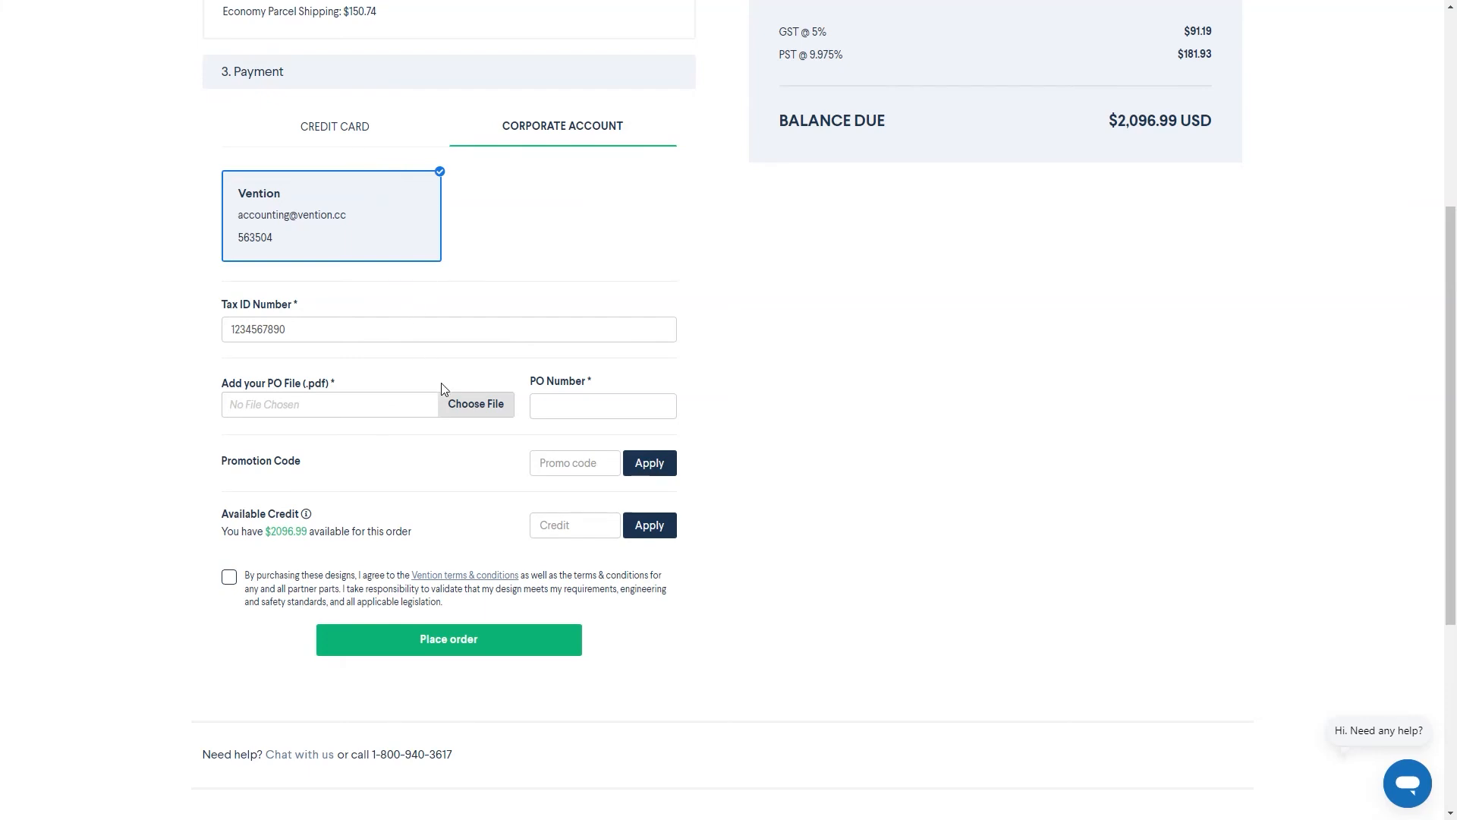
click(475, 403)
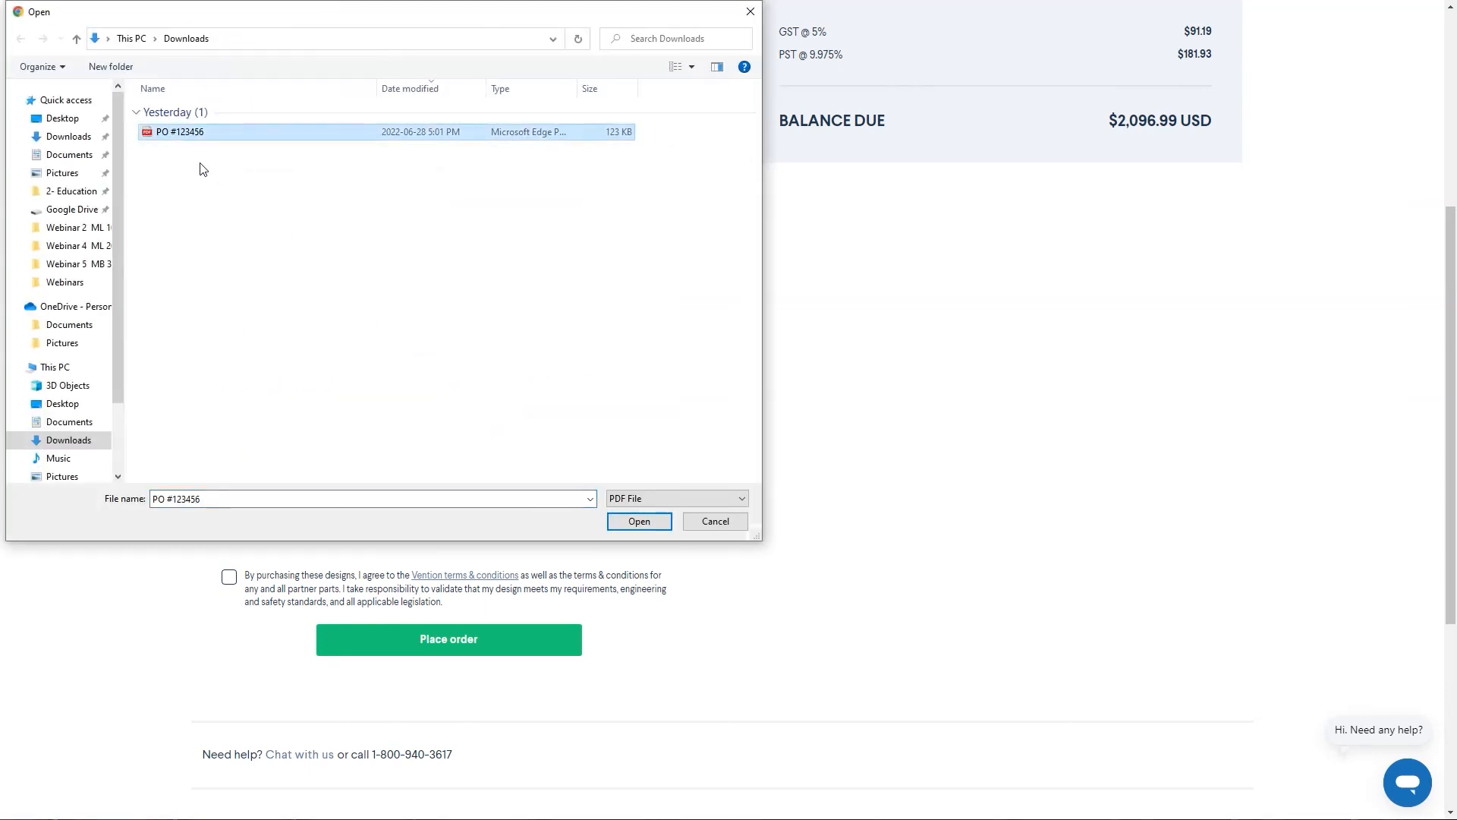
click(639, 521)
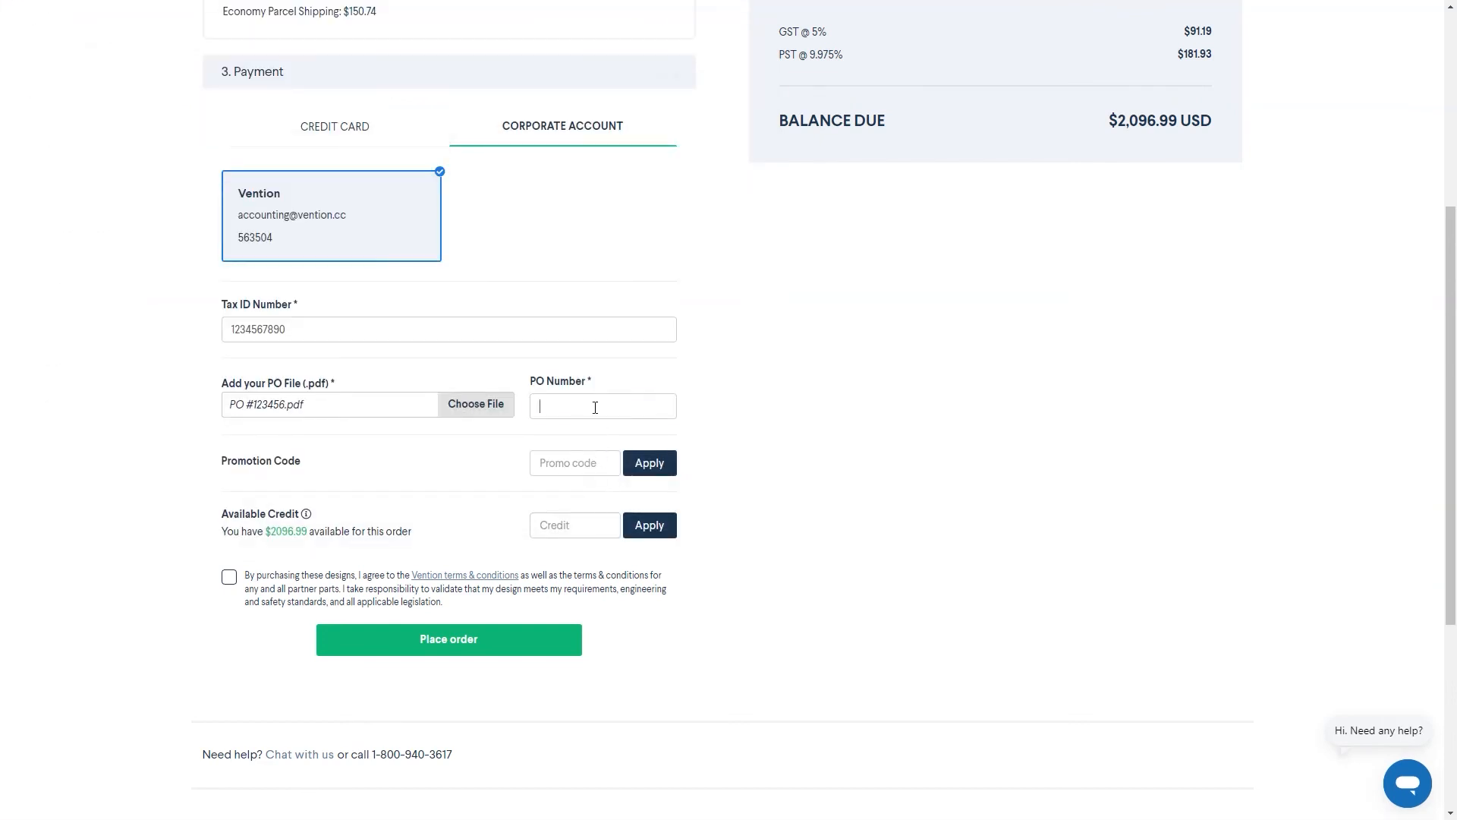
text(123456)
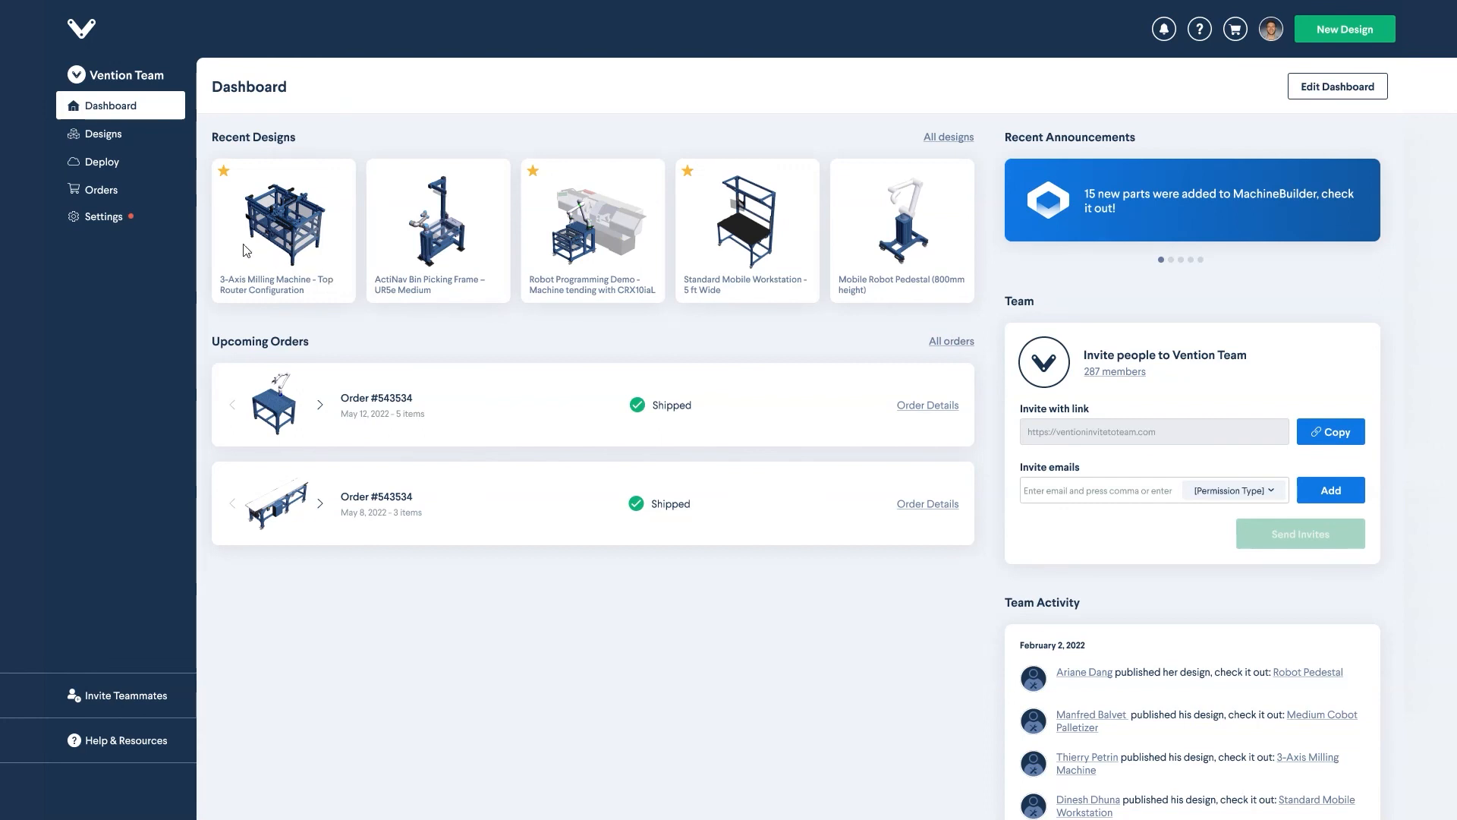
click(100, 190)
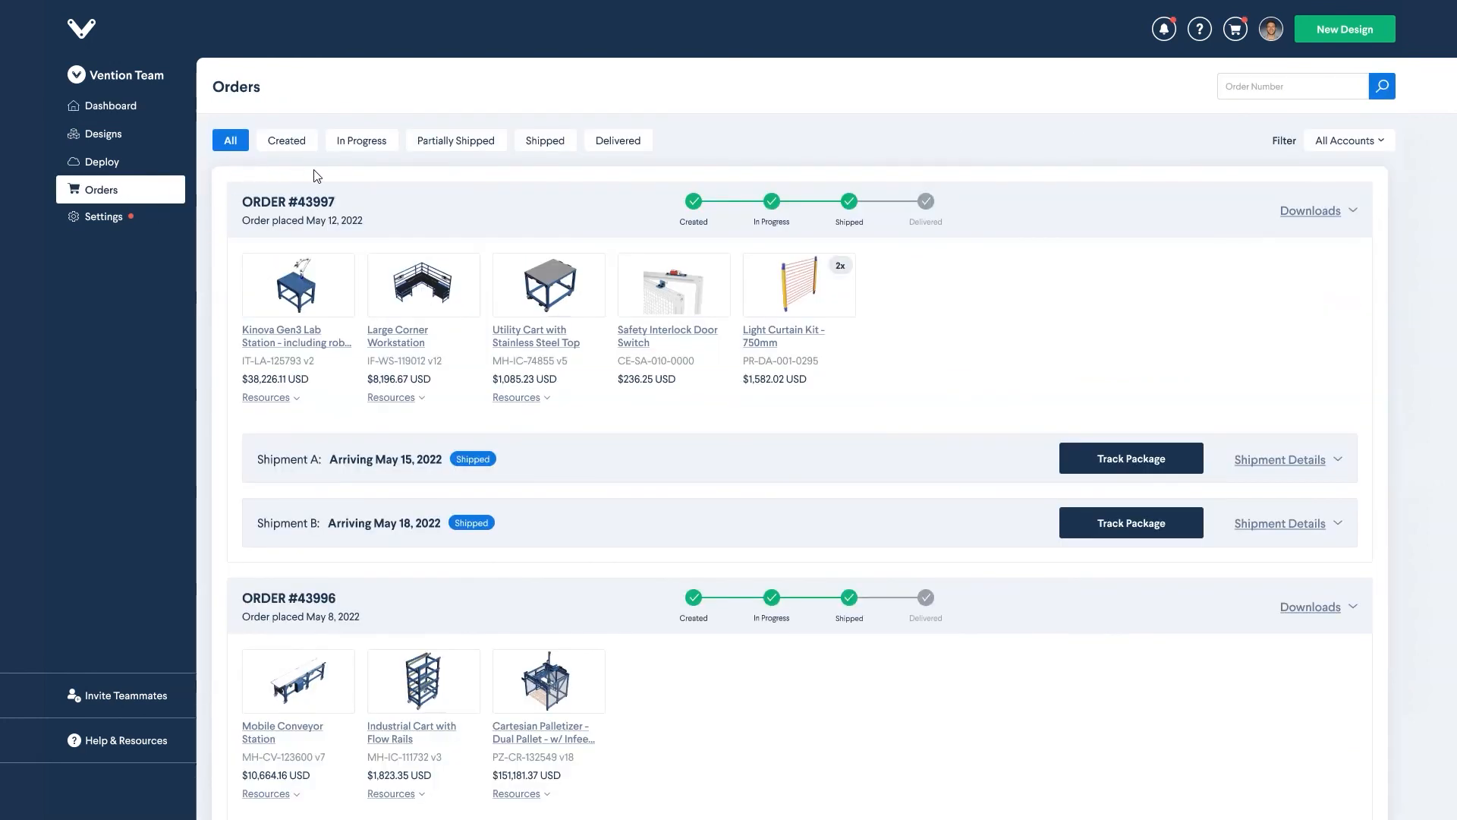
mouse_move(406, 160)
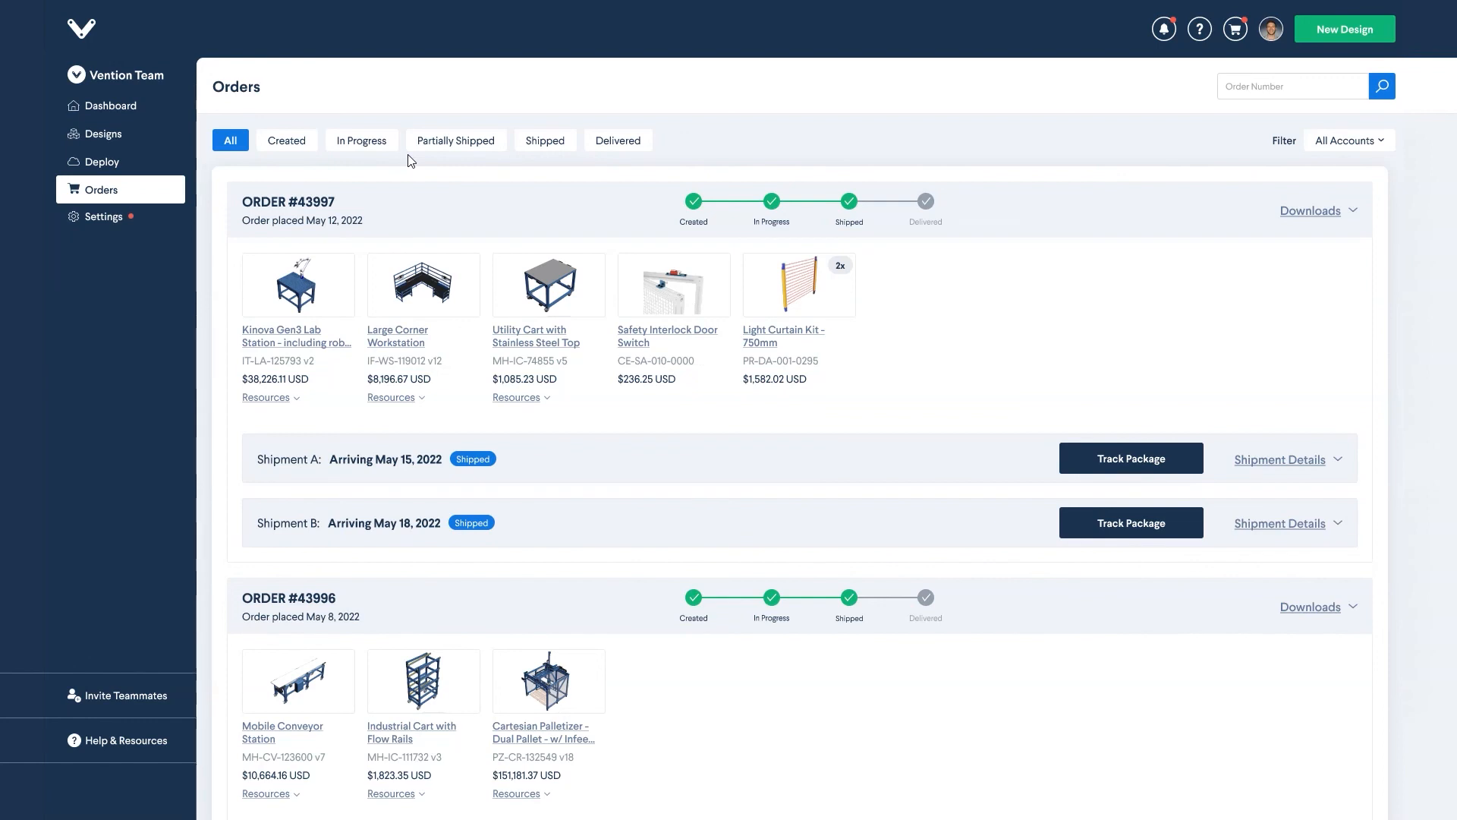
mouse_move(891, 446)
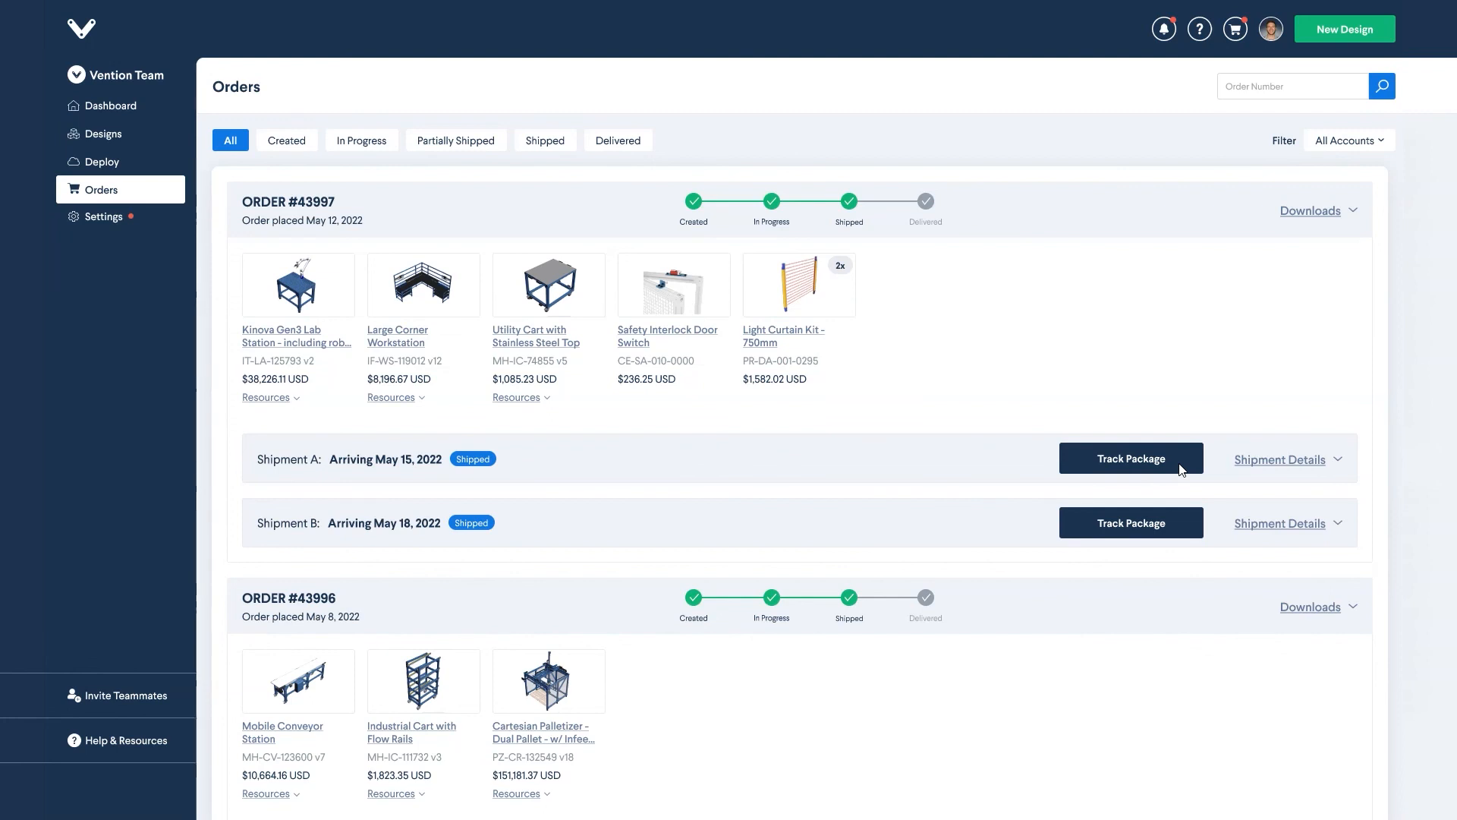
mouse_move(1173, 522)
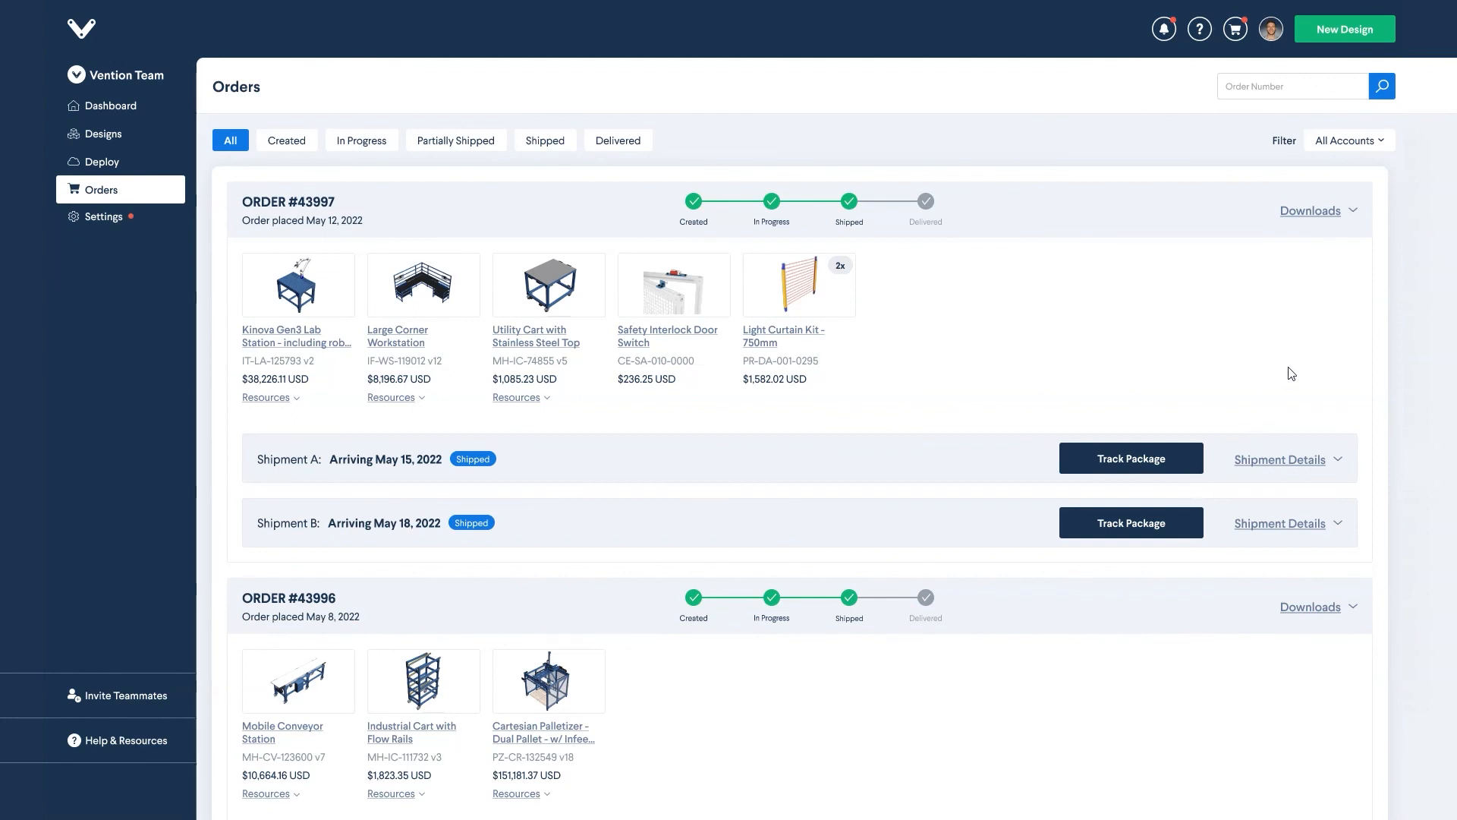
click(1311, 210)
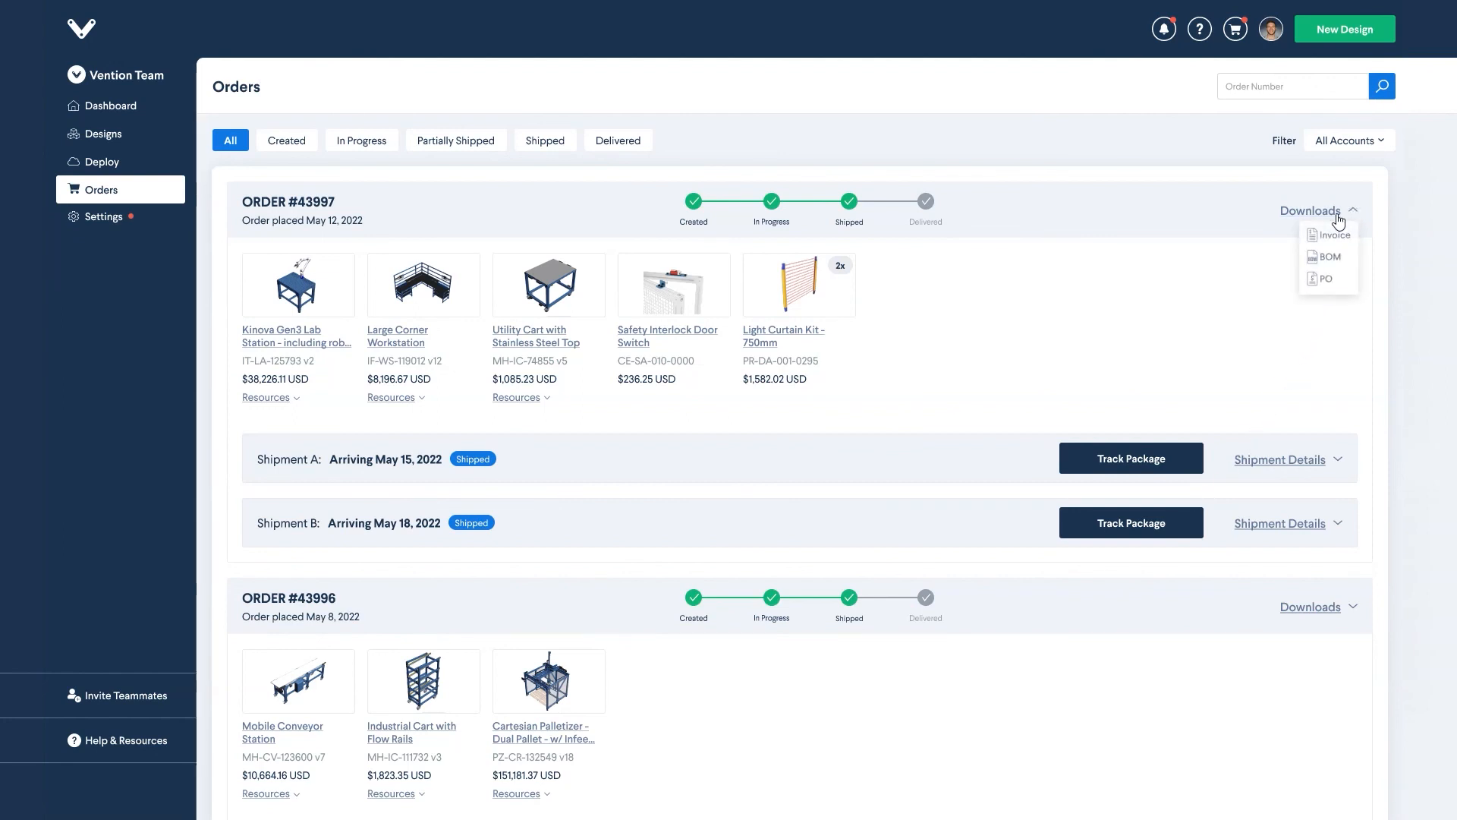